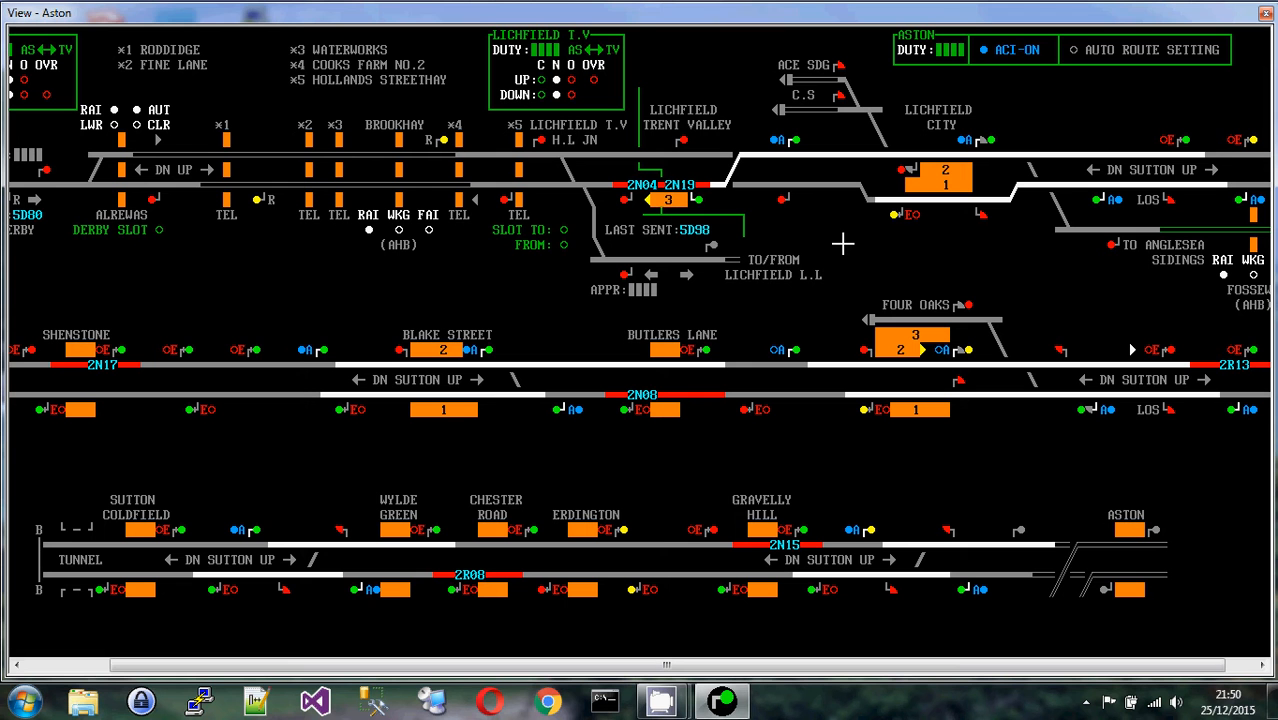
pyautogui.moveTo(710, 244)
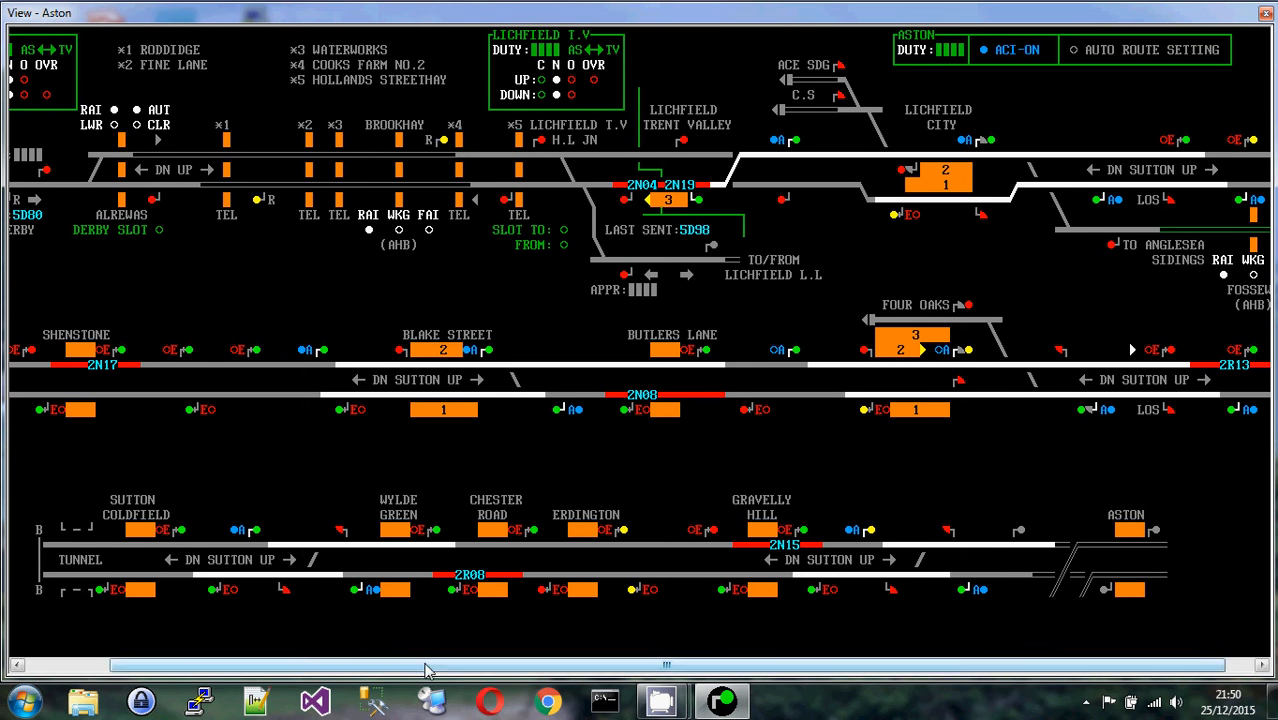
# - Scroll the Aston panel left so the Derby fringe at the left edge is fully visible
pyautogui.hscroll(3)
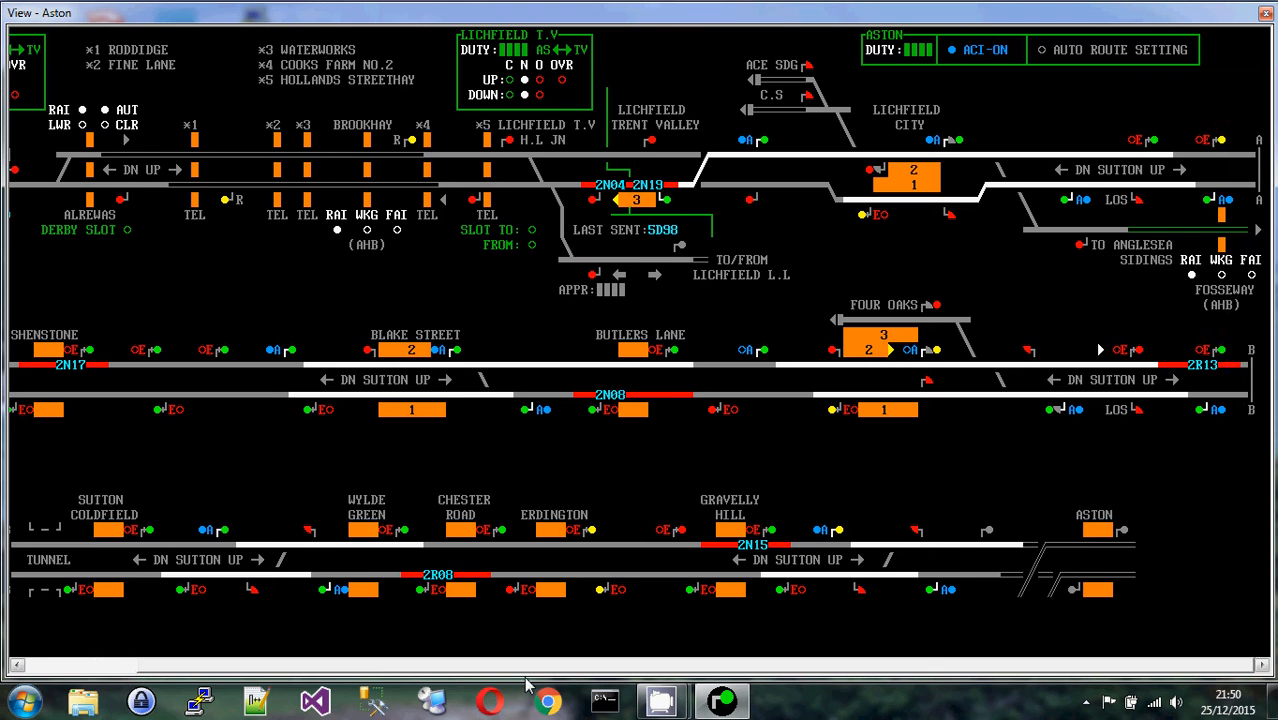
pyautogui.hscroll(-3)
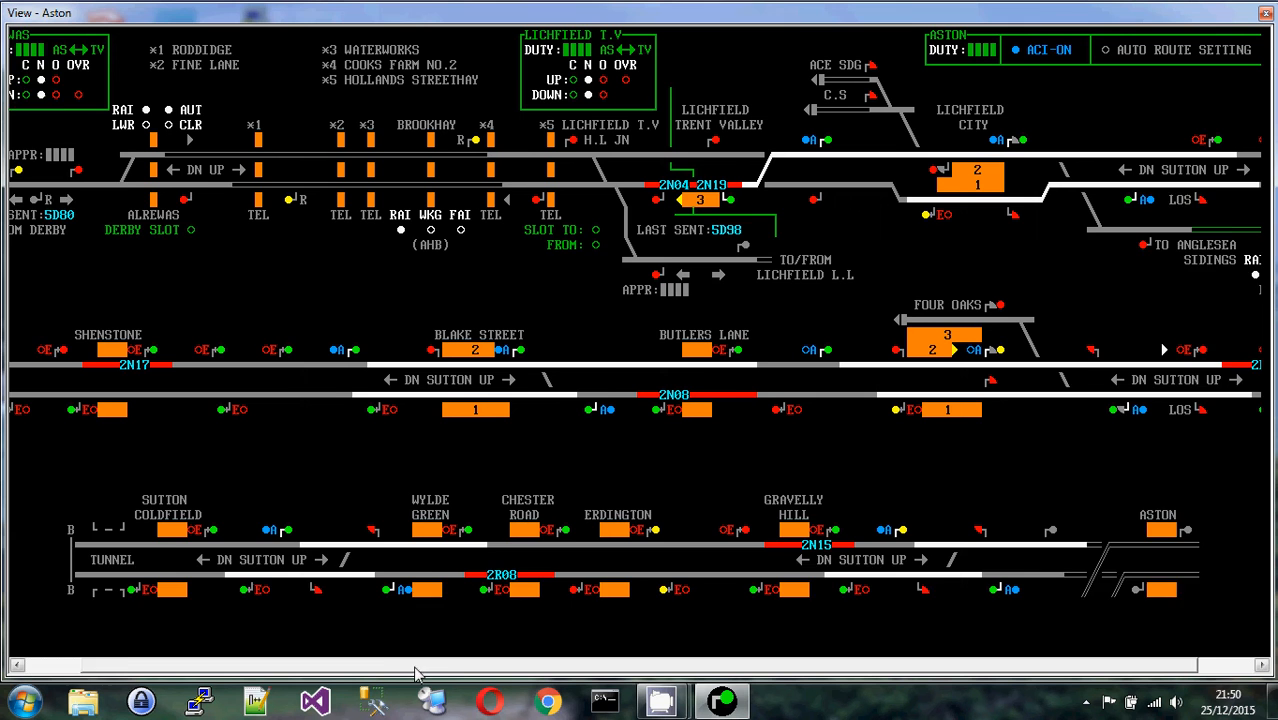
pyautogui.hscroll(-3)
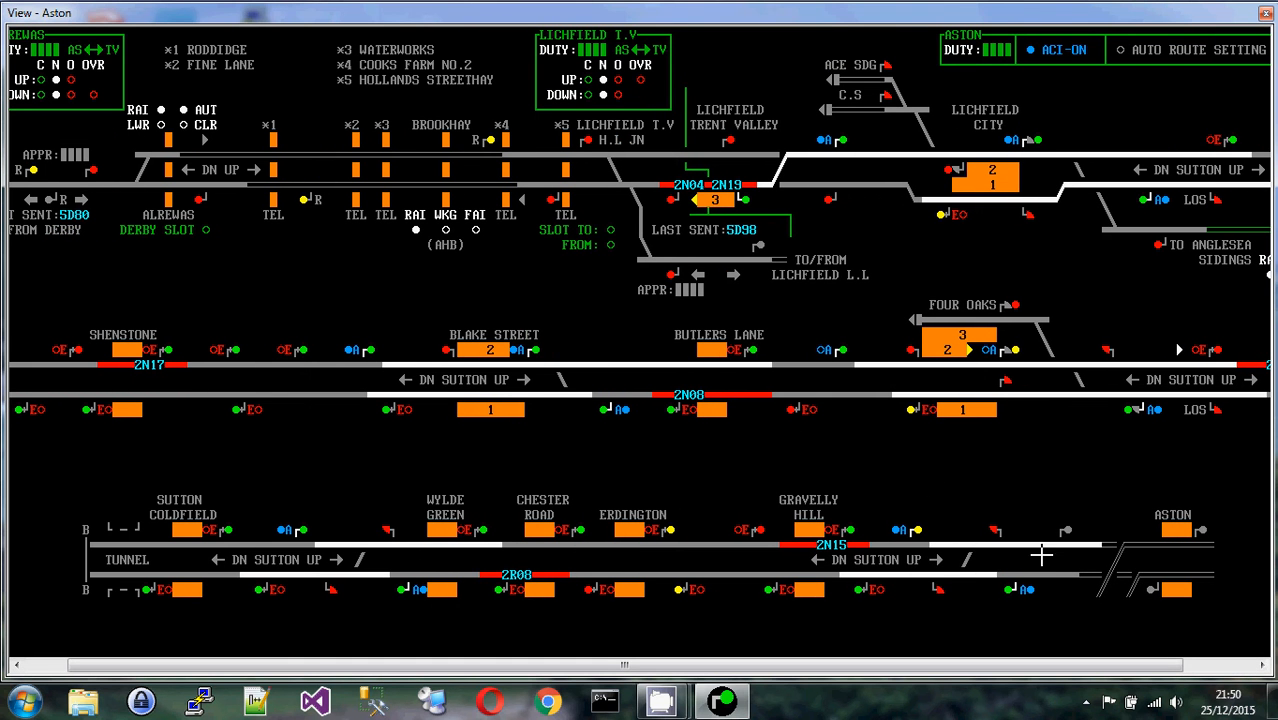
pyautogui.moveTo(572, 548)
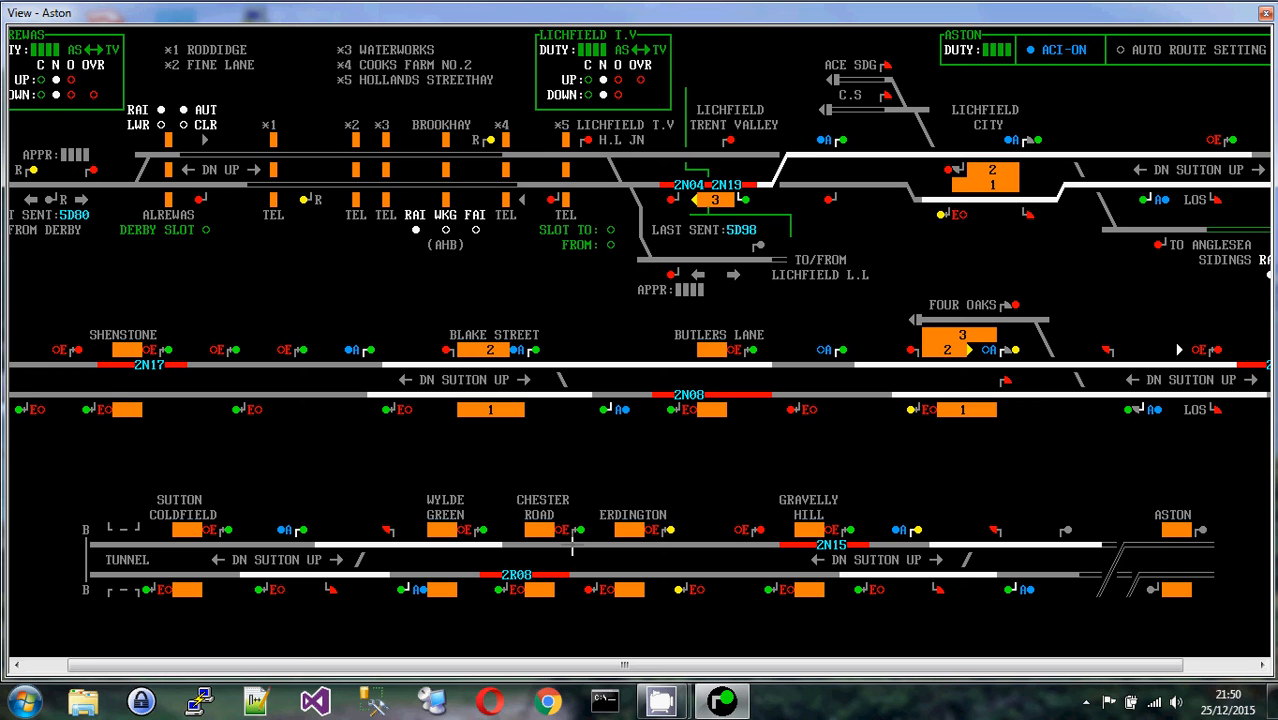
pyautogui.moveTo(464, 556)
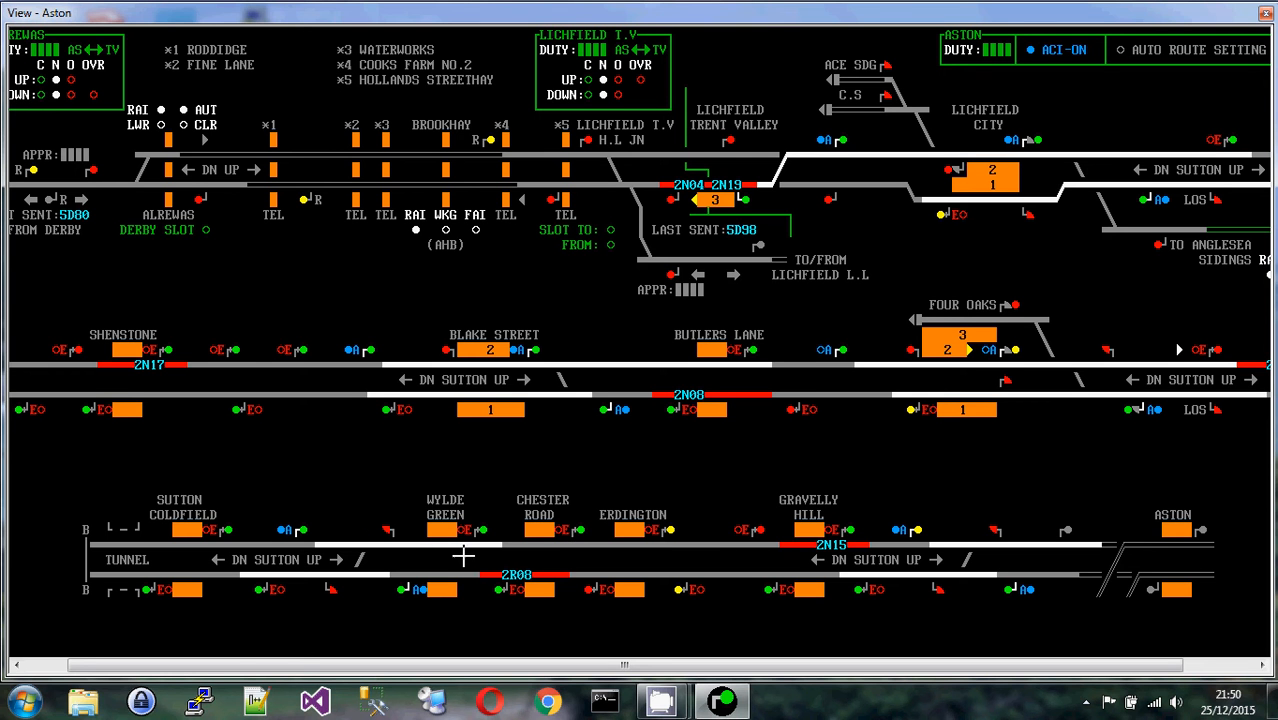
pyautogui.moveTo(856, 544)
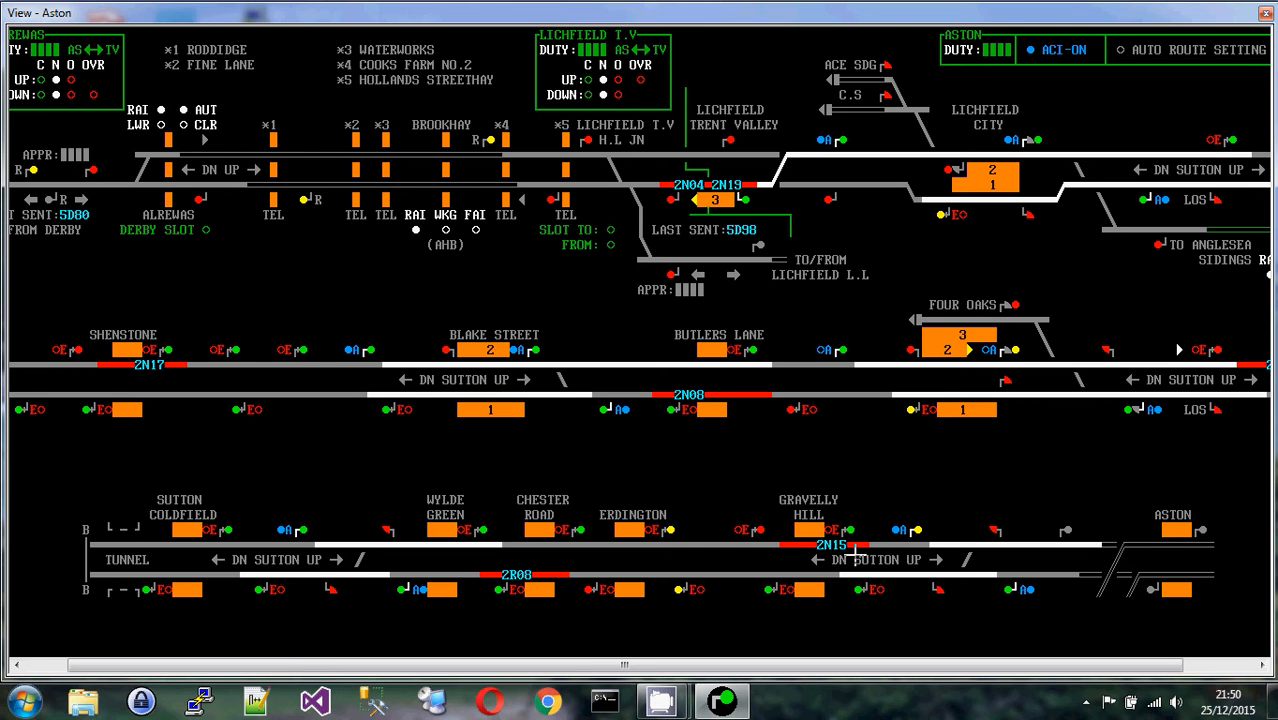
pyautogui.moveTo(820, 550)
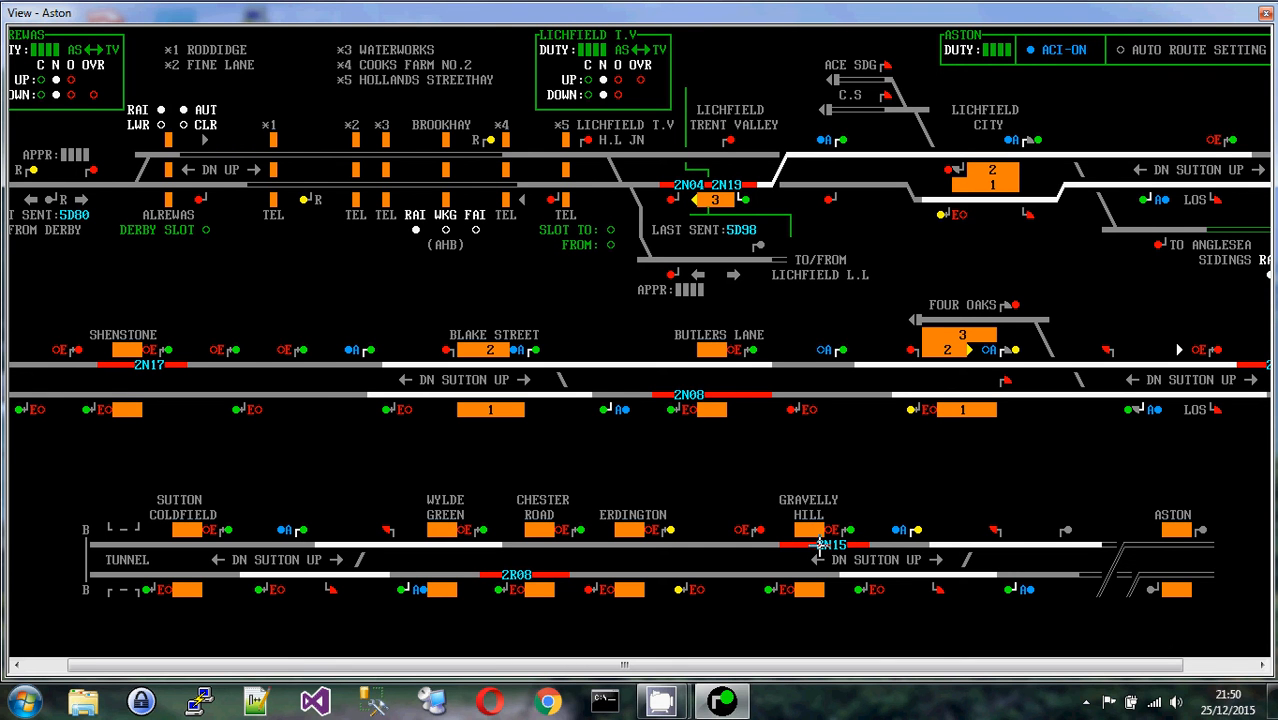
pyautogui.moveTo(1018, 520)
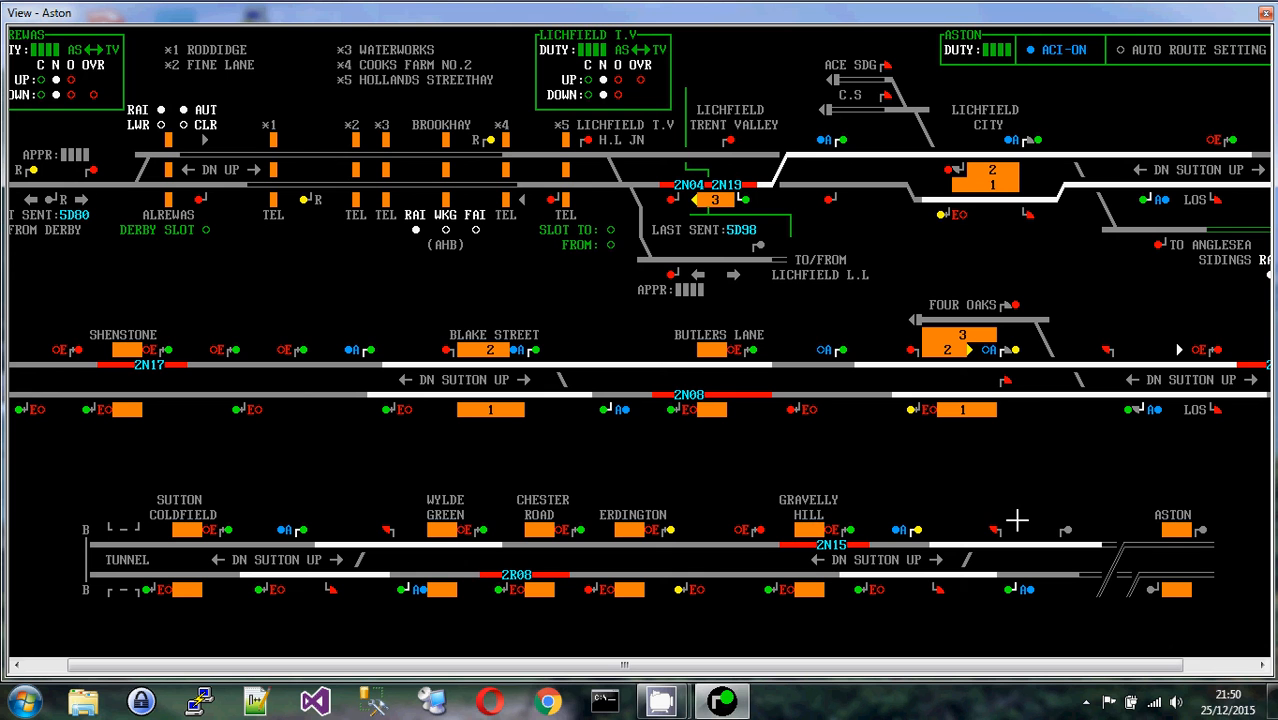
pyautogui.moveTo(1076, 544)
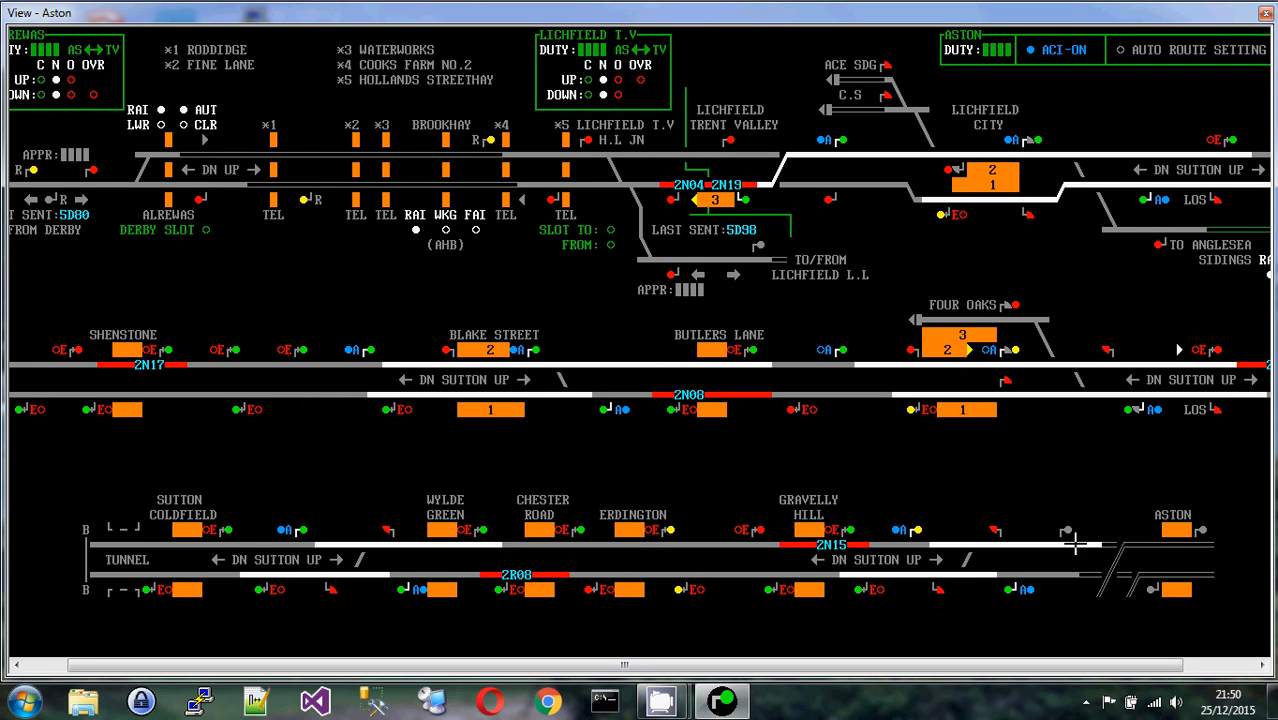
pyautogui.moveTo(1068, 524)
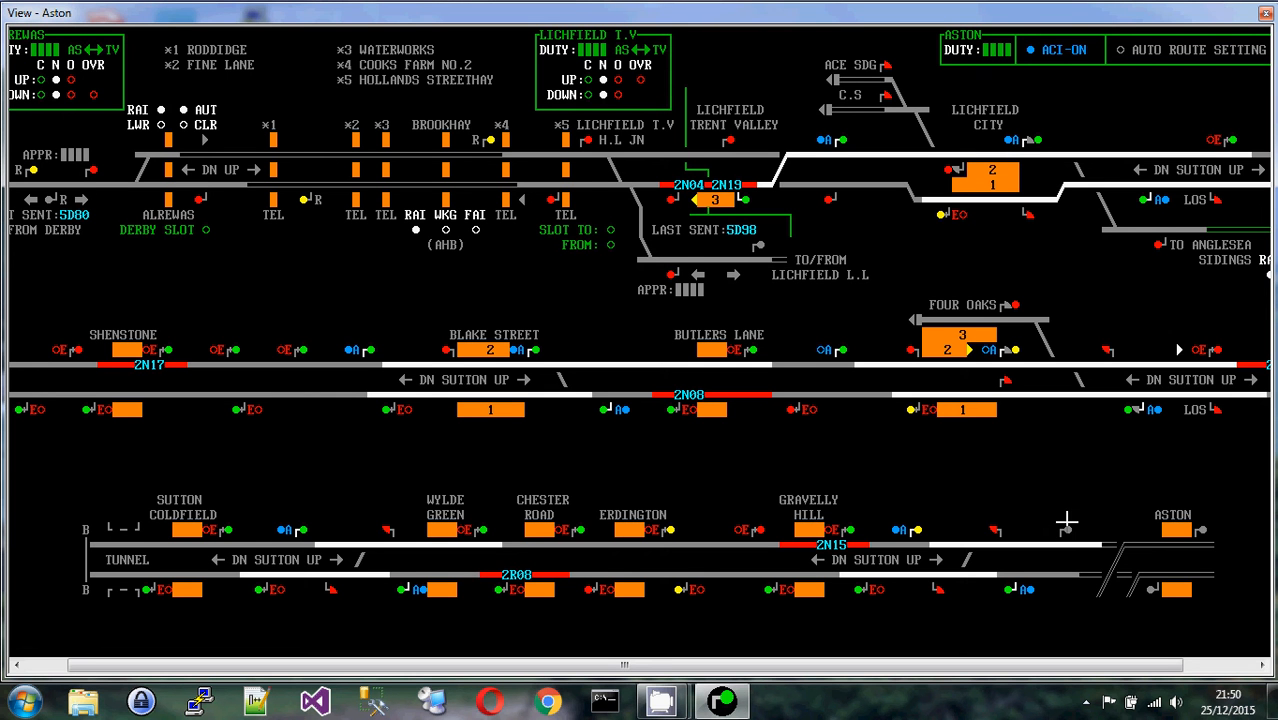
pyautogui.moveTo(1070, 528)
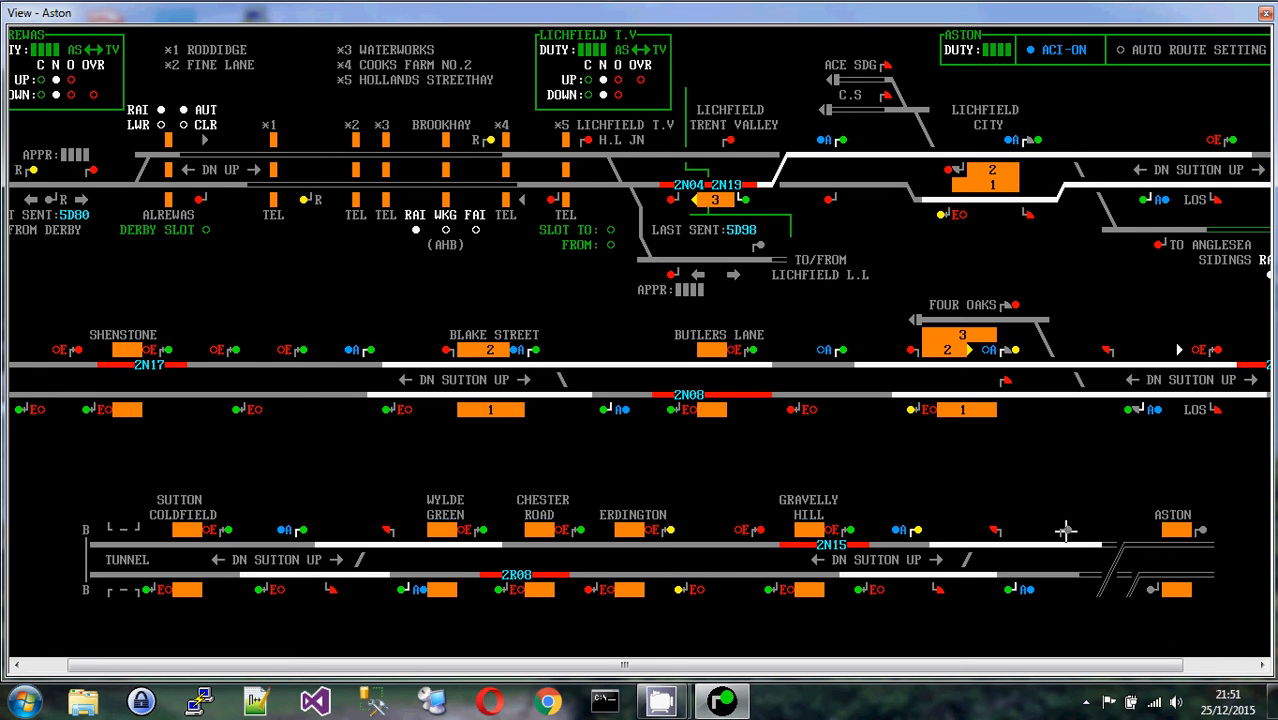
pyautogui.moveTo(1076, 520)
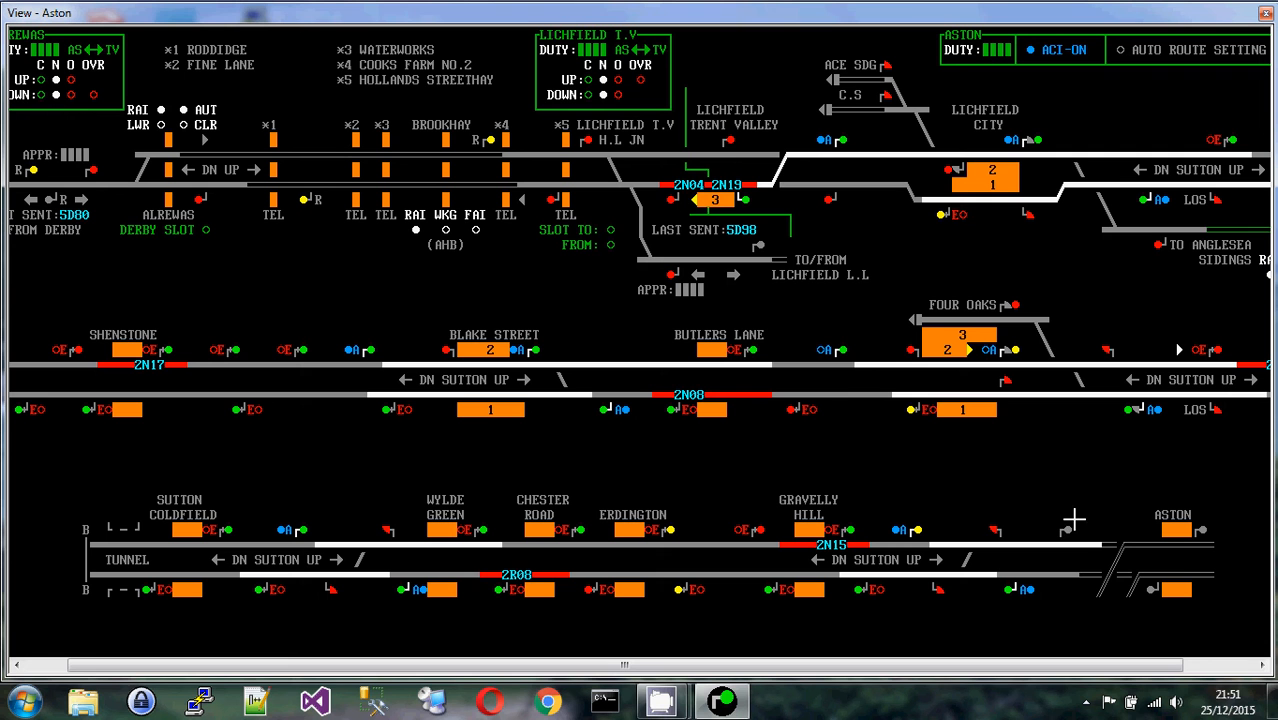
pyautogui.moveTo(1072, 524)
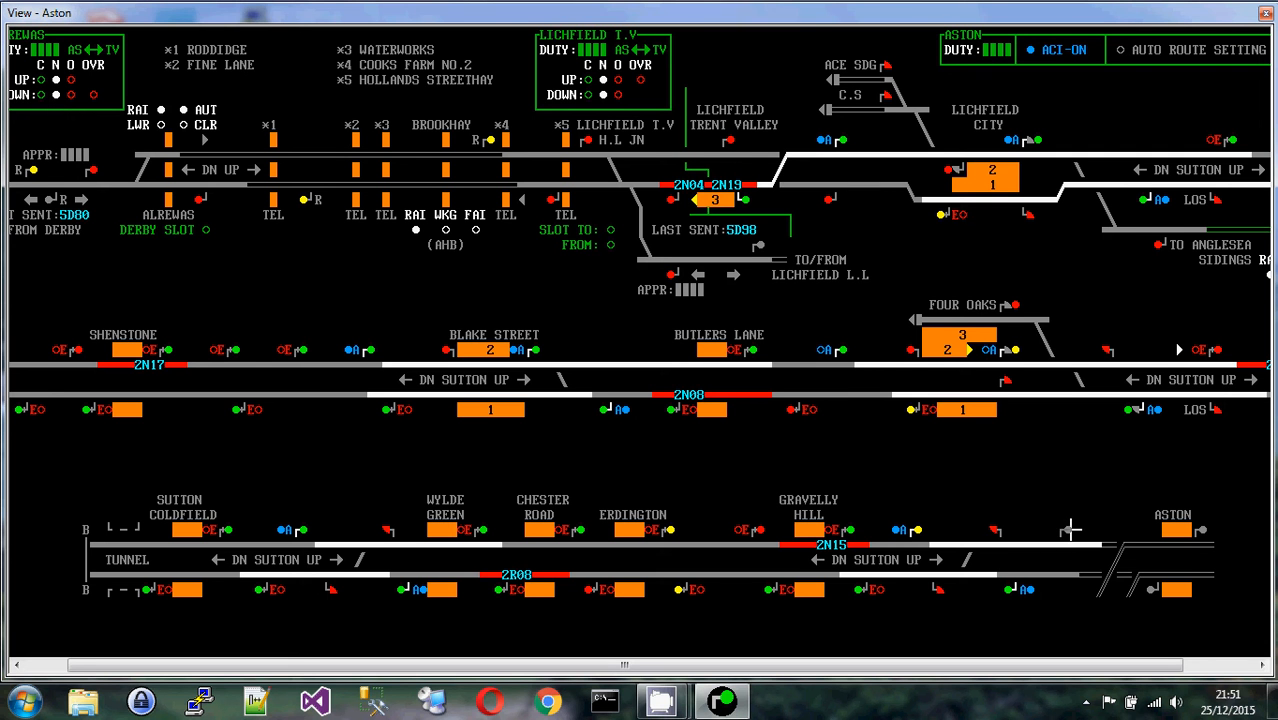
pyautogui.moveTo(1076, 520)
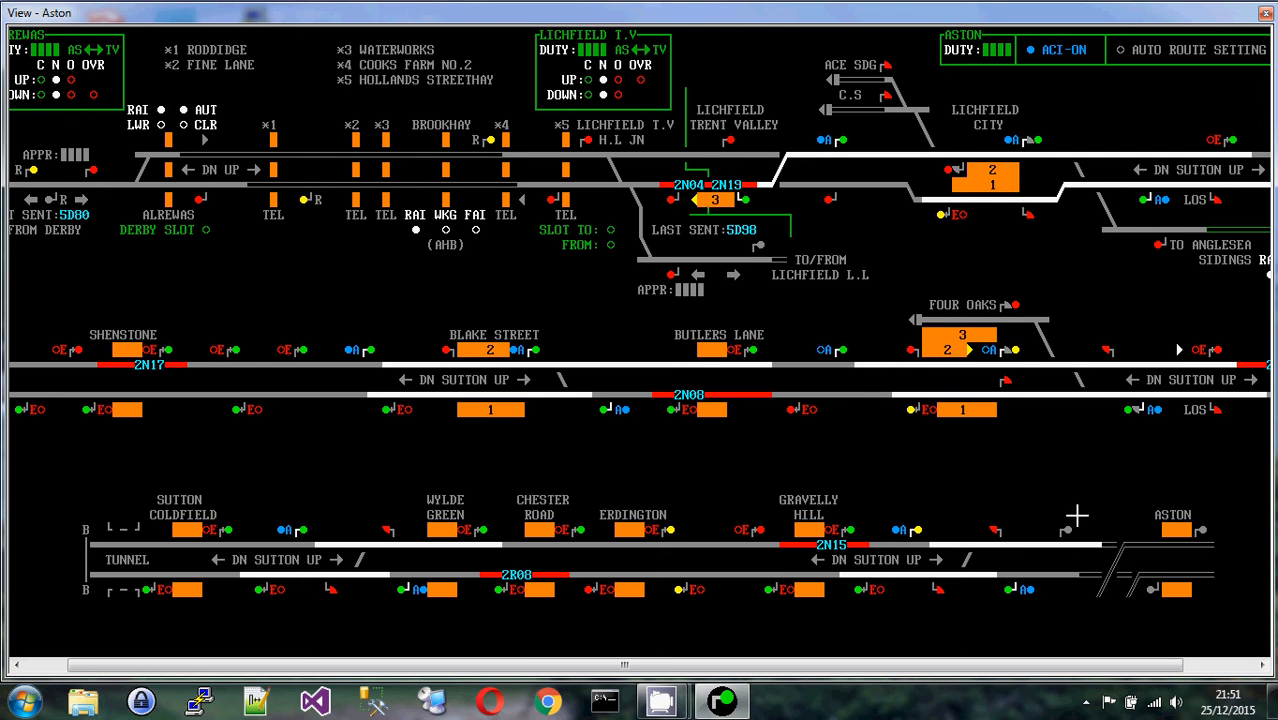
pyautogui.moveTo(900, 530)
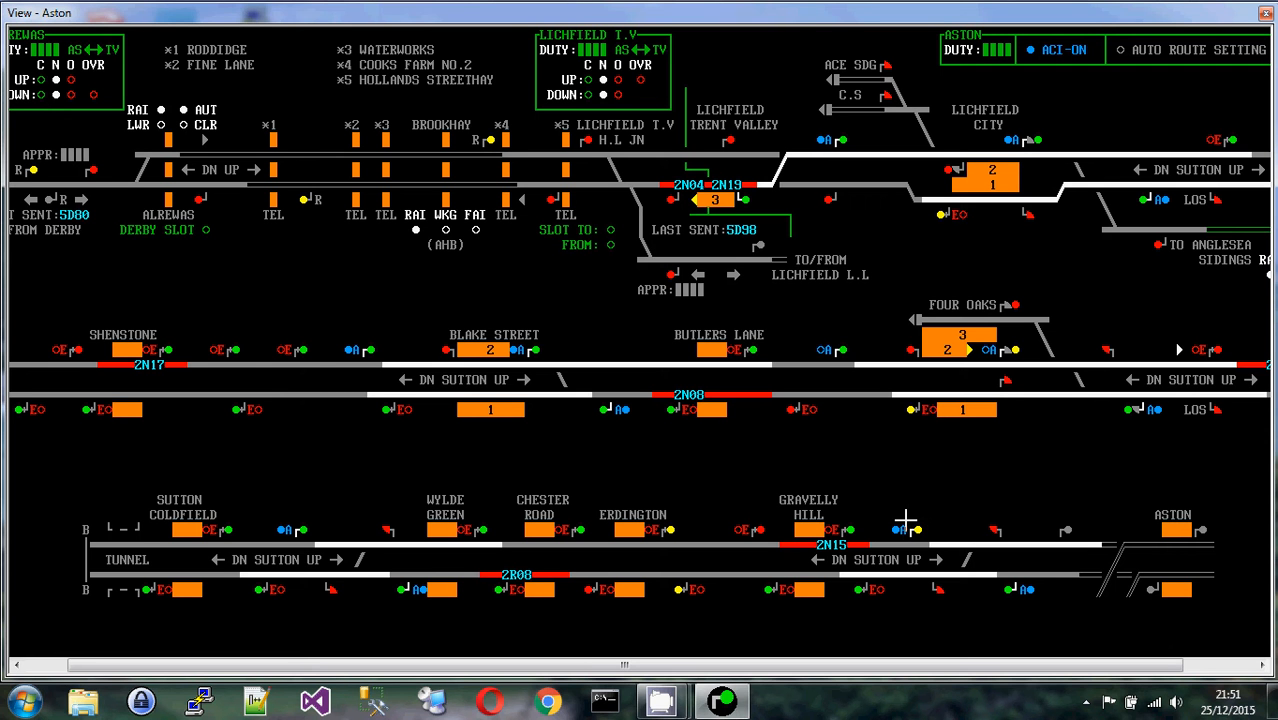
pyautogui.moveTo(872, 528)
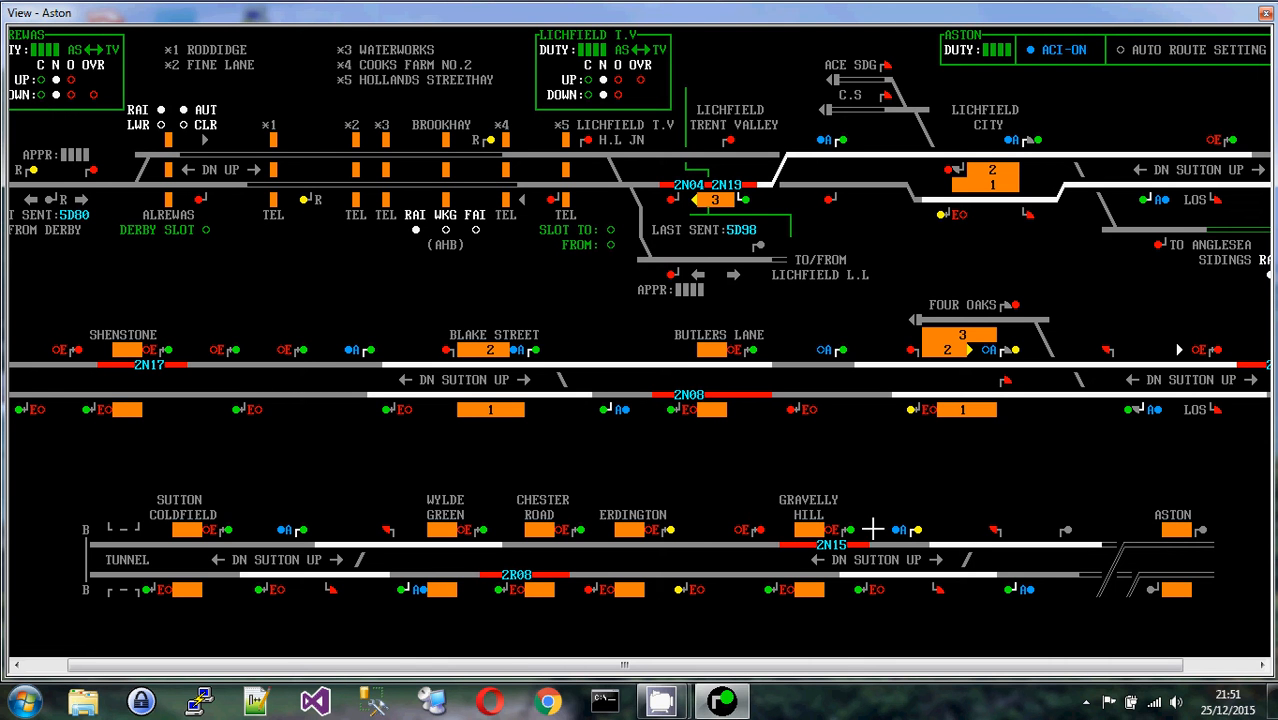
pyautogui.moveTo(752, 492)
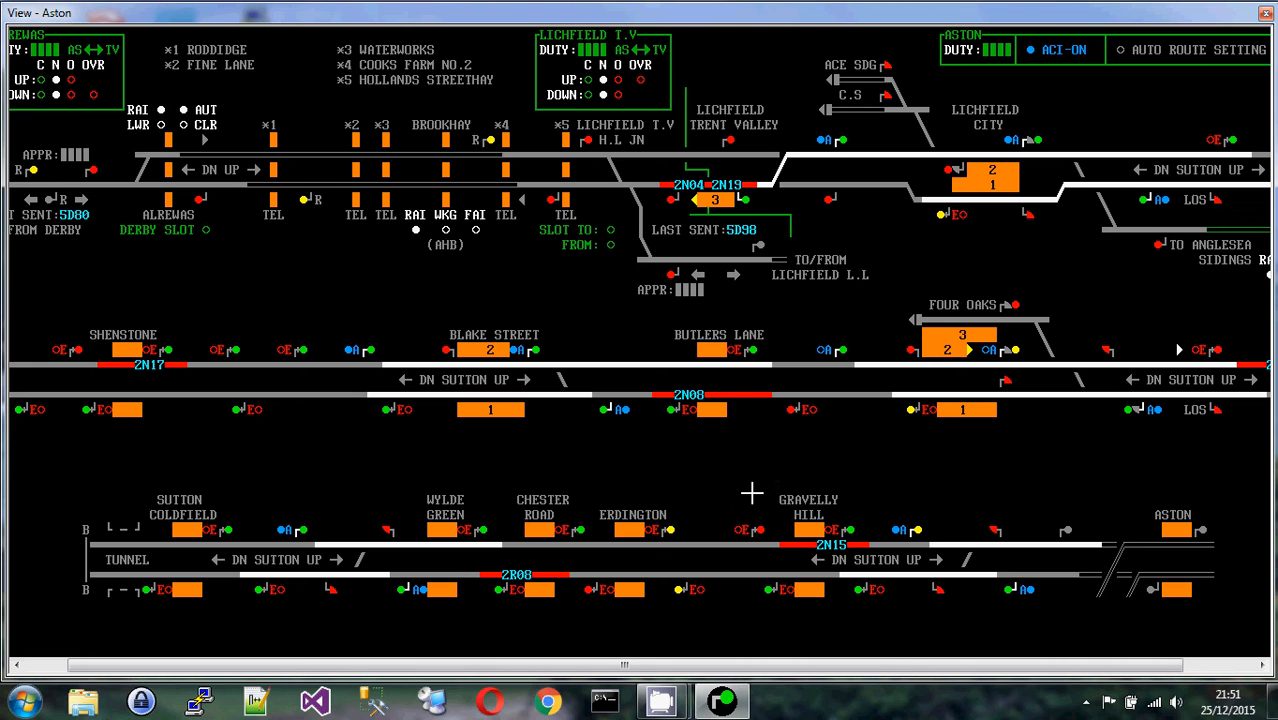
pyautogui.moveTo(738, 484)
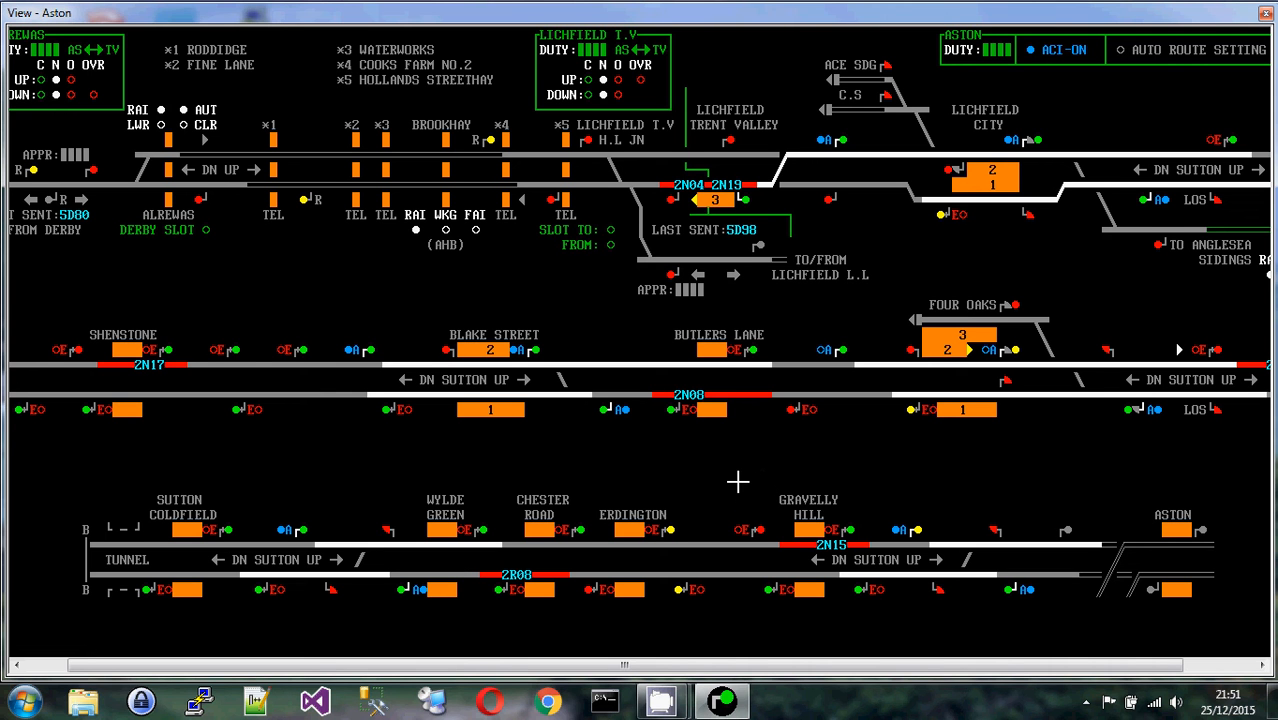
pyautogui.moveTo(392, 520)
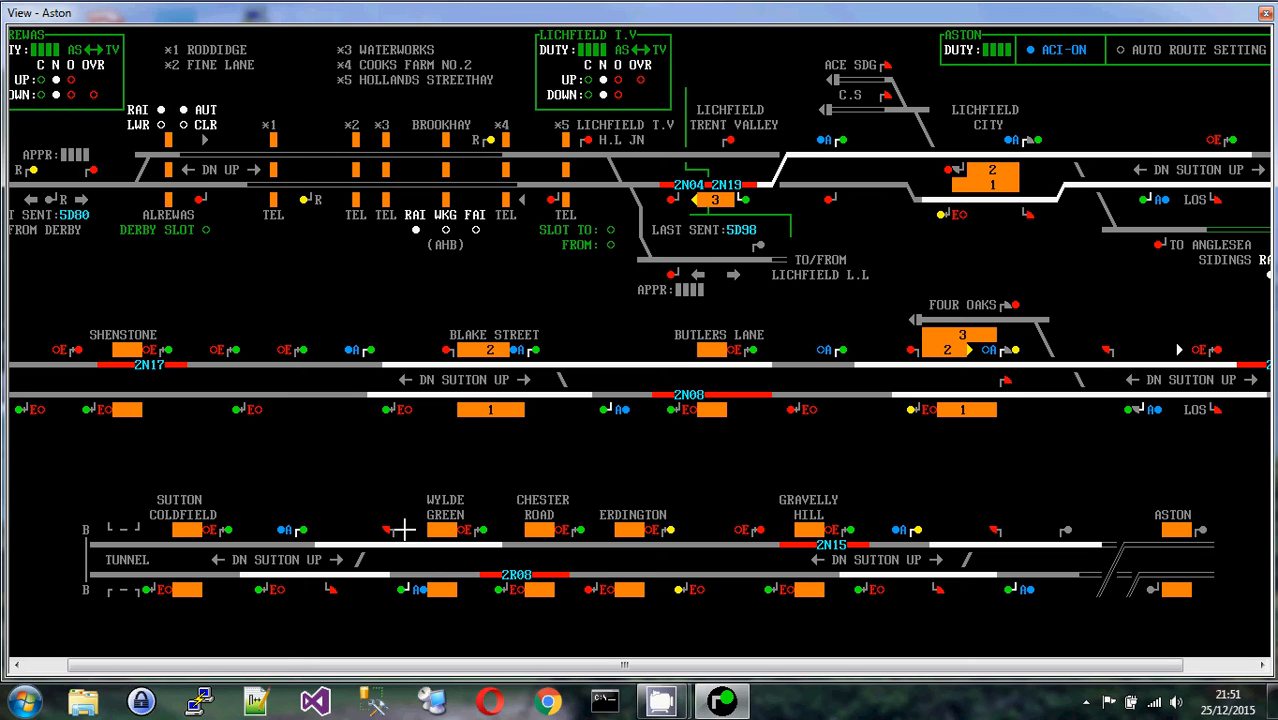
pyautogui.moveTo(376, 538)
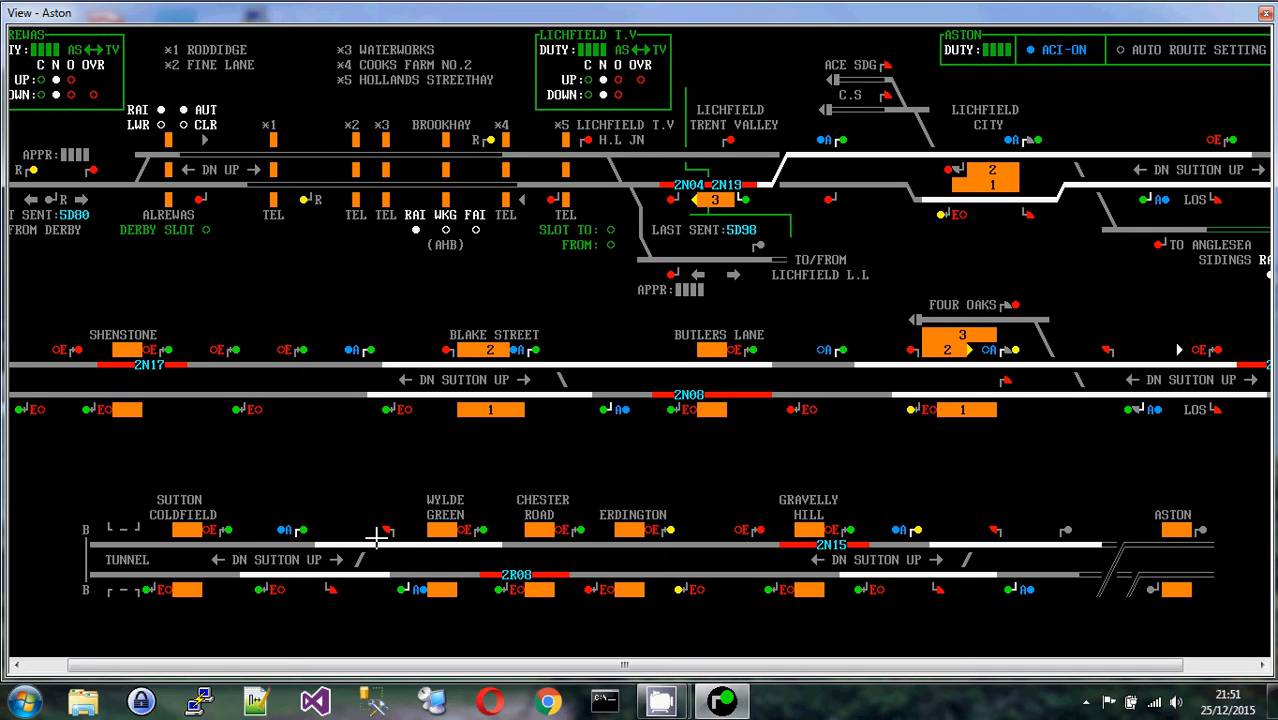
pyautogui.moveTo(384, 536)
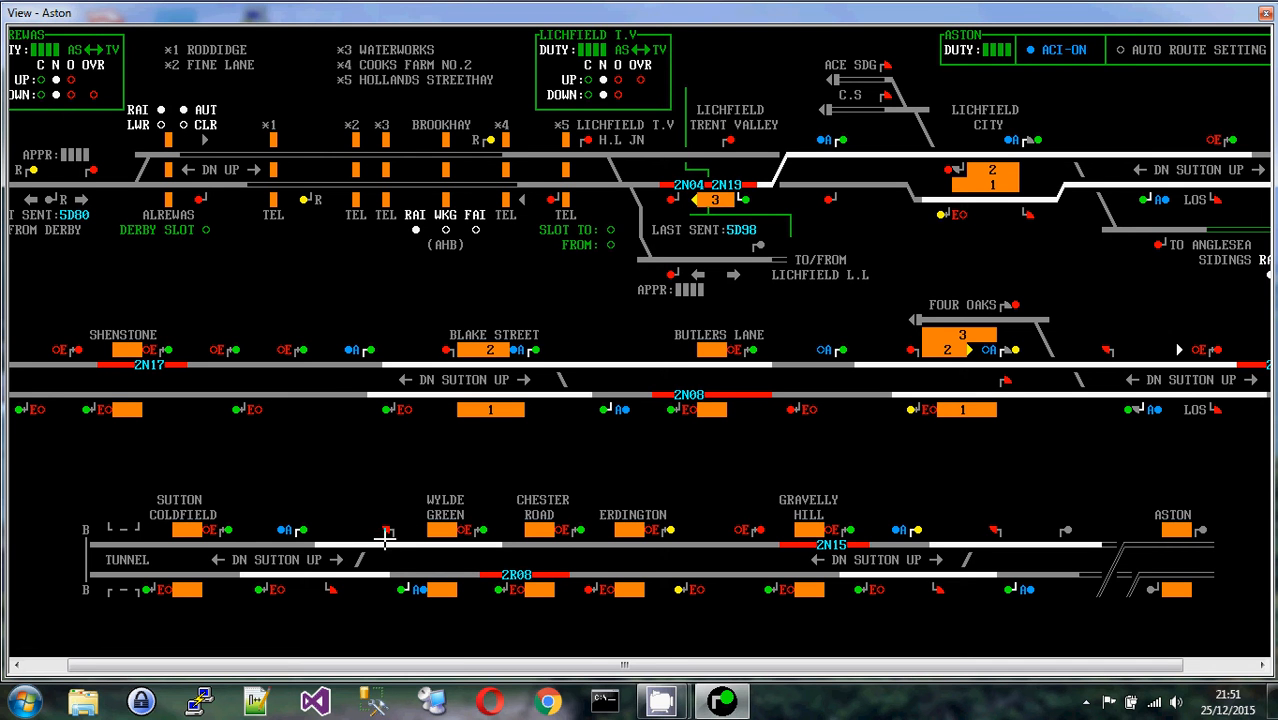
pyautogui.moveTo(376, 516)
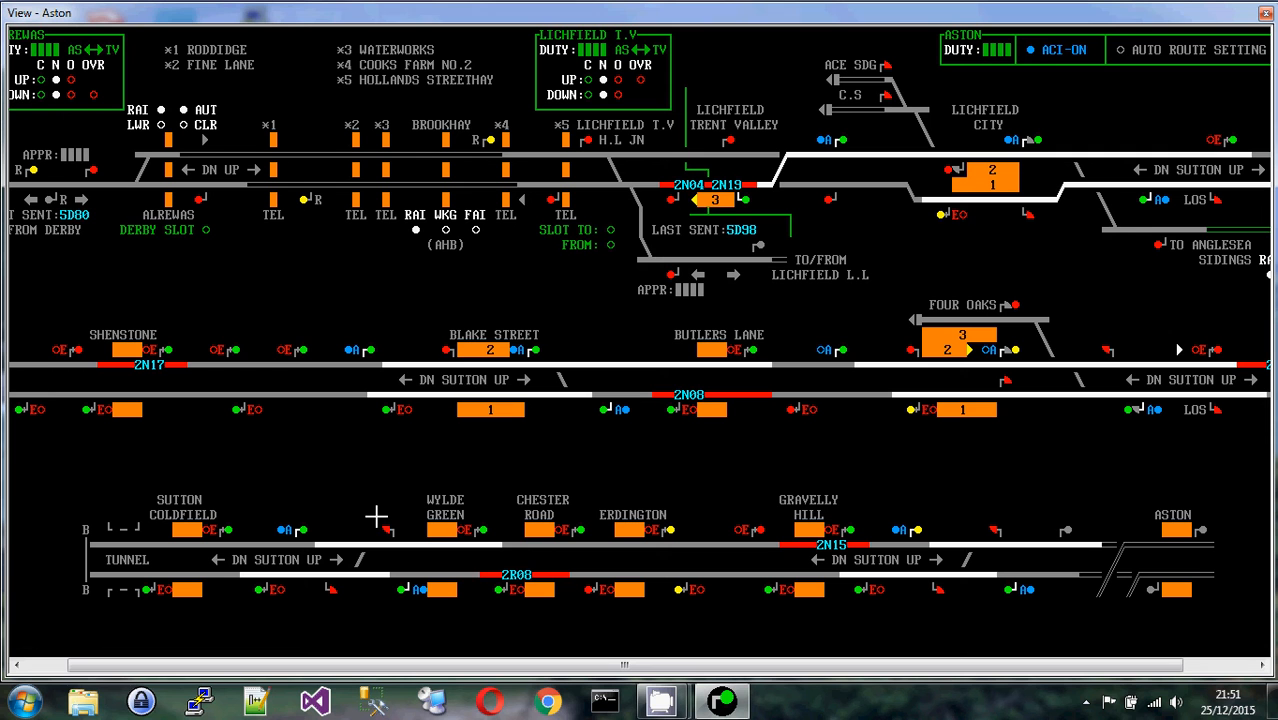
pyautogui.moveTo(390, 522)
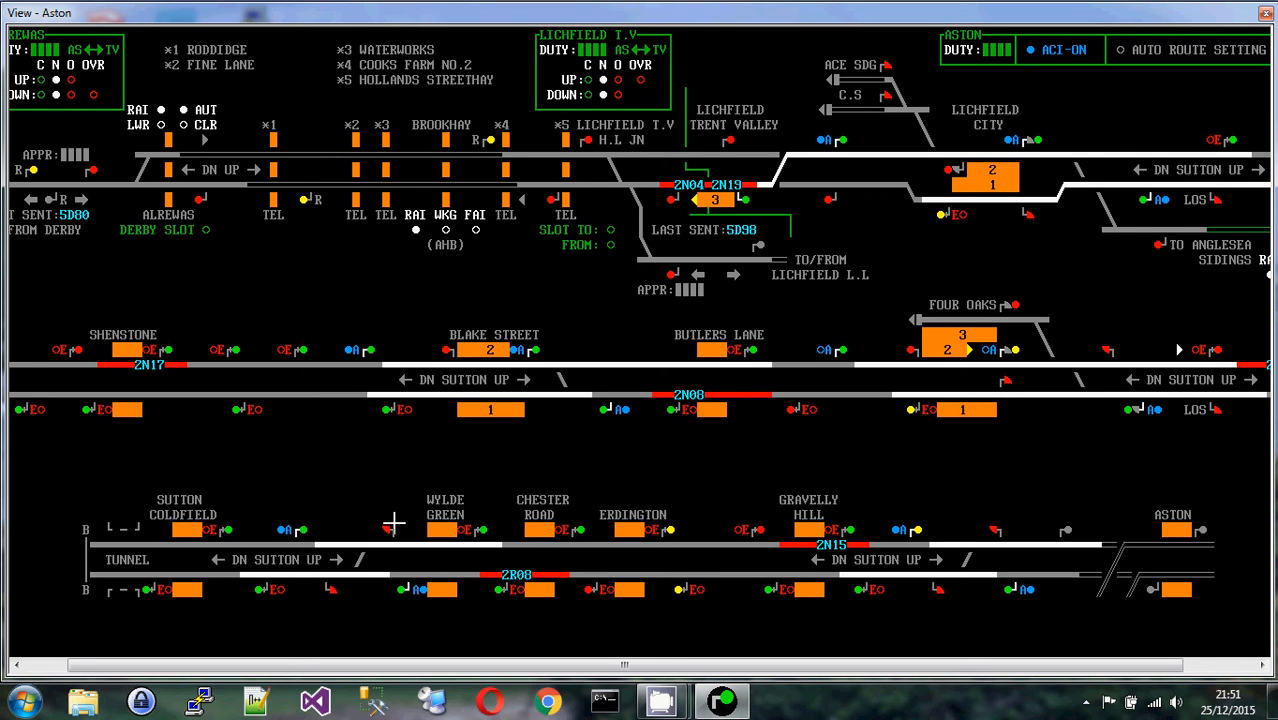
pyautogui.moveTo(388, 524)
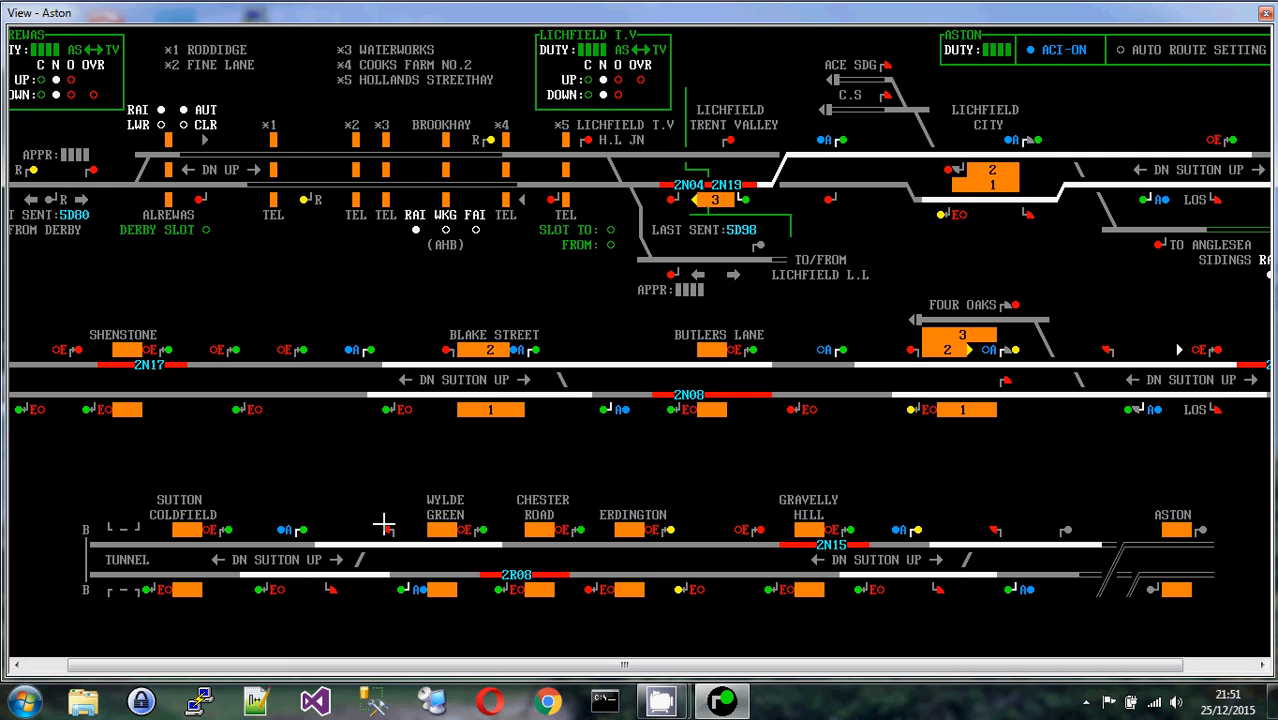
pyautogui.moveTo(366, 548)
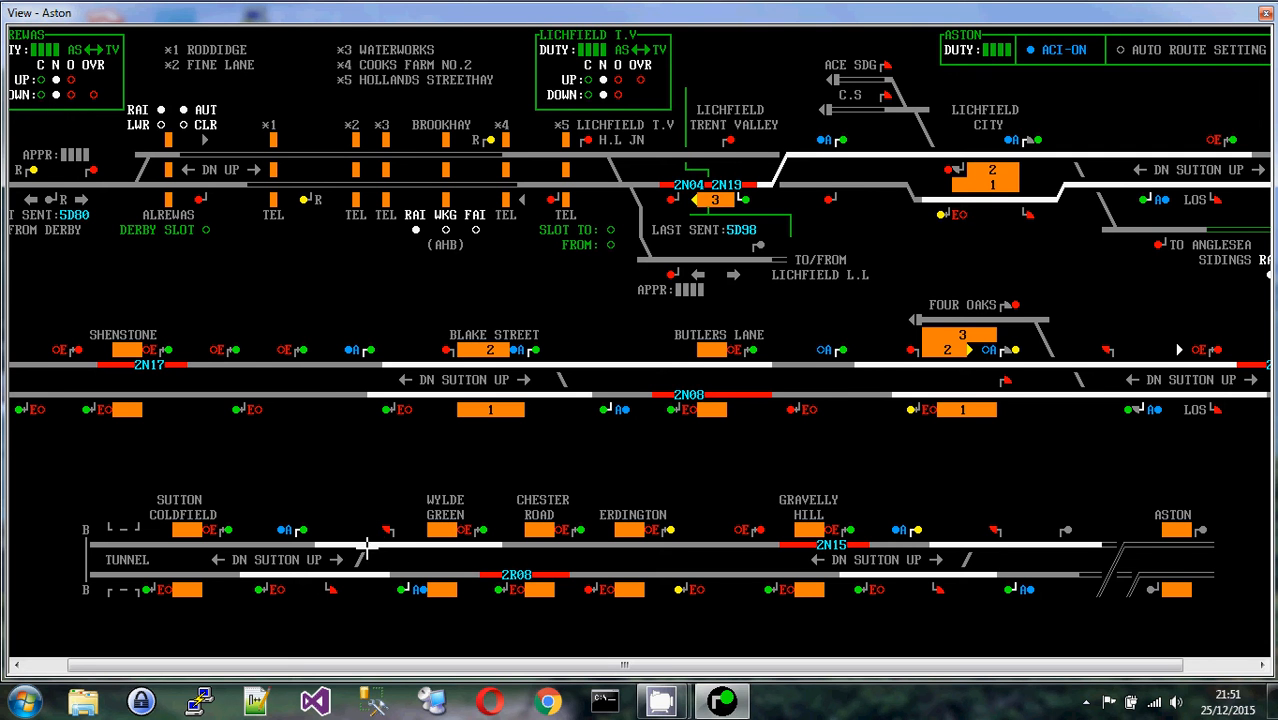
pyautogui.moveTo(360, 550)
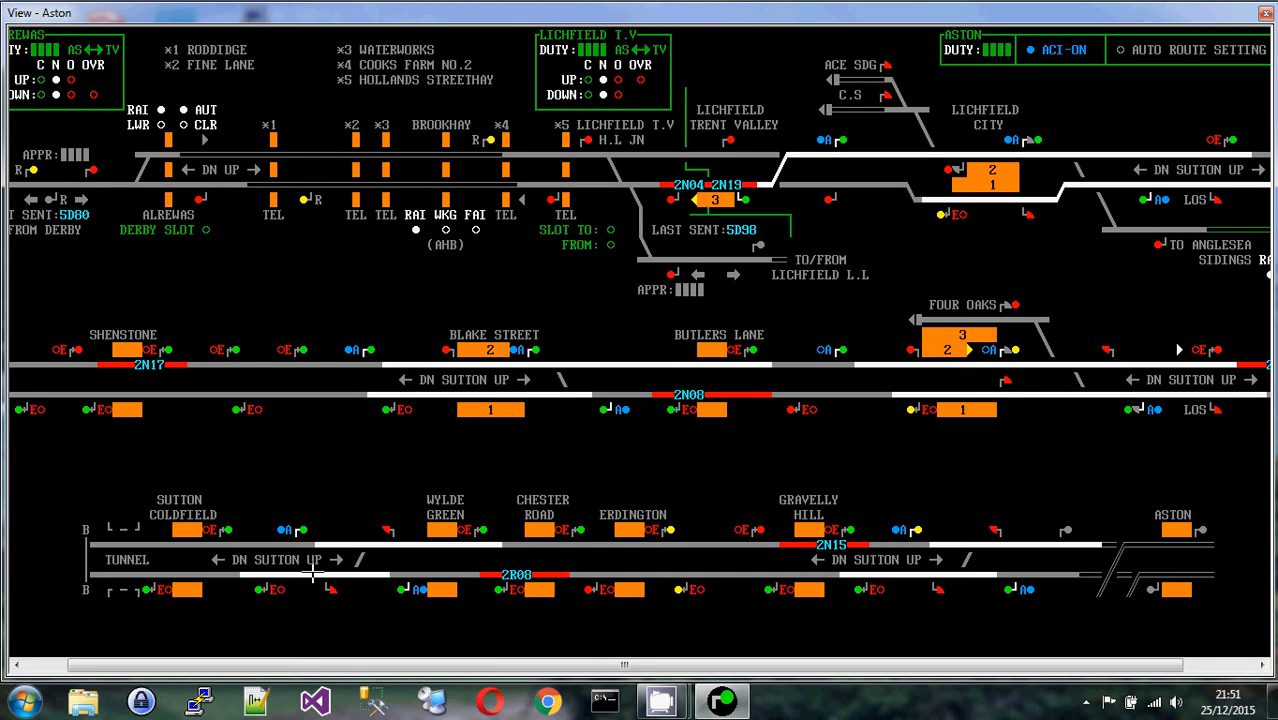
pyautogui.moveTo(556, 460)
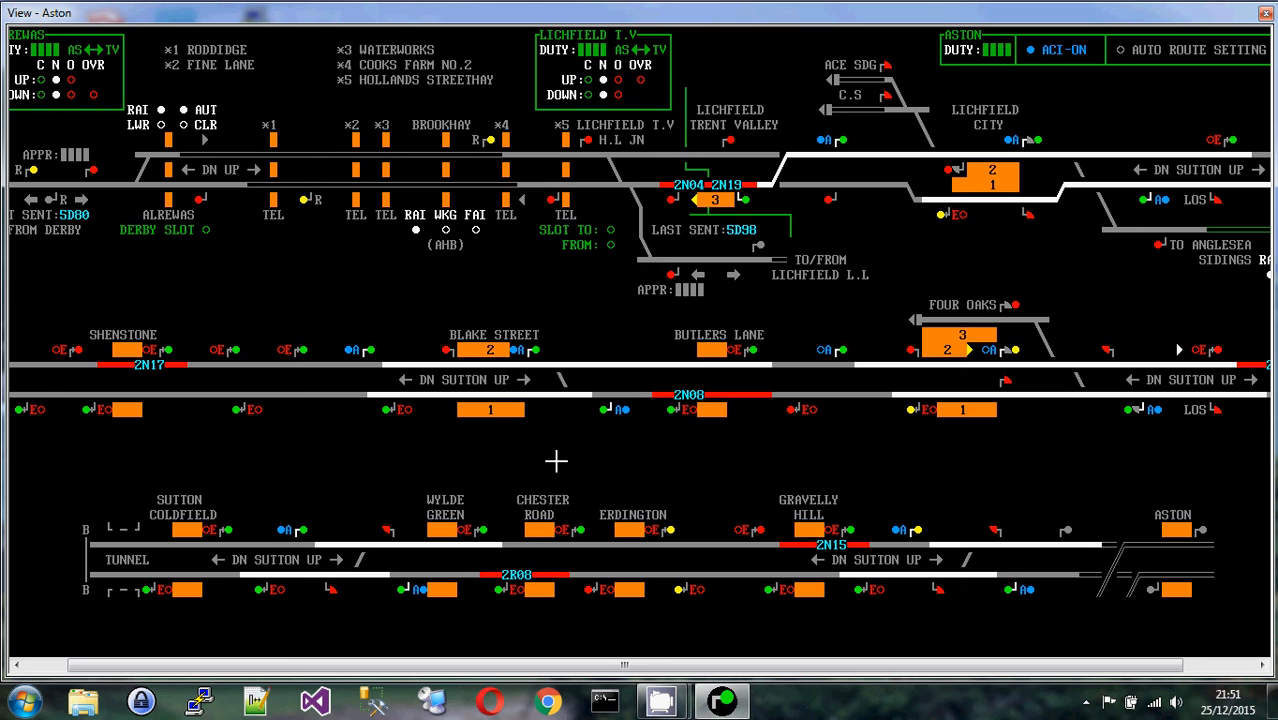
pyautogui.moveTo(470, 532)
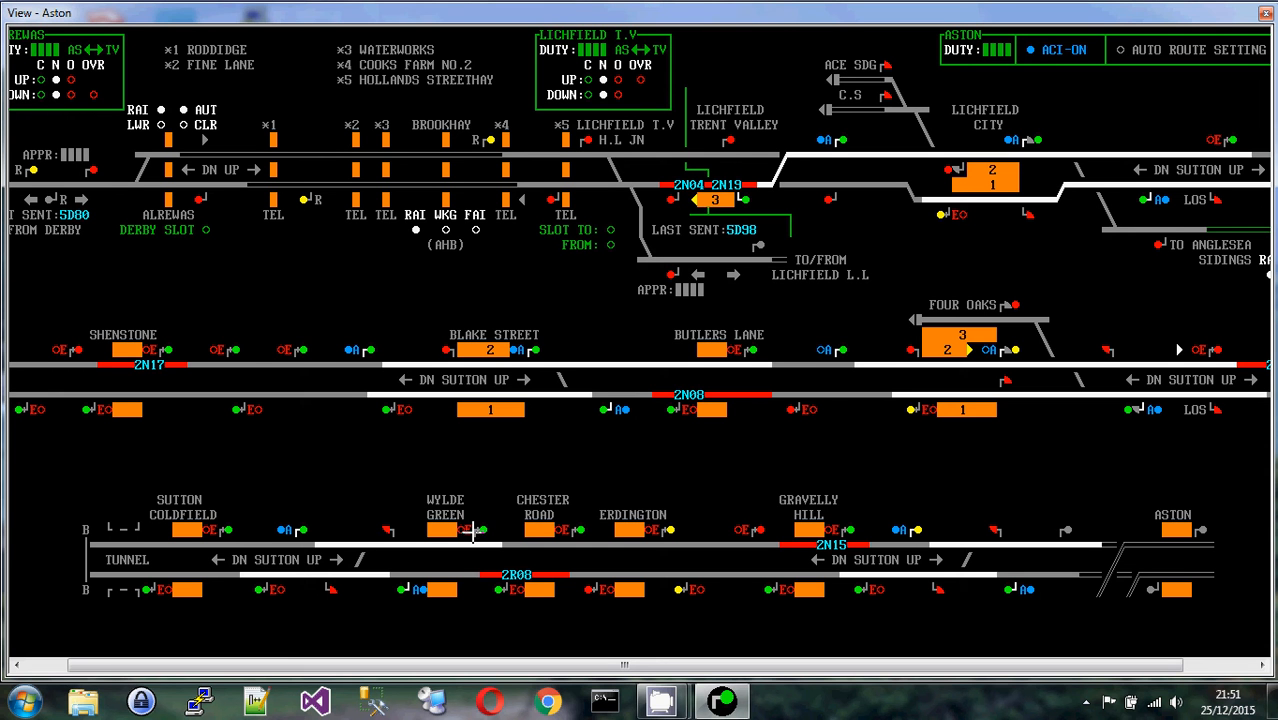
pyautogui.moveTo(796, 458)
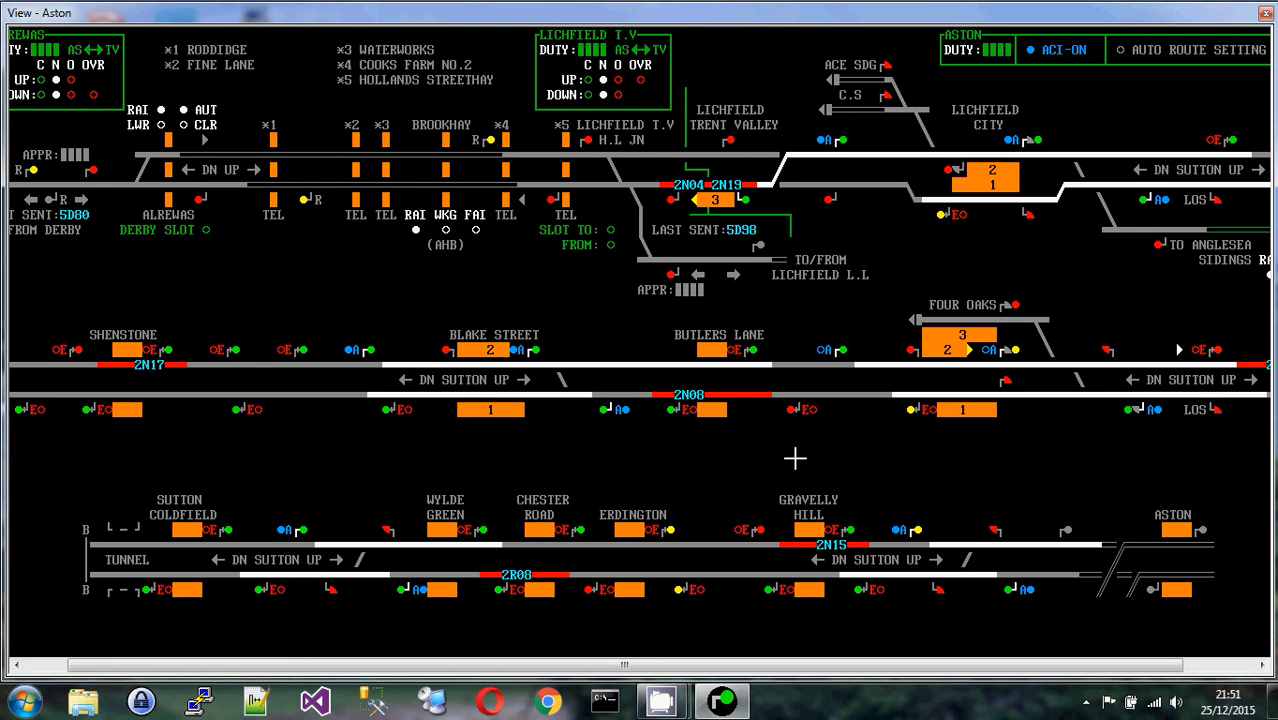
pyautogui.moveTo(850, 524)
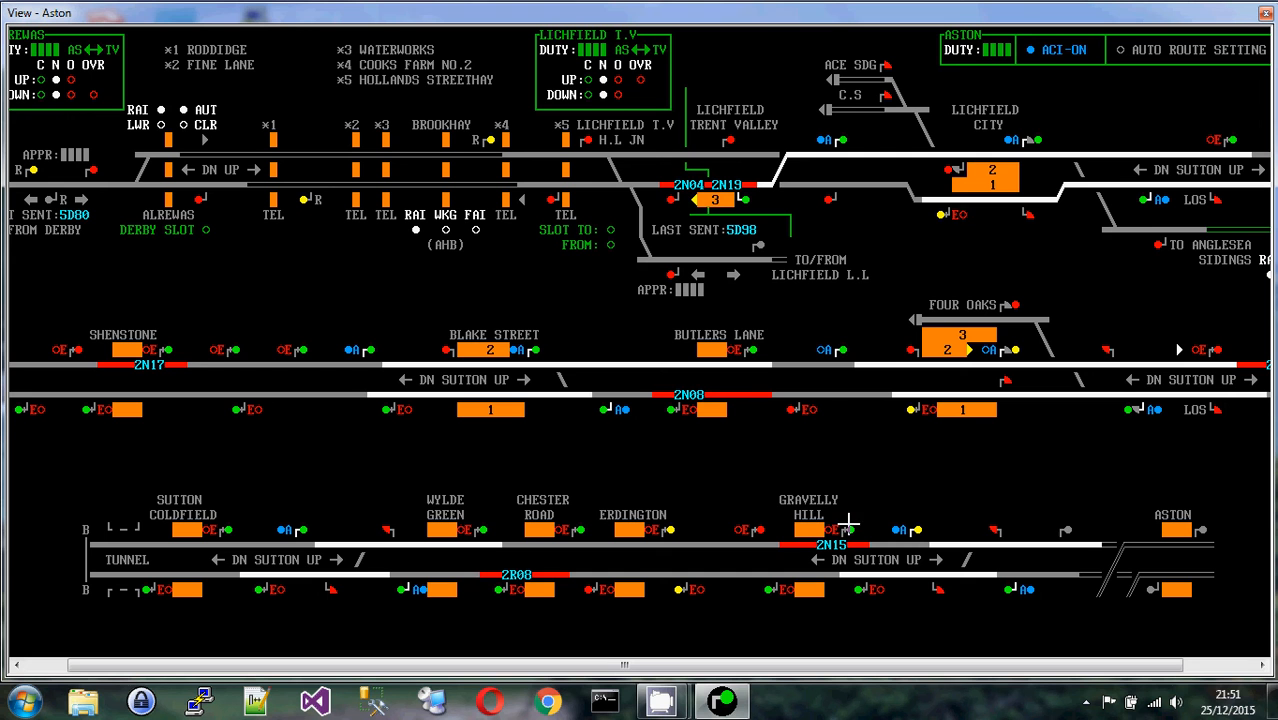
pyautogui.moveTo(988, 492)
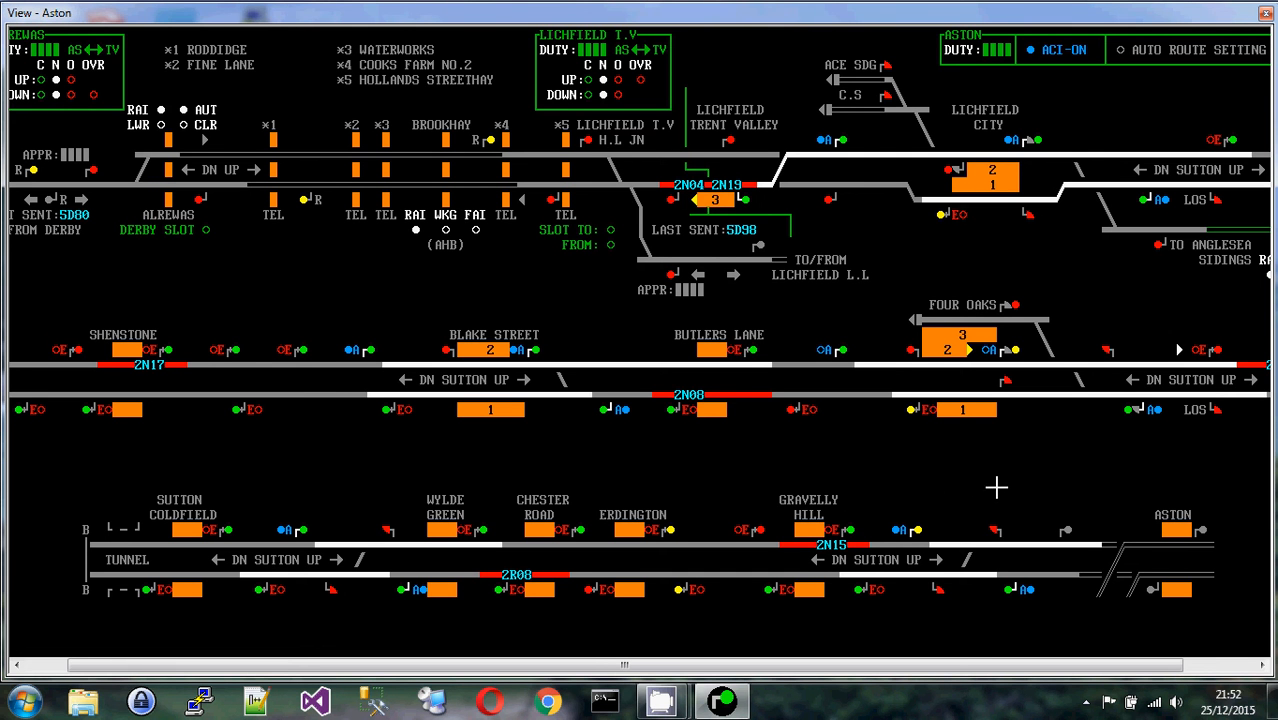
pyautogui.moveTo(994, 478)
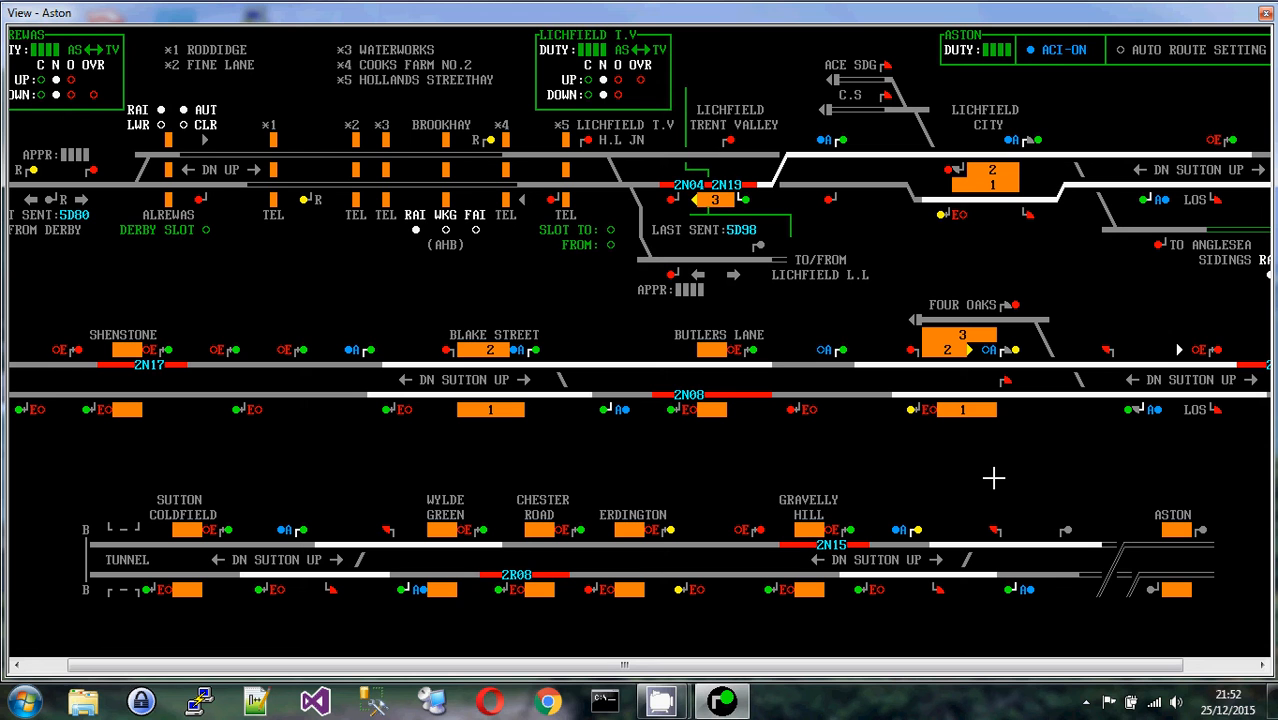
pyautogui.moveTo(976, 488)
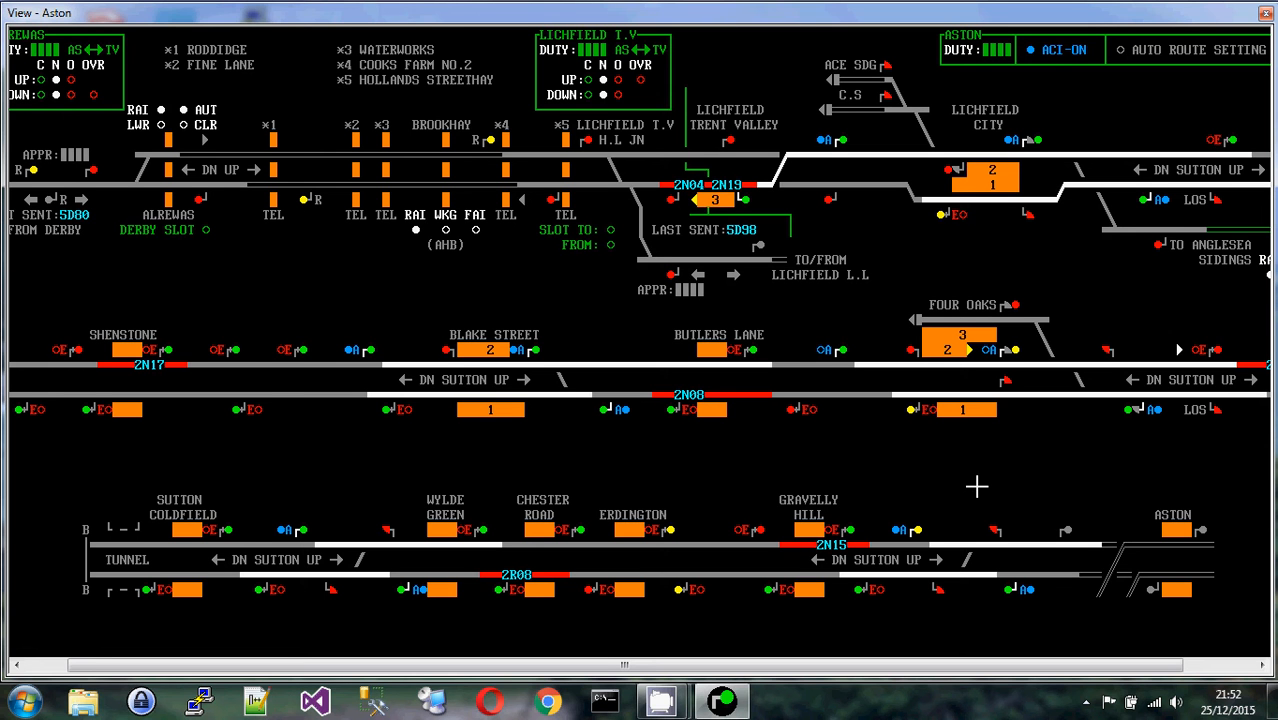
pyautogui.moveTo(1132, 546)
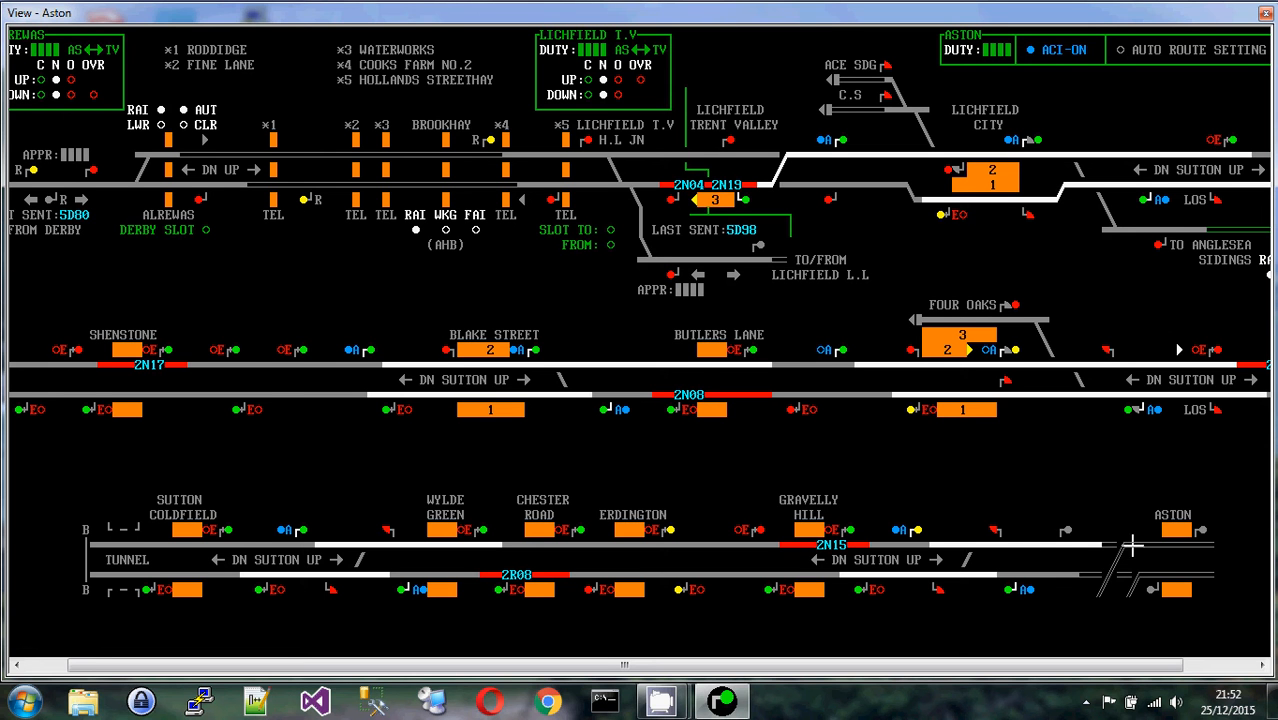
pyautogui.moveTo(1220, 576)
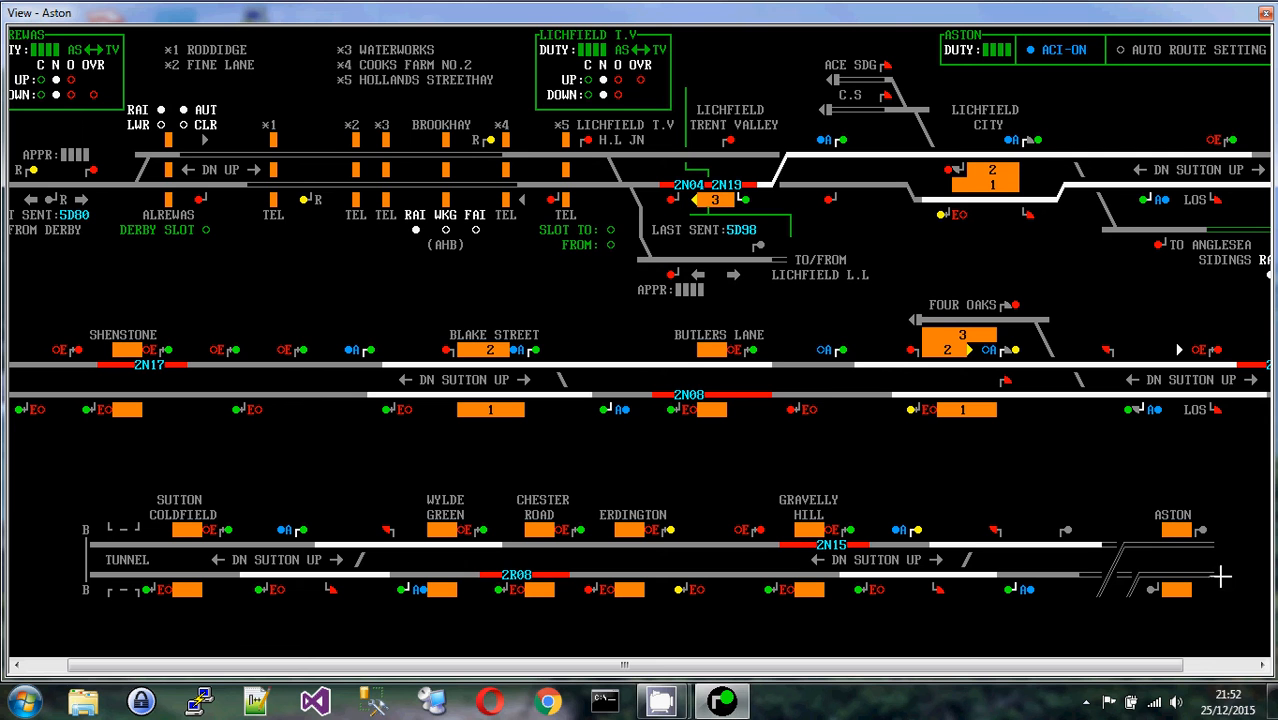
pyautogui.moveTo(1188, 574)
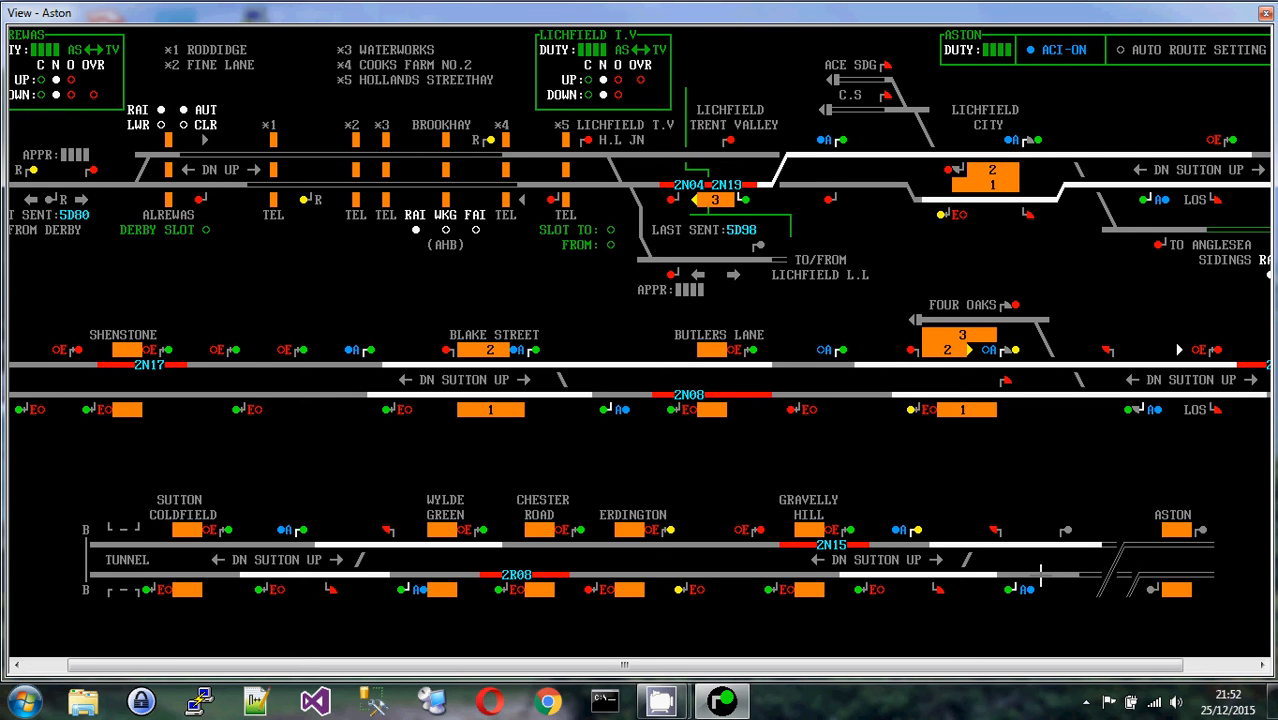
pyautogui.moveTo(1178, 516)
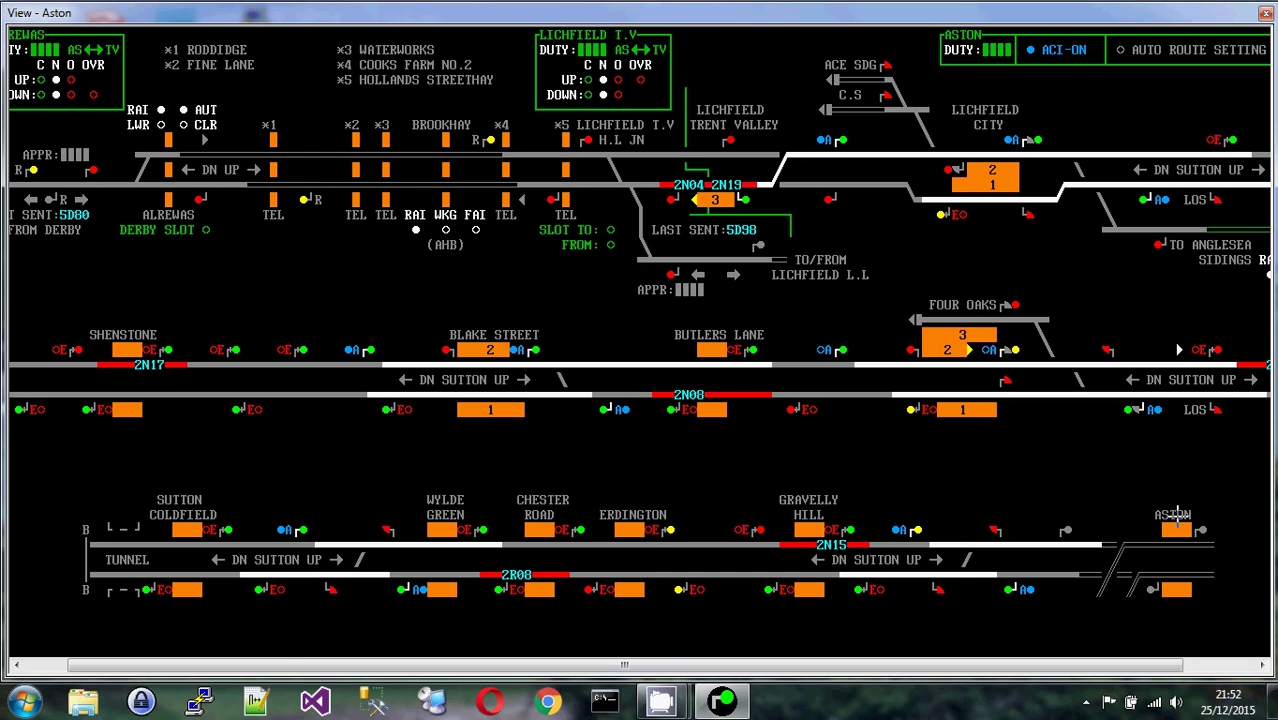
pyautogui.moveTo(1184, 516)
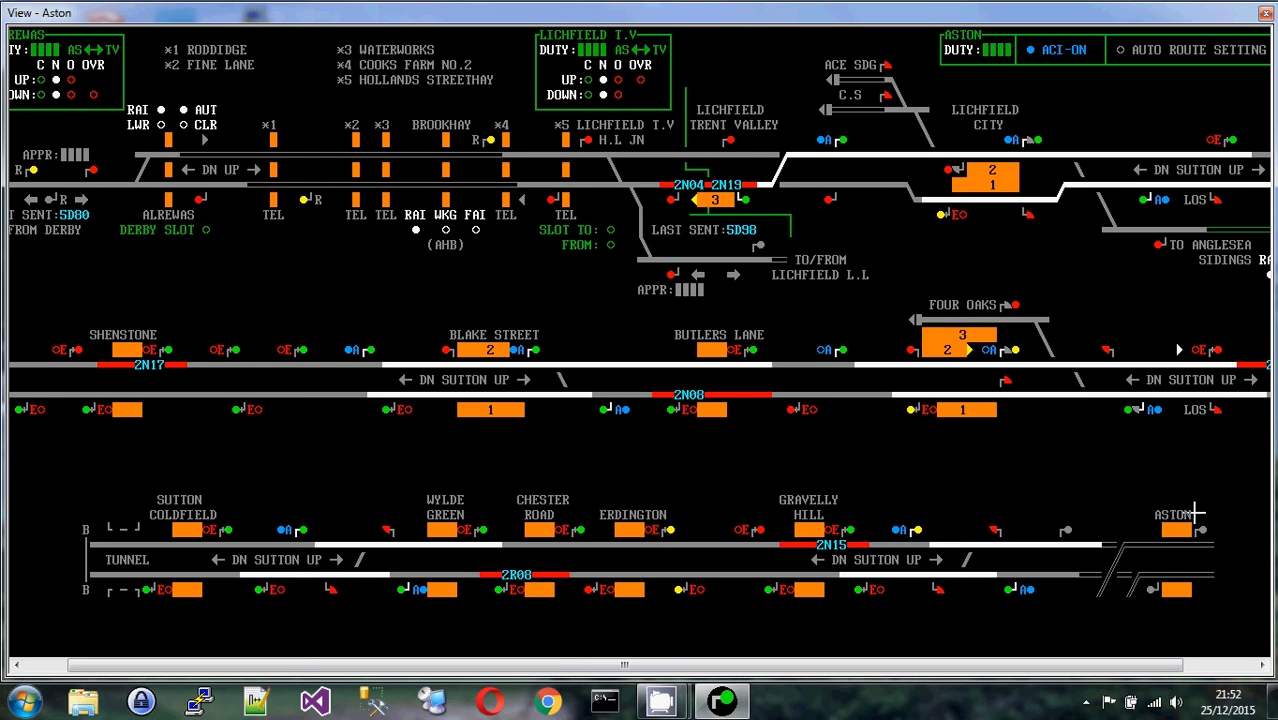
pyautogui.moveTo(1088, 580)
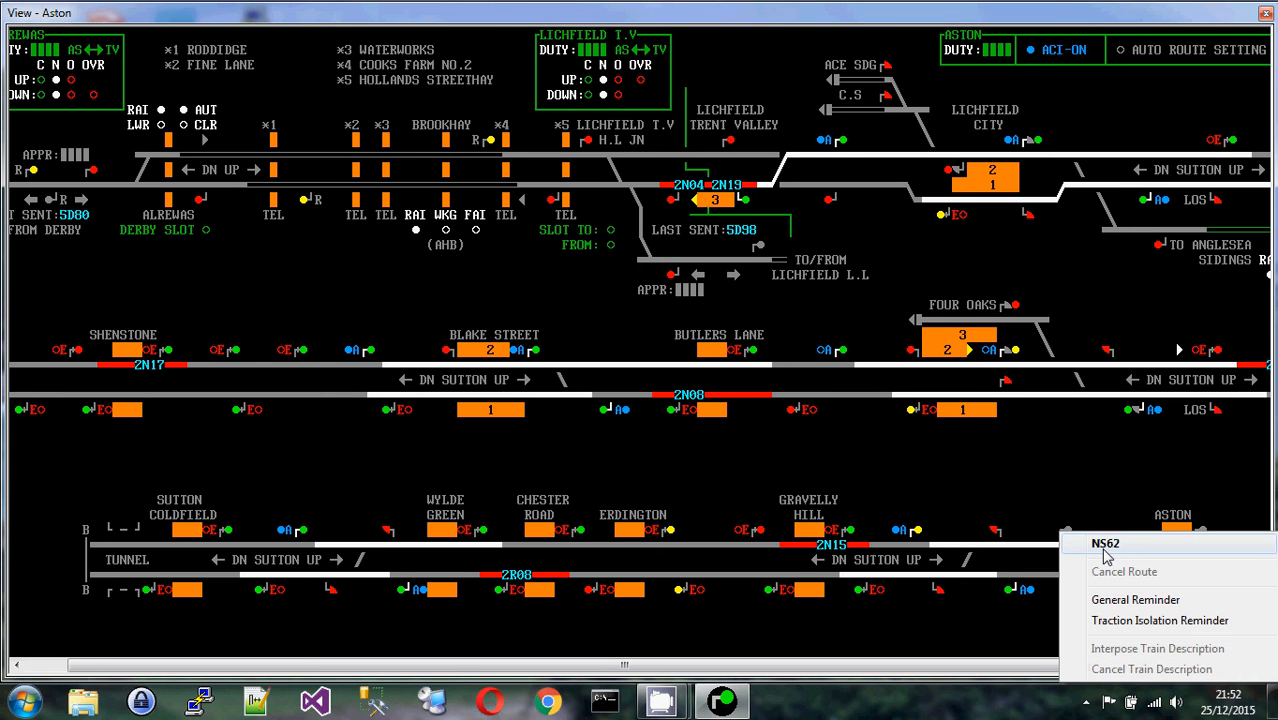
pyautogui.moveTo(1130, 508)
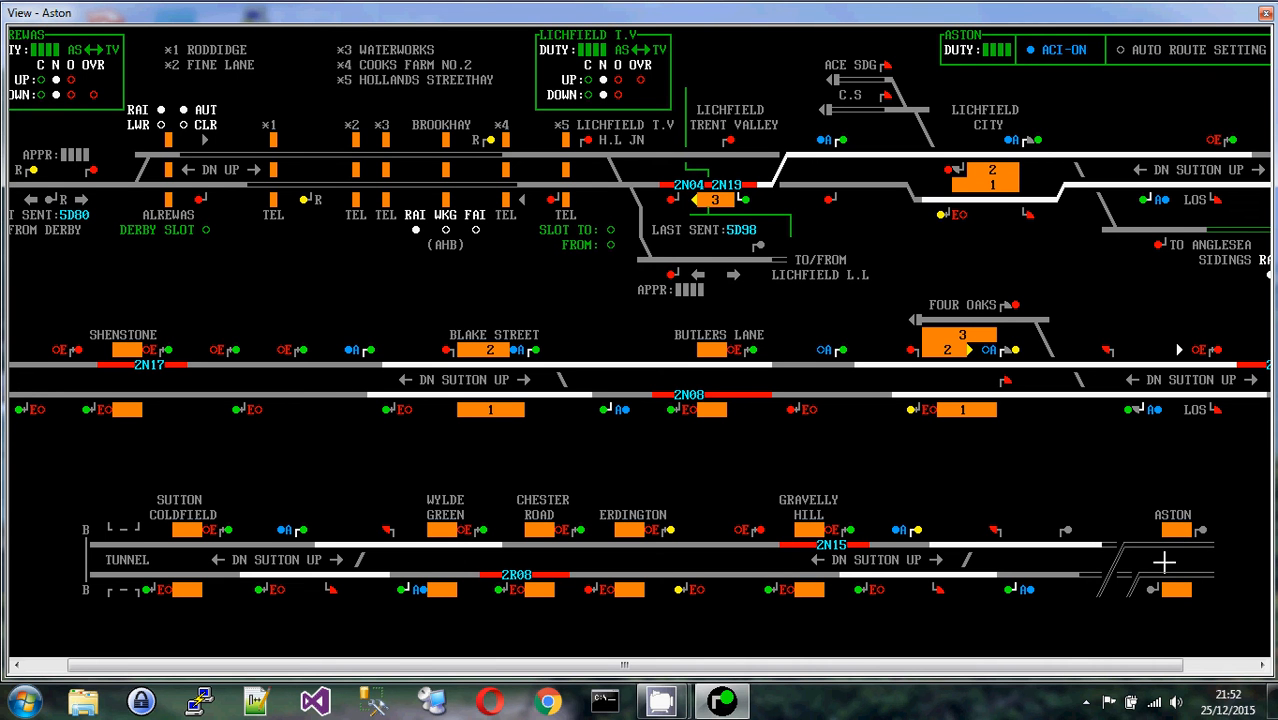
pyautogui.moveTo(1060, 576)
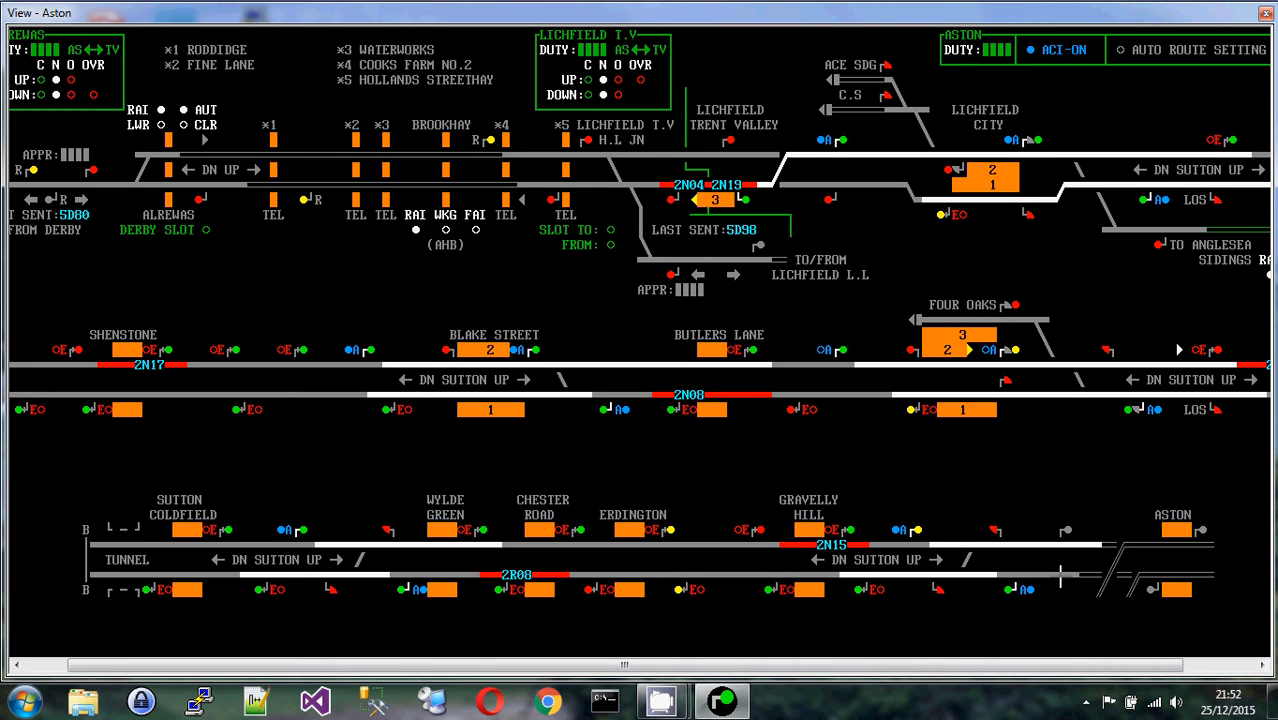
pyautogui.moveTo(1096, 548)
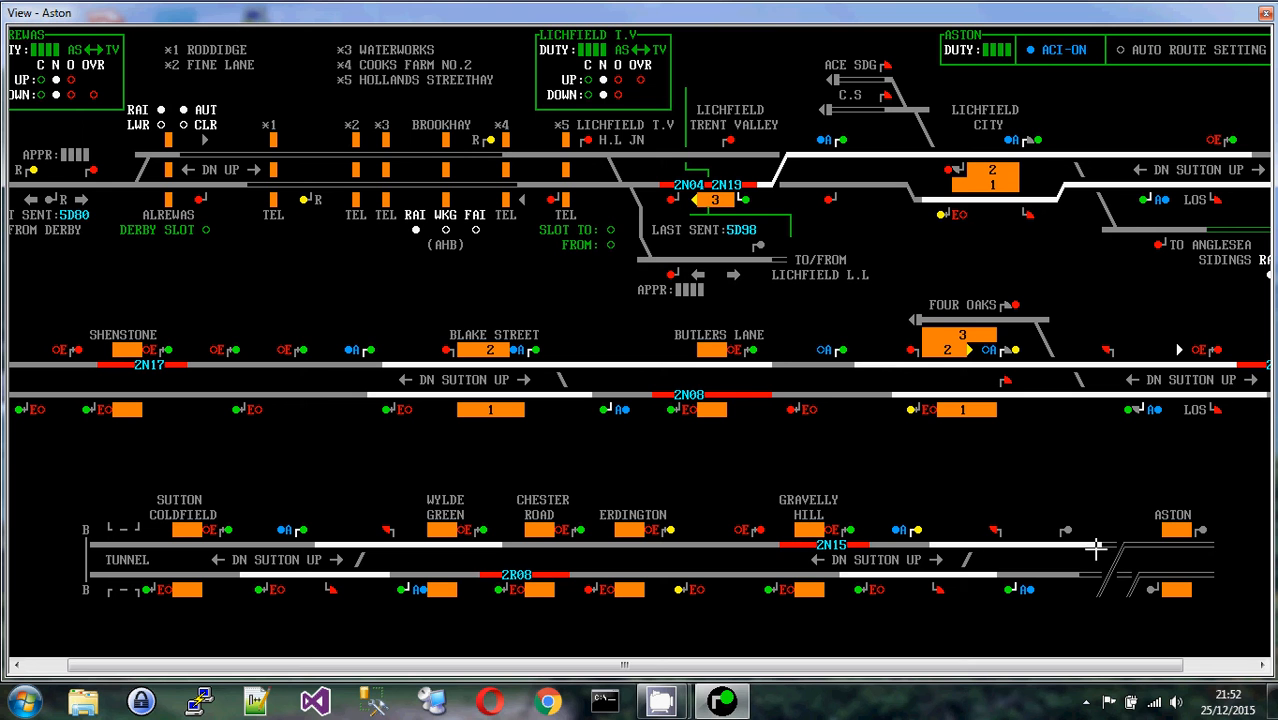
pyautogui.moveTo(1036, 480)
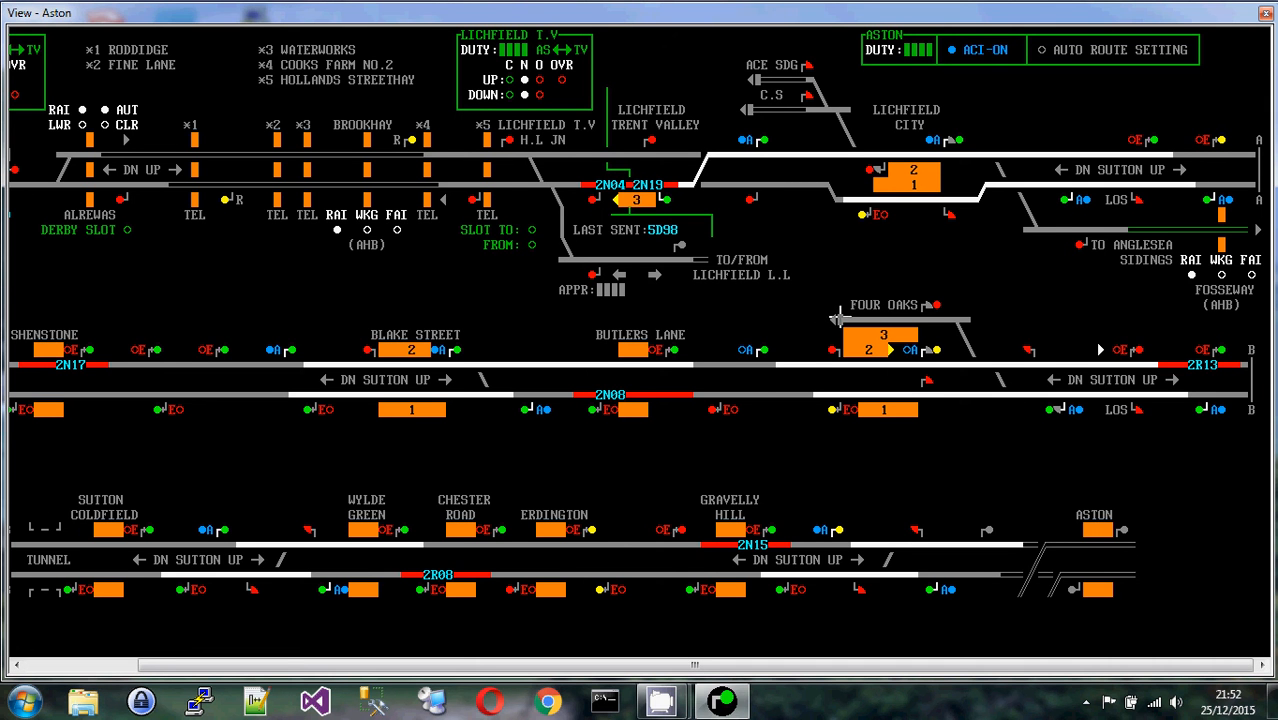
pyautogui.moveTo(1052, 400)
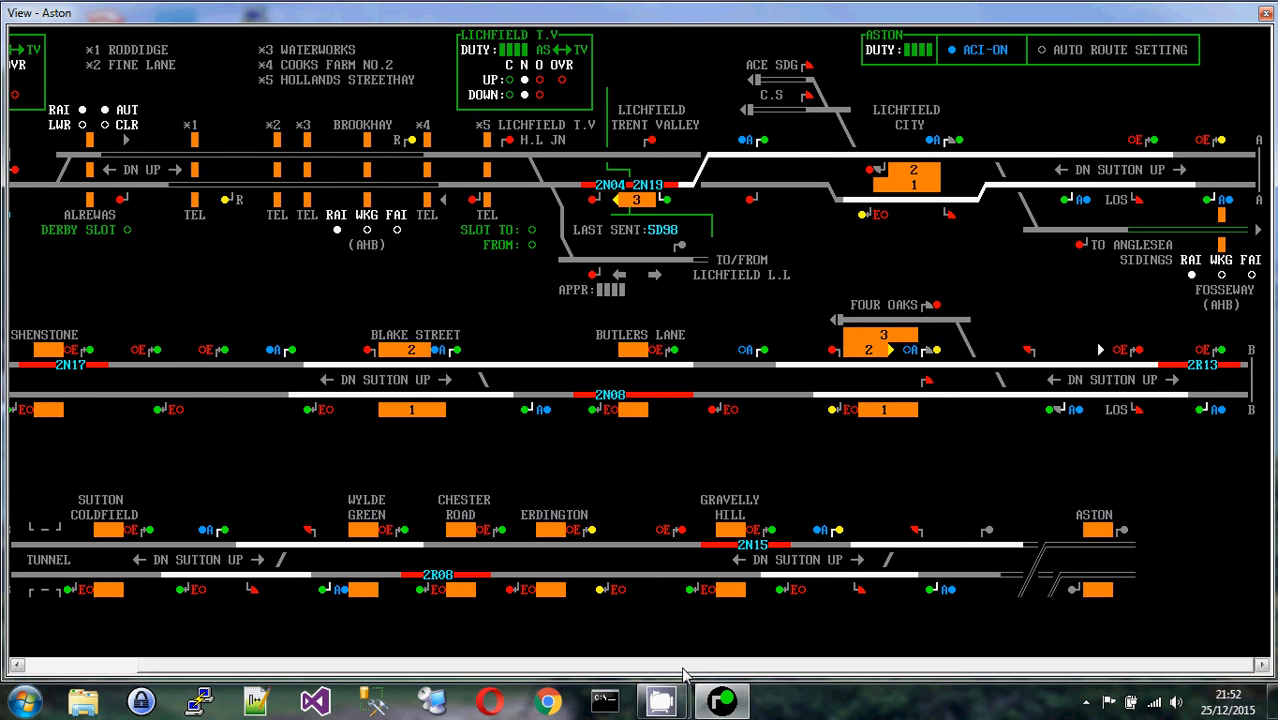
# - Scroll the panel sideways to show the Fosseway and Anglesea Sidings fringe beyond Aston
pyautogui.hscroll(-3)
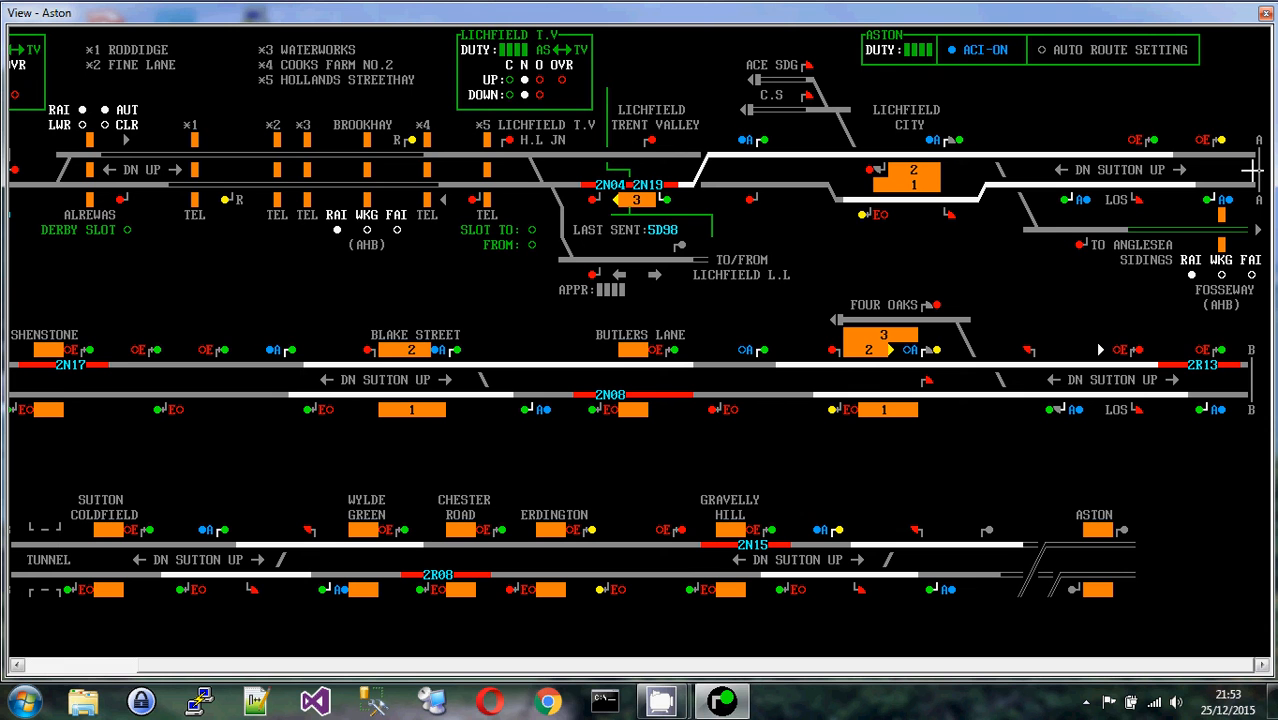
pyautogui.moveTo(1128, 234)
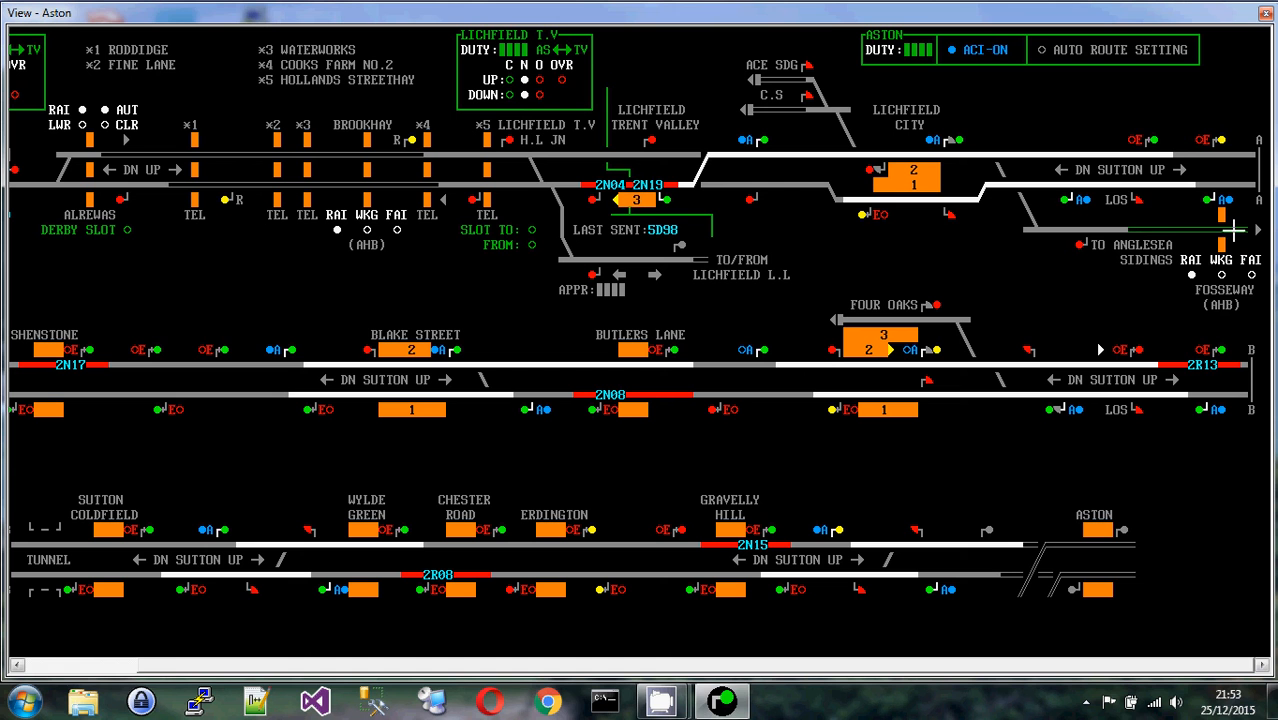
pyautogui.moveTo(1132, 232)
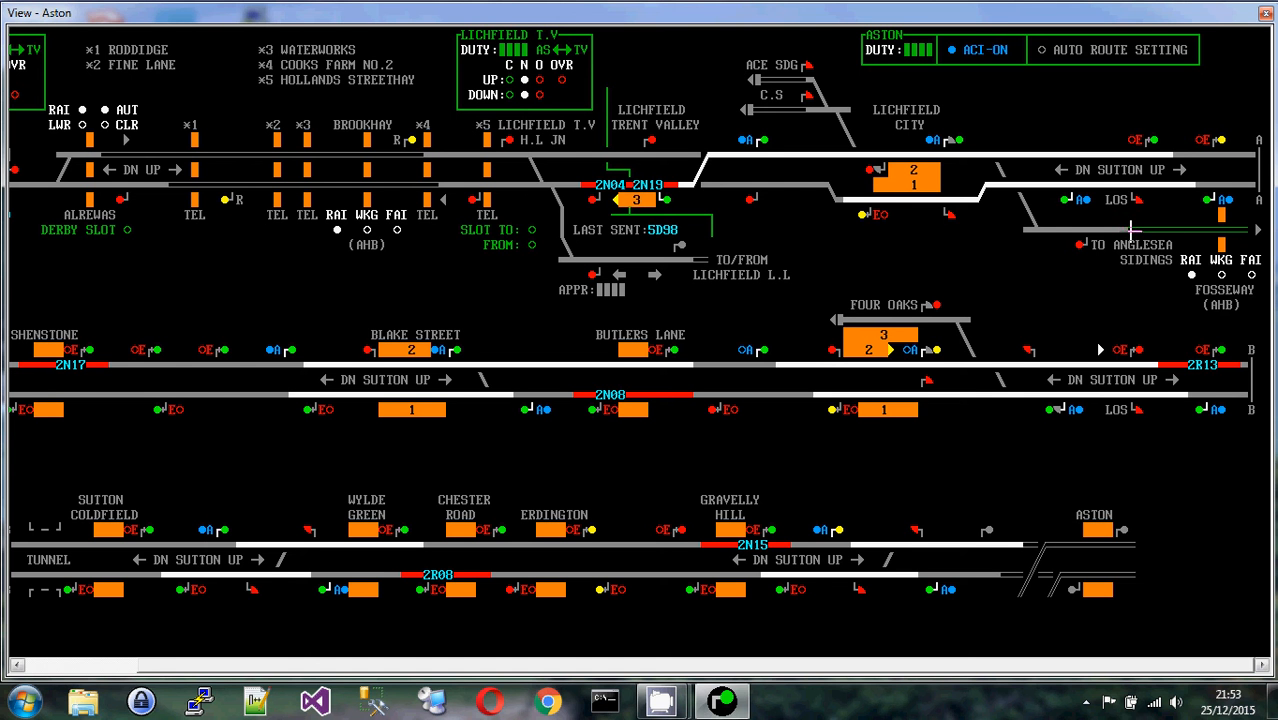
pyautogui.moveTo(1190, 230)
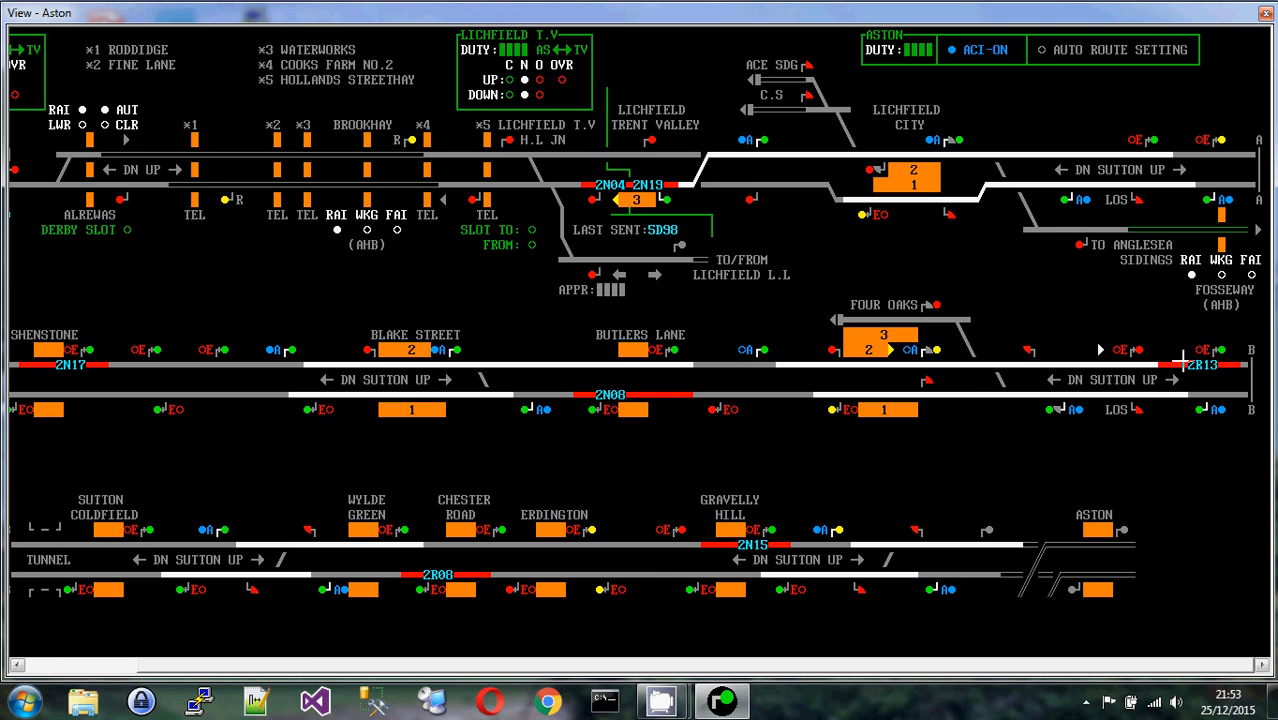
pyautogui.moveTo(1152, 224)
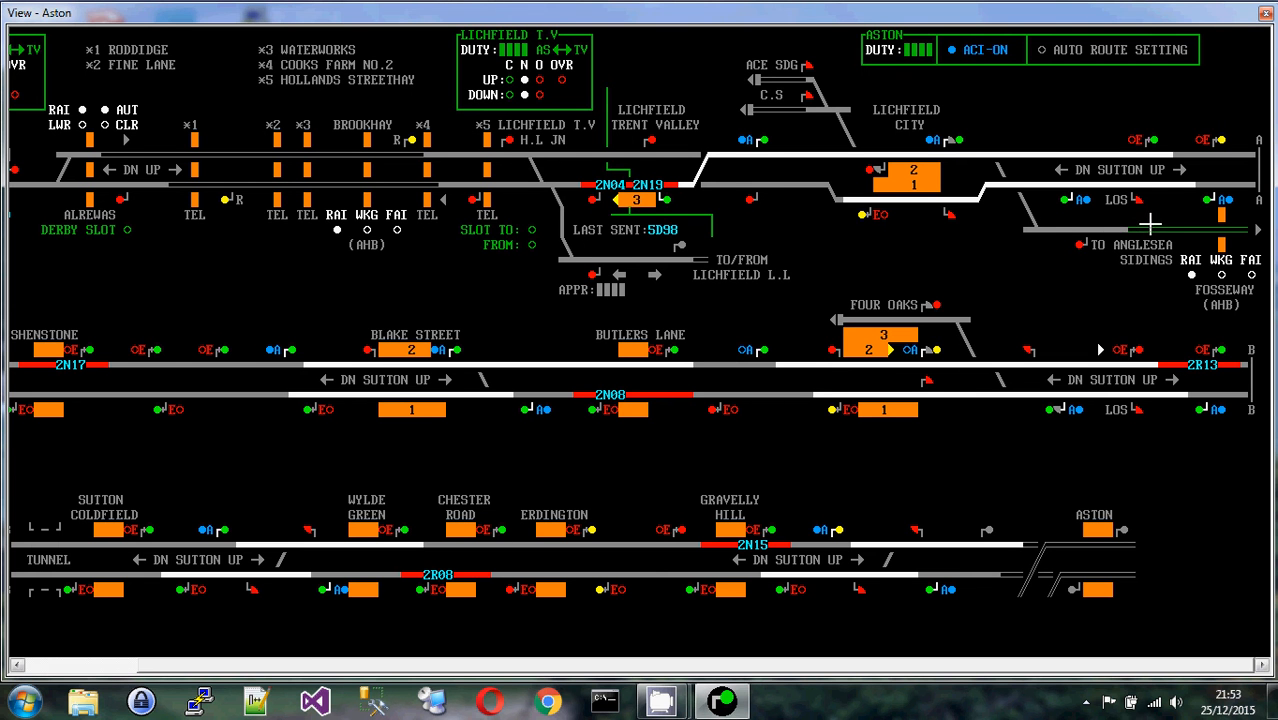
pyautogui.moveTo(1108, 228)
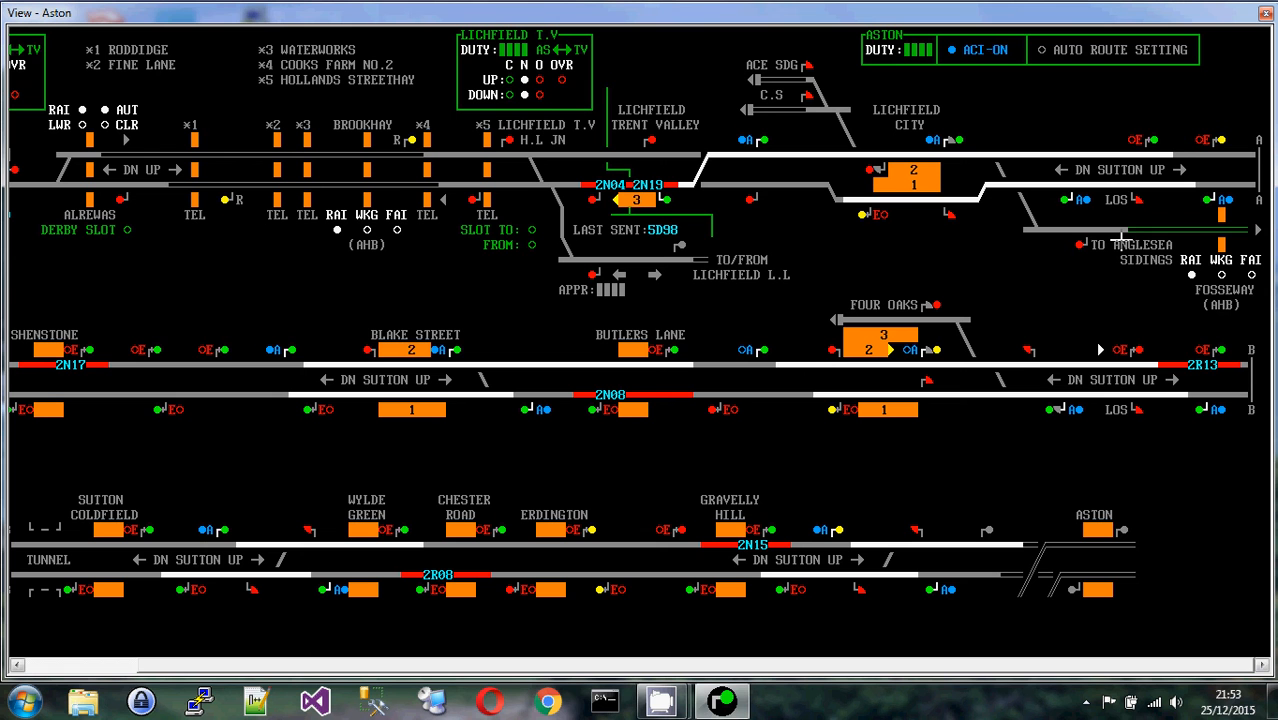
pyautogui.moveTo(1124, 236)
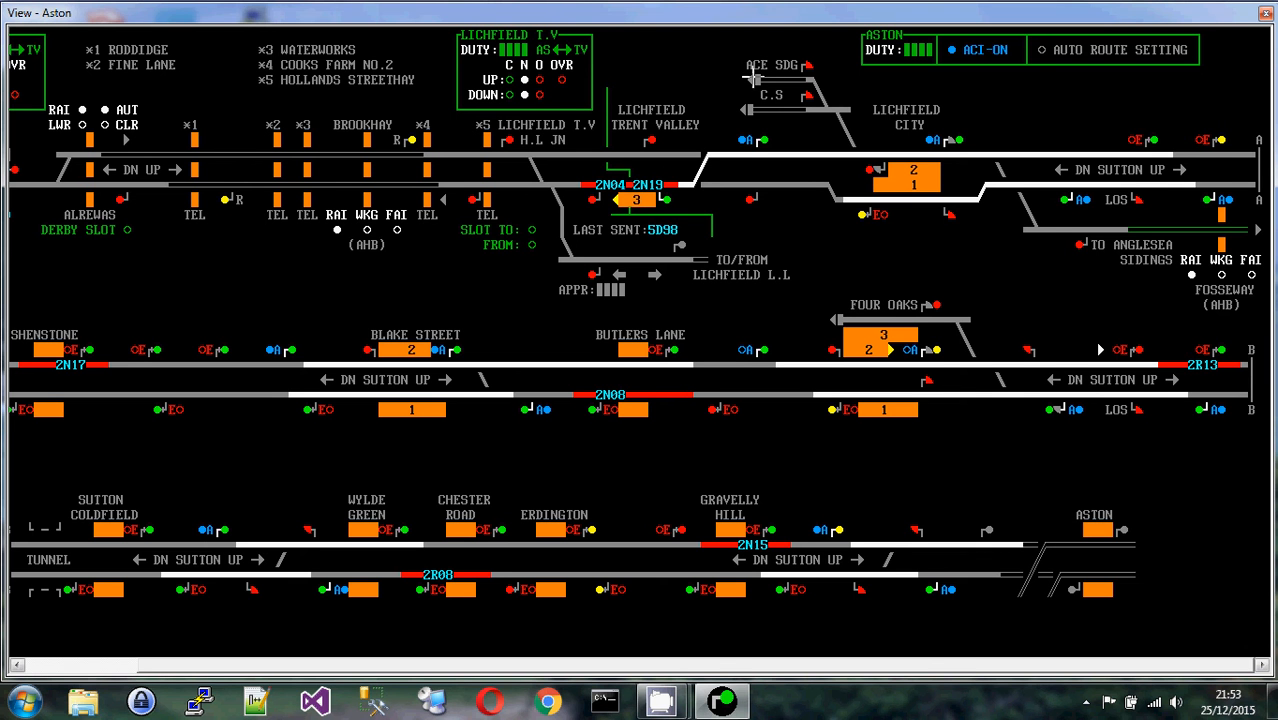
pyautogui.moveTo(796, 128)
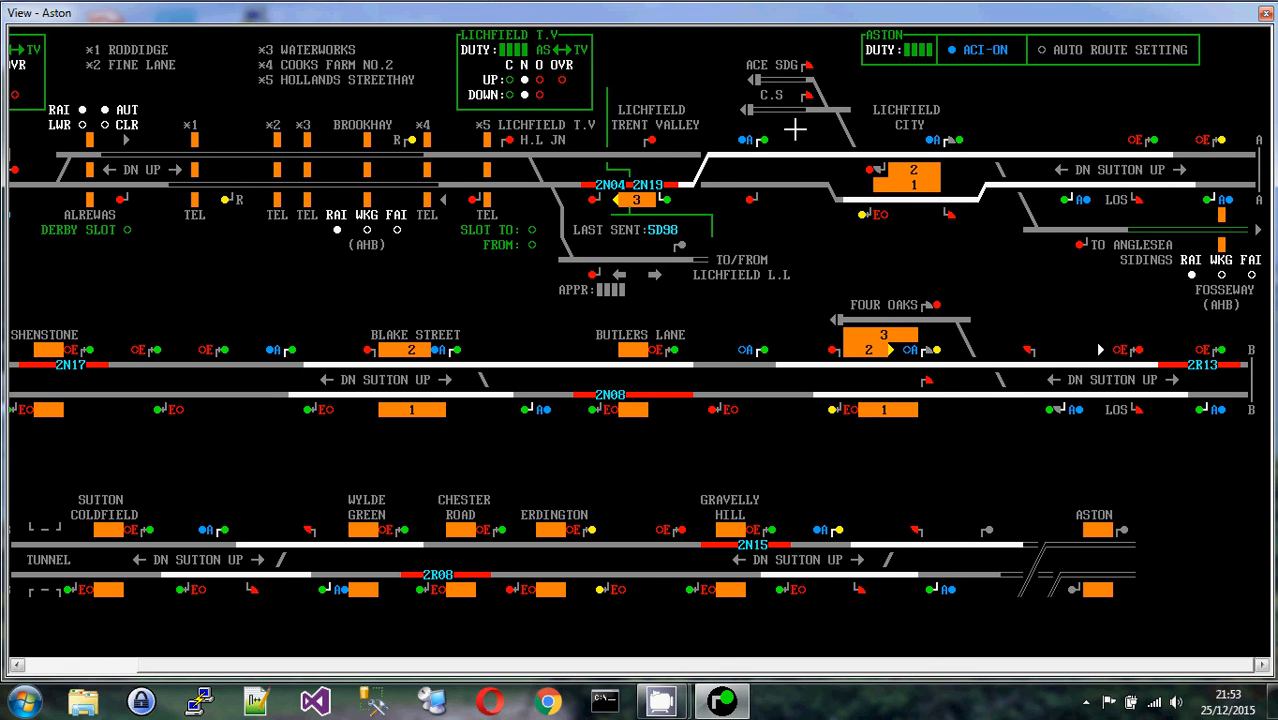
pyautogui.moveTo(530, 212)
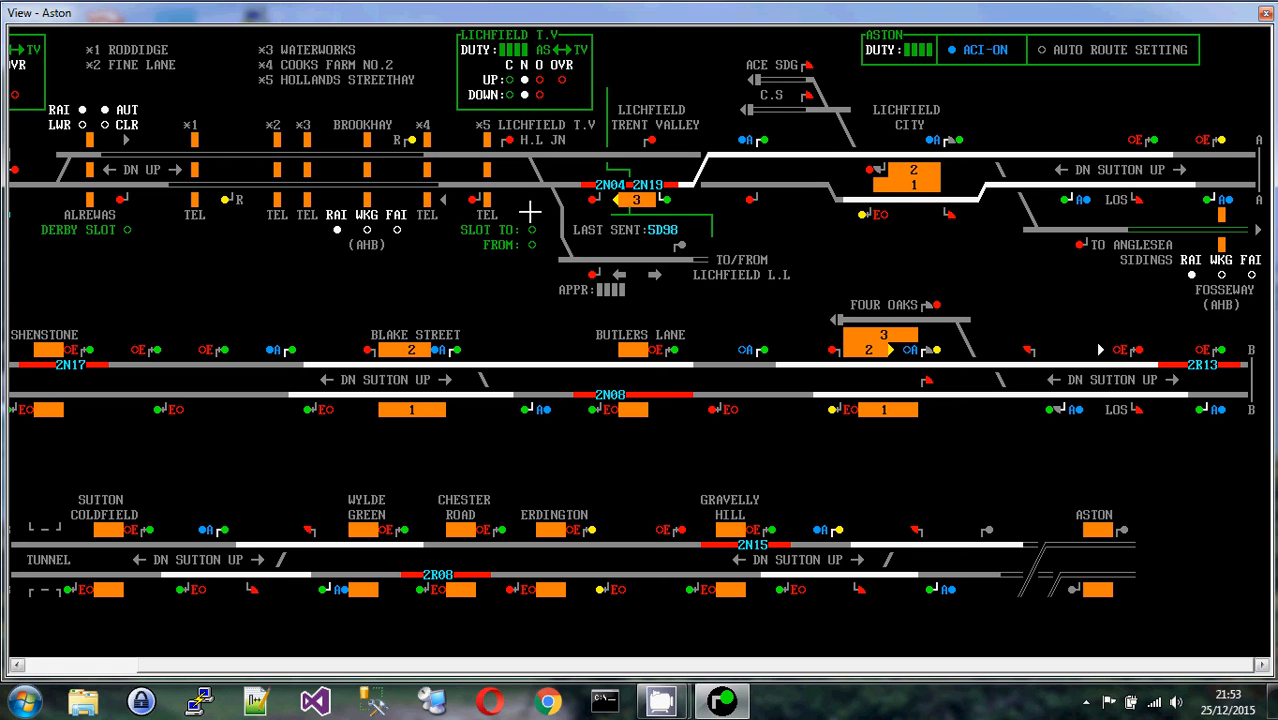
pyautogui.moveTo(692, 258)
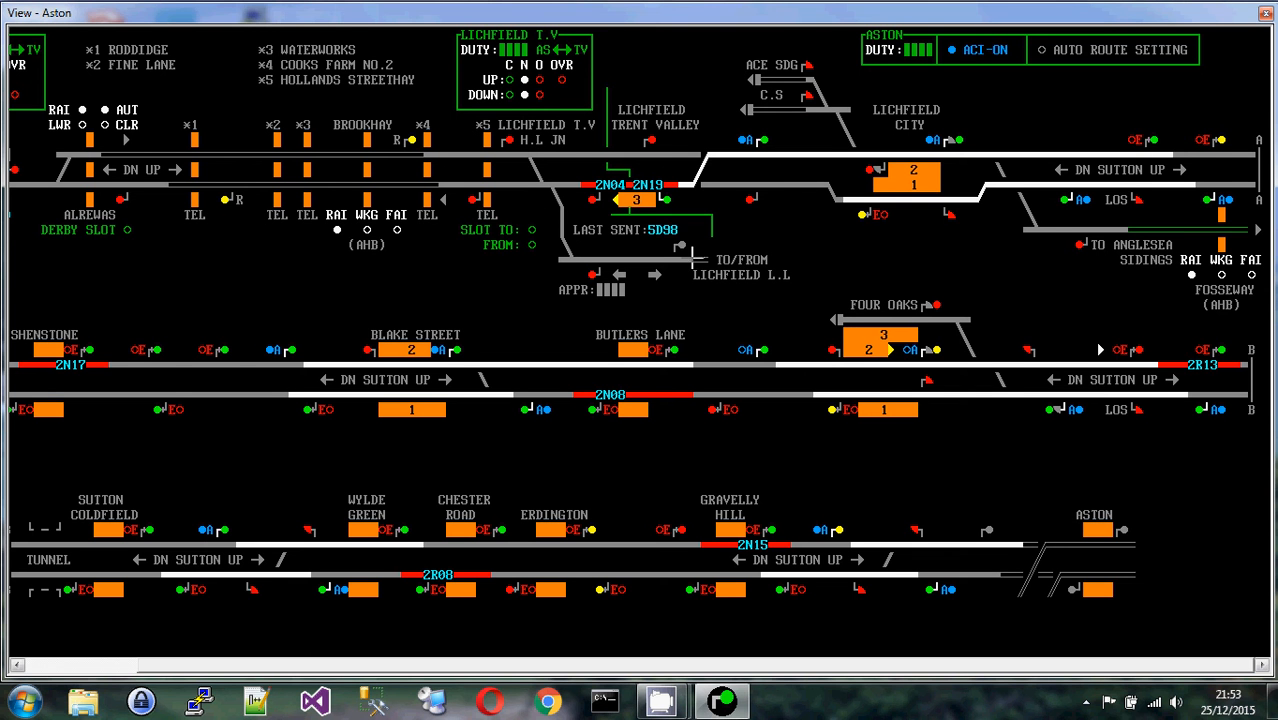
pyautogui.moveTo(756, 284)
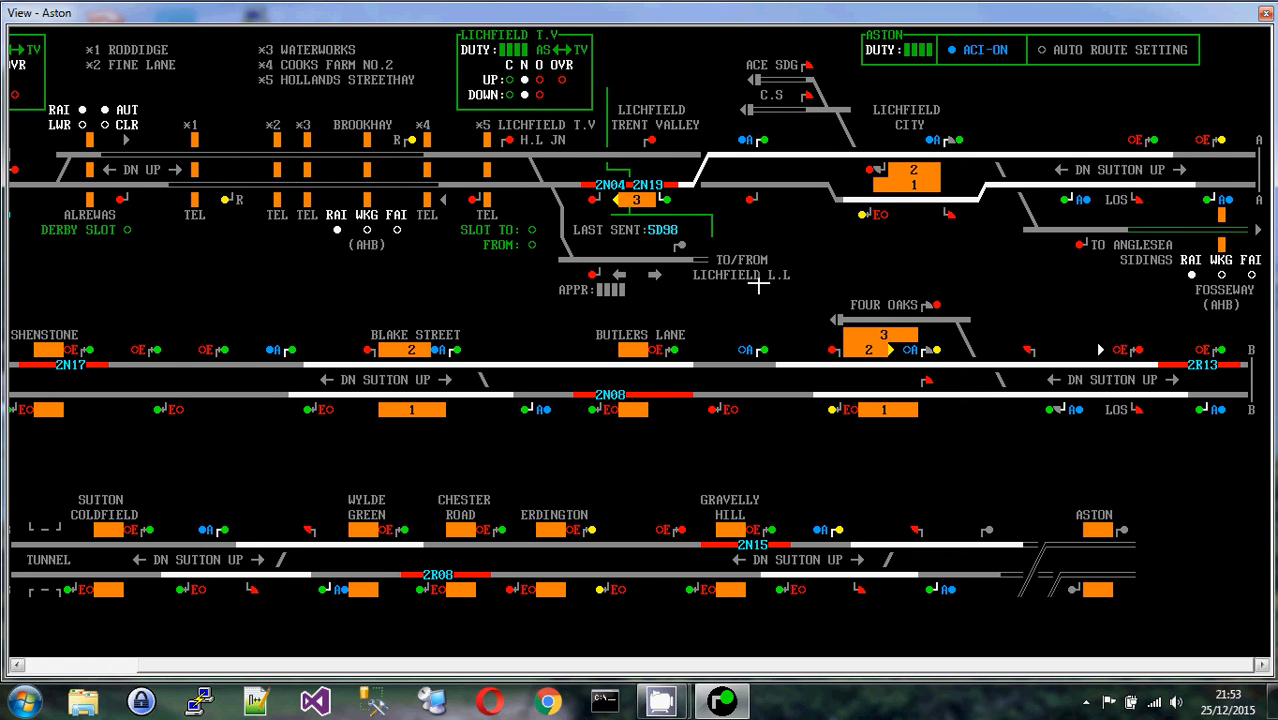
pyautogui.moveTo(736, 260)
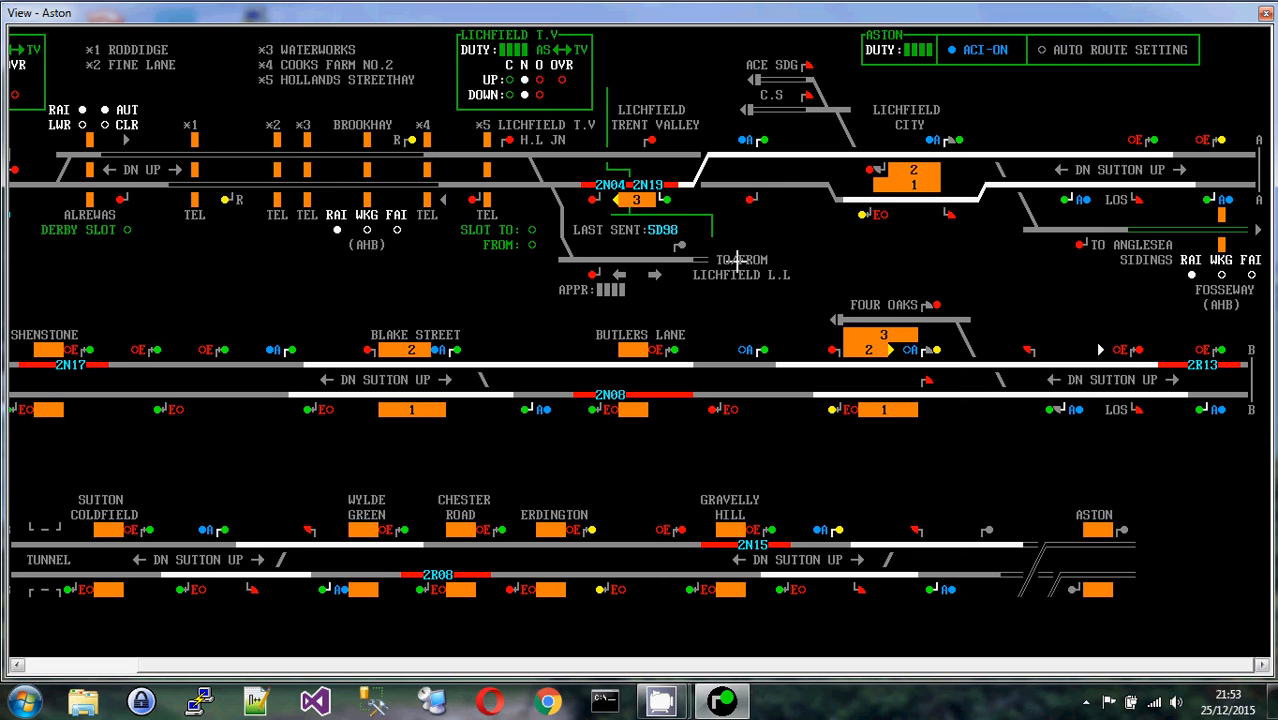
pyautogui.moveTo(756, 258)
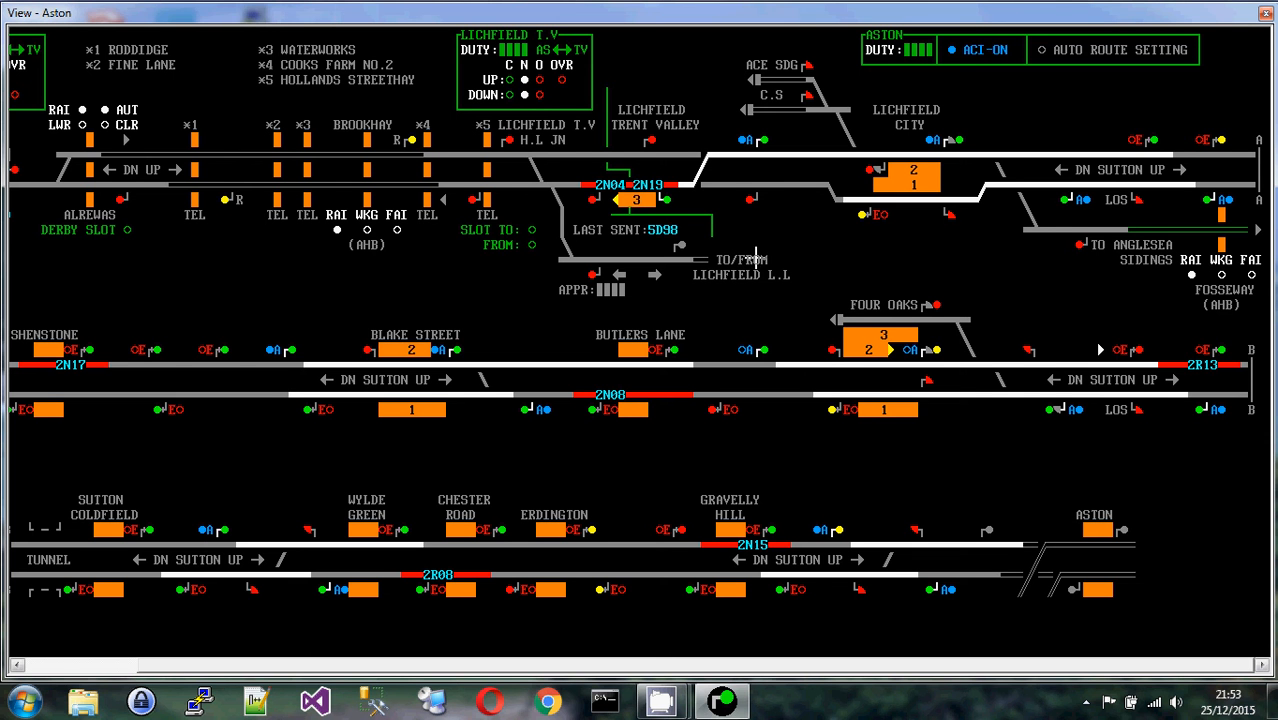
pyautogui.moveTo(618, 268)
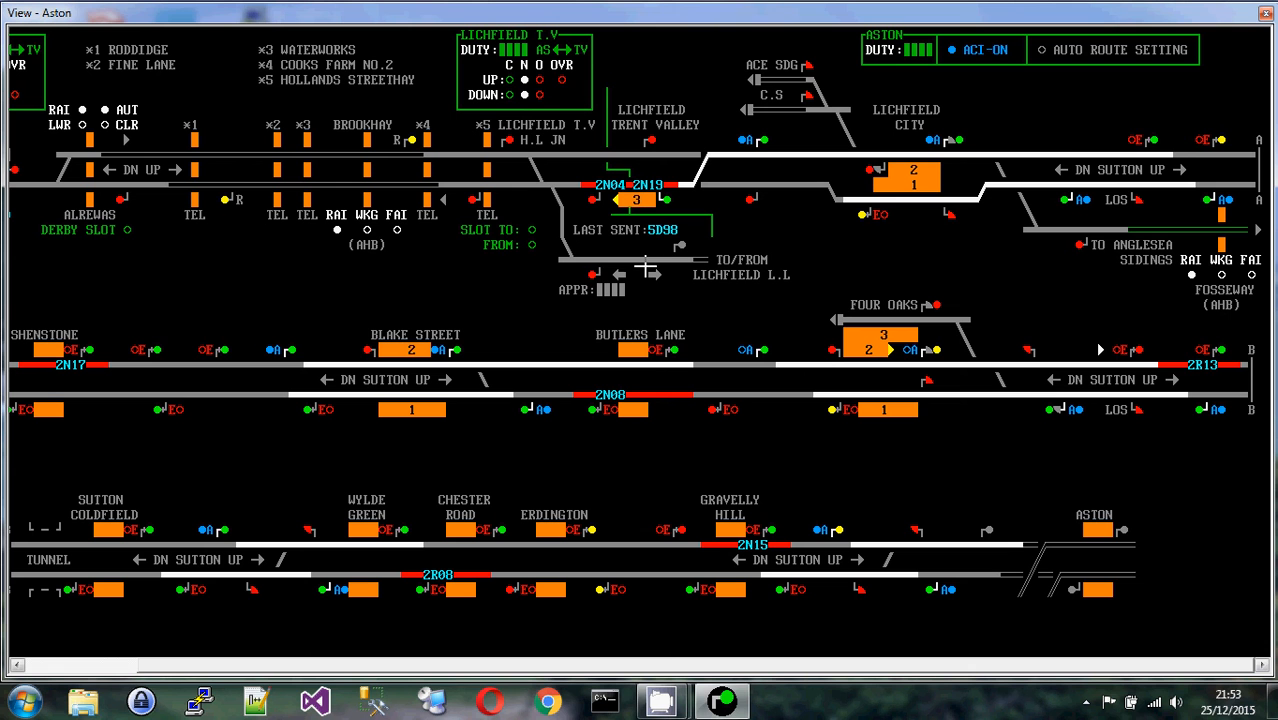
pyautogui.moveTo(508, 176)
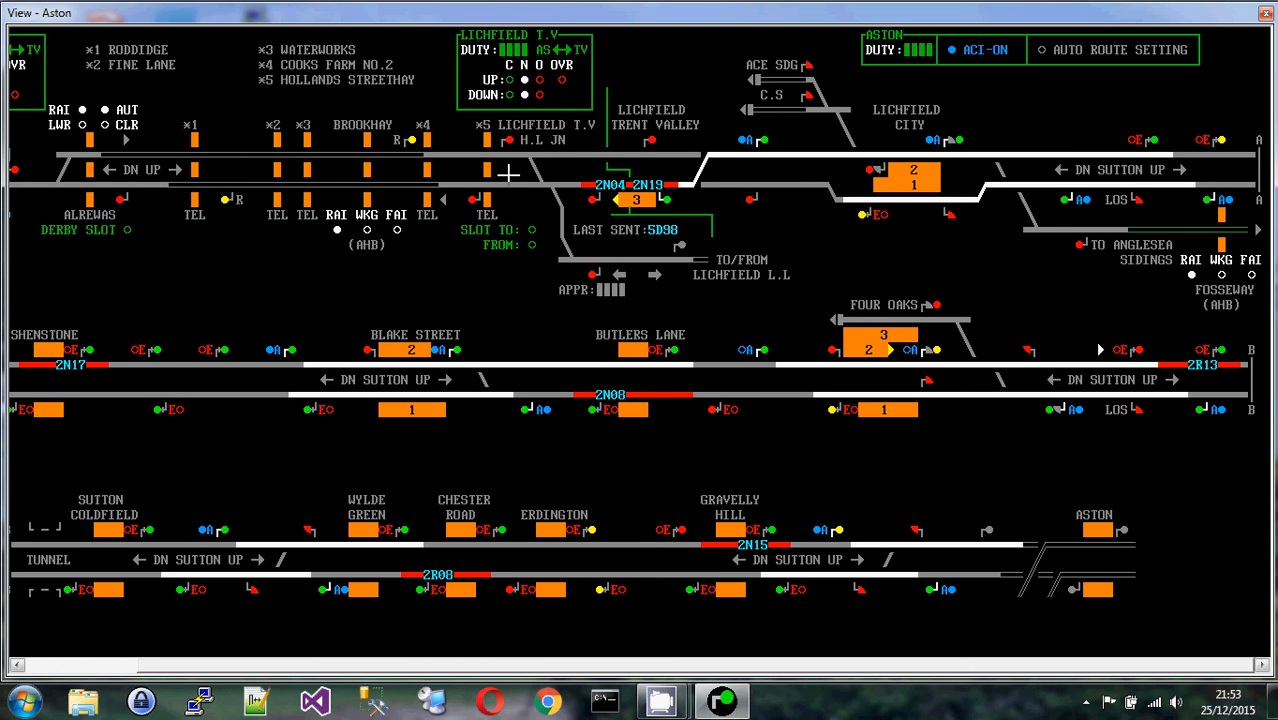
pyautogui.moveTo(684, 248)
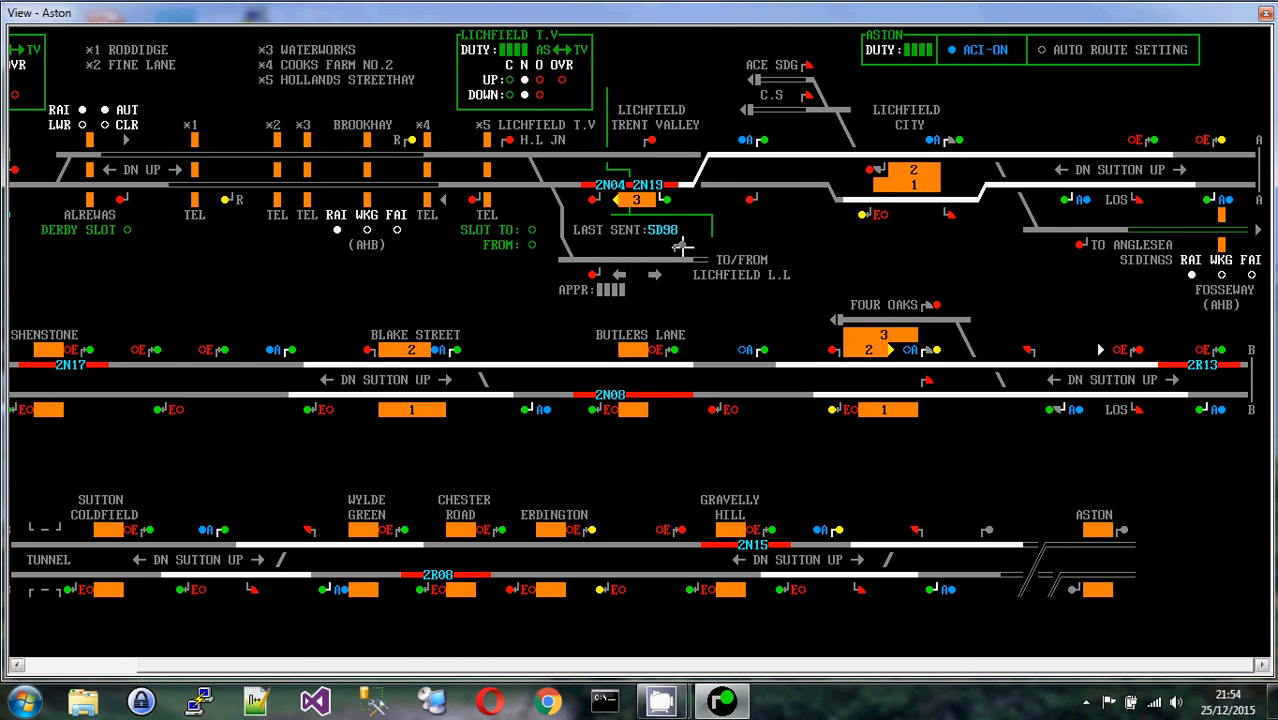
pyautogui.moveTo(700, 264)
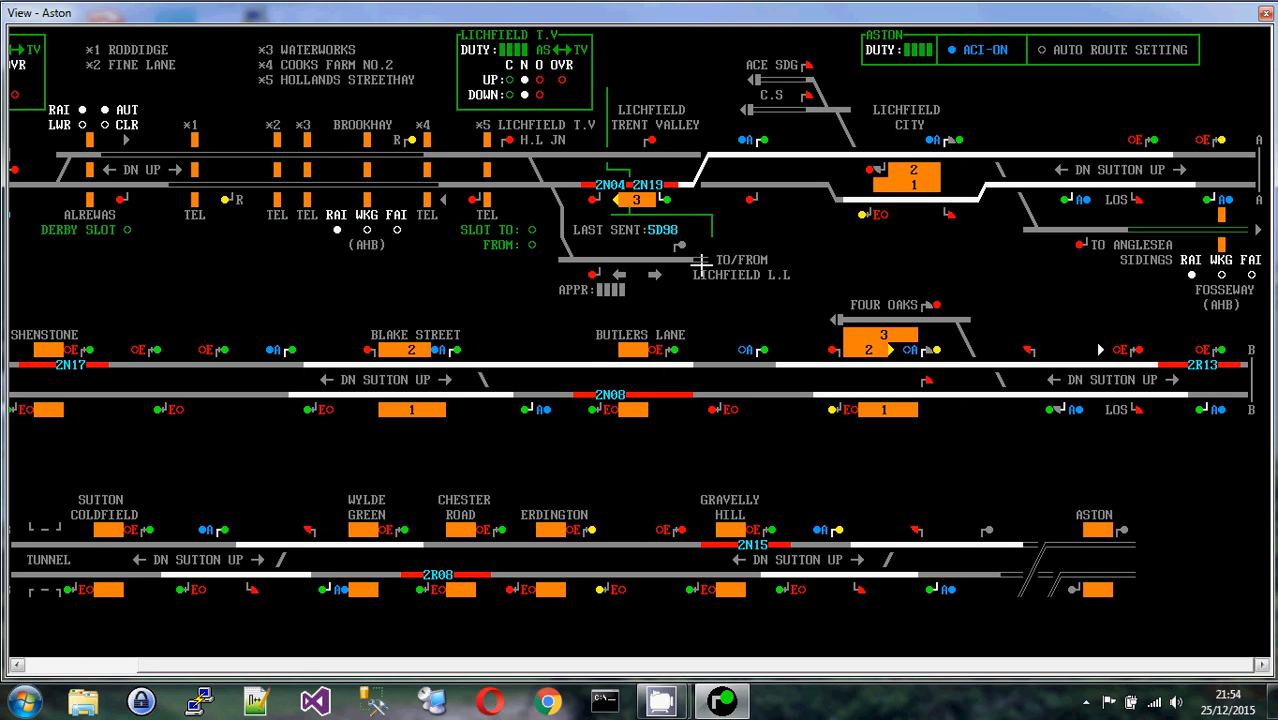
pyautogui.moveTo(700, 250)
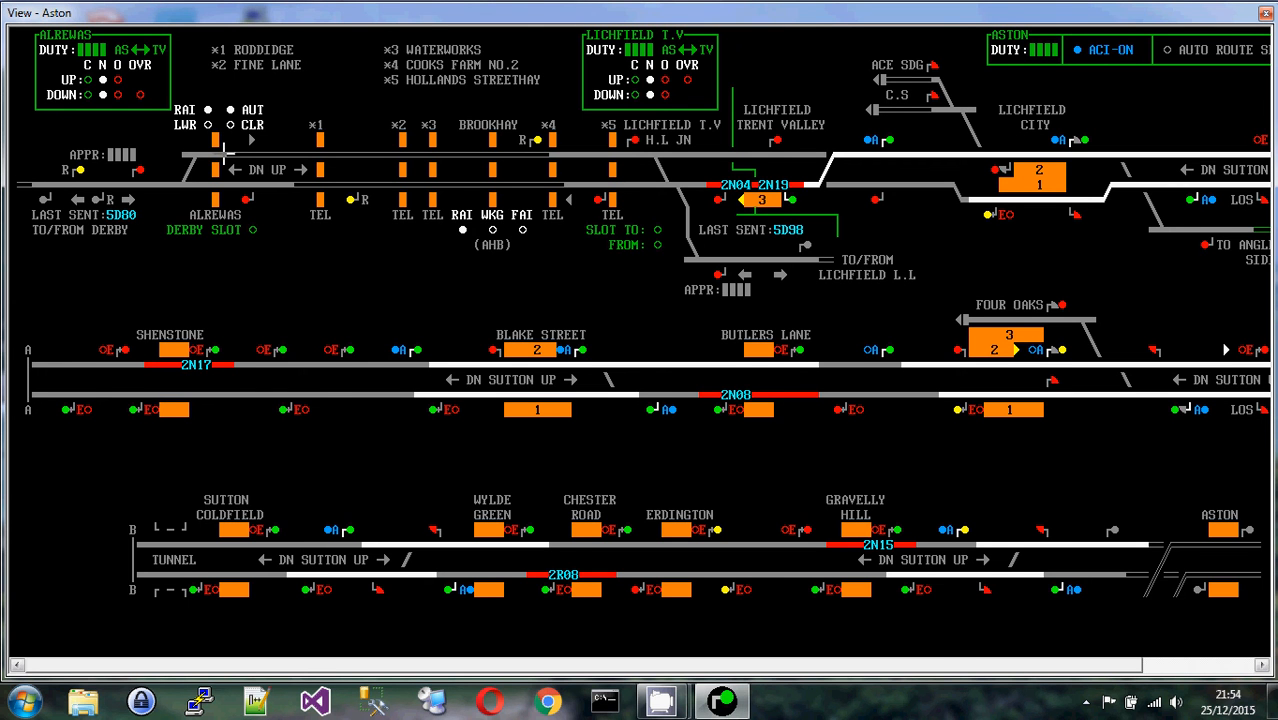
pyautogui.moveTo(178, 186)
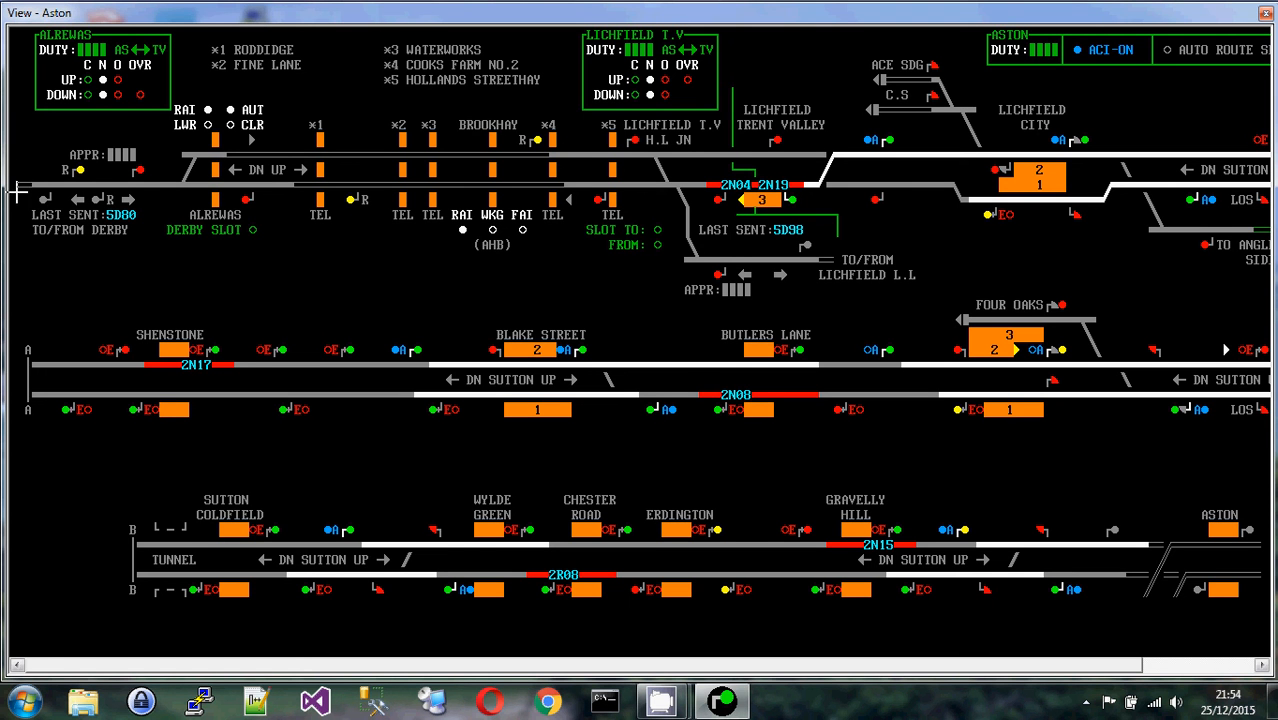
pyautogui.moveTo(38, 176)
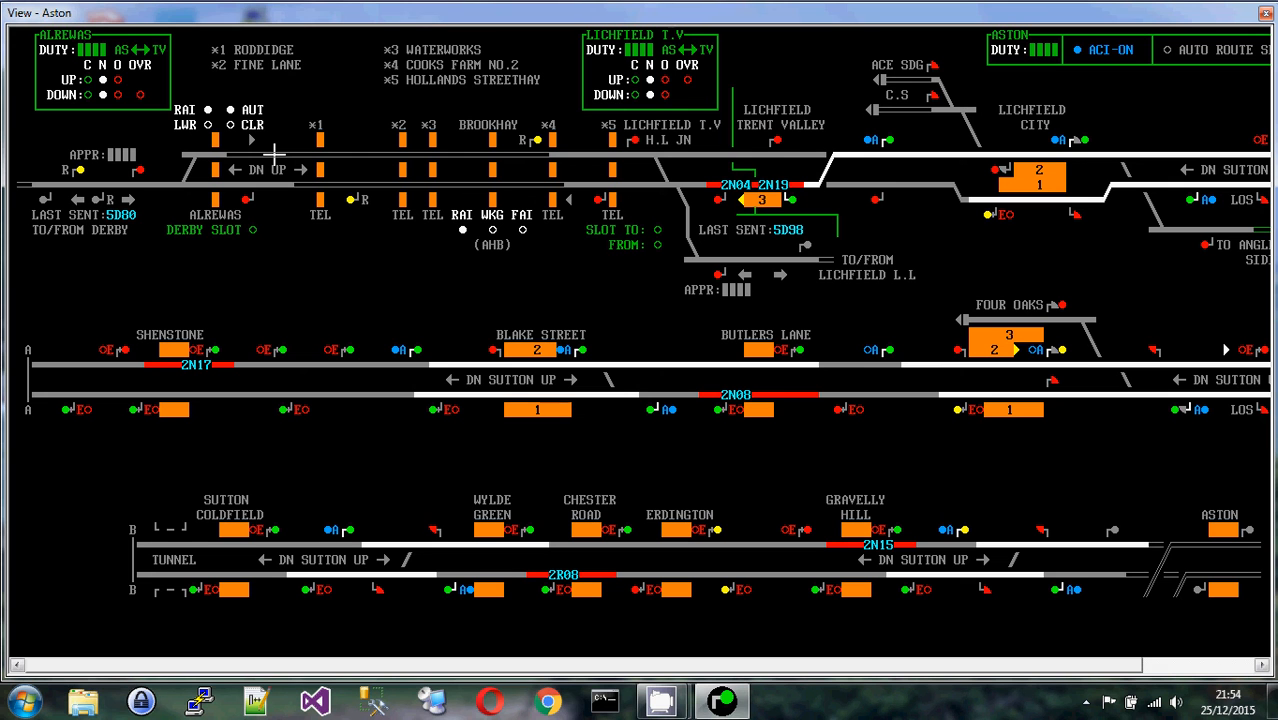
pyautogui.moveTo(328, 156)
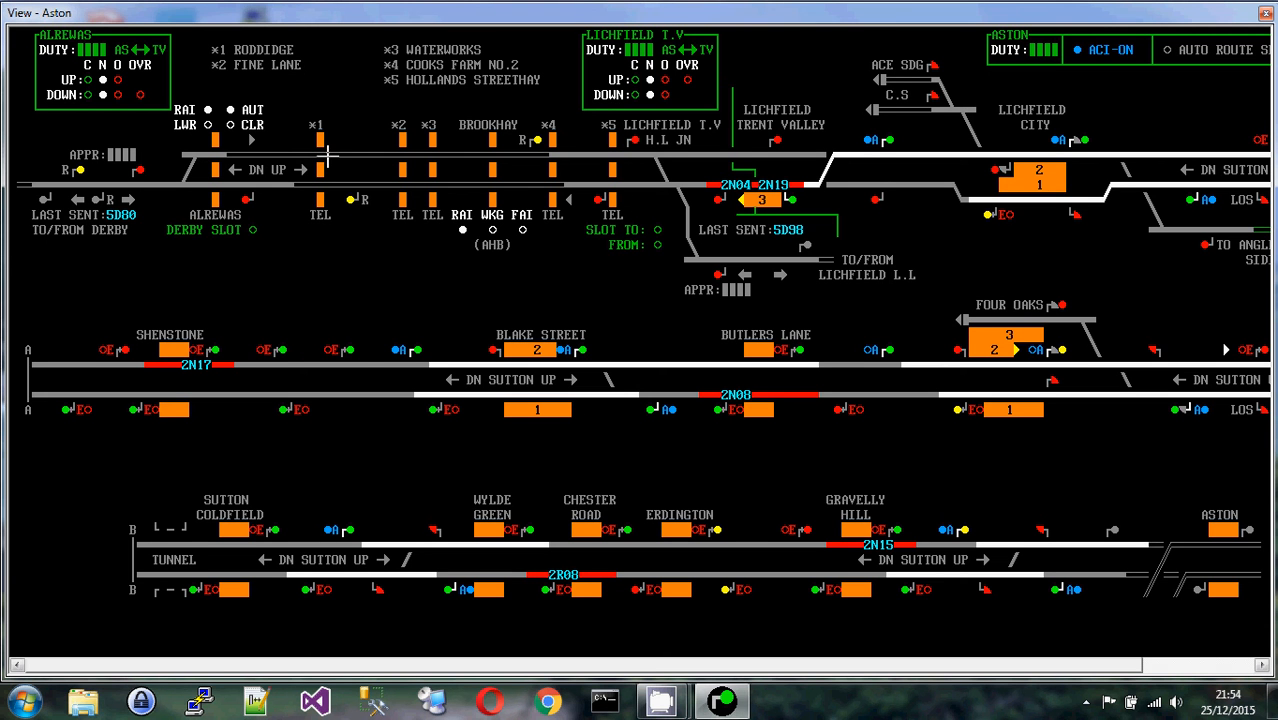
pyautogui.moveTo(572, 180)
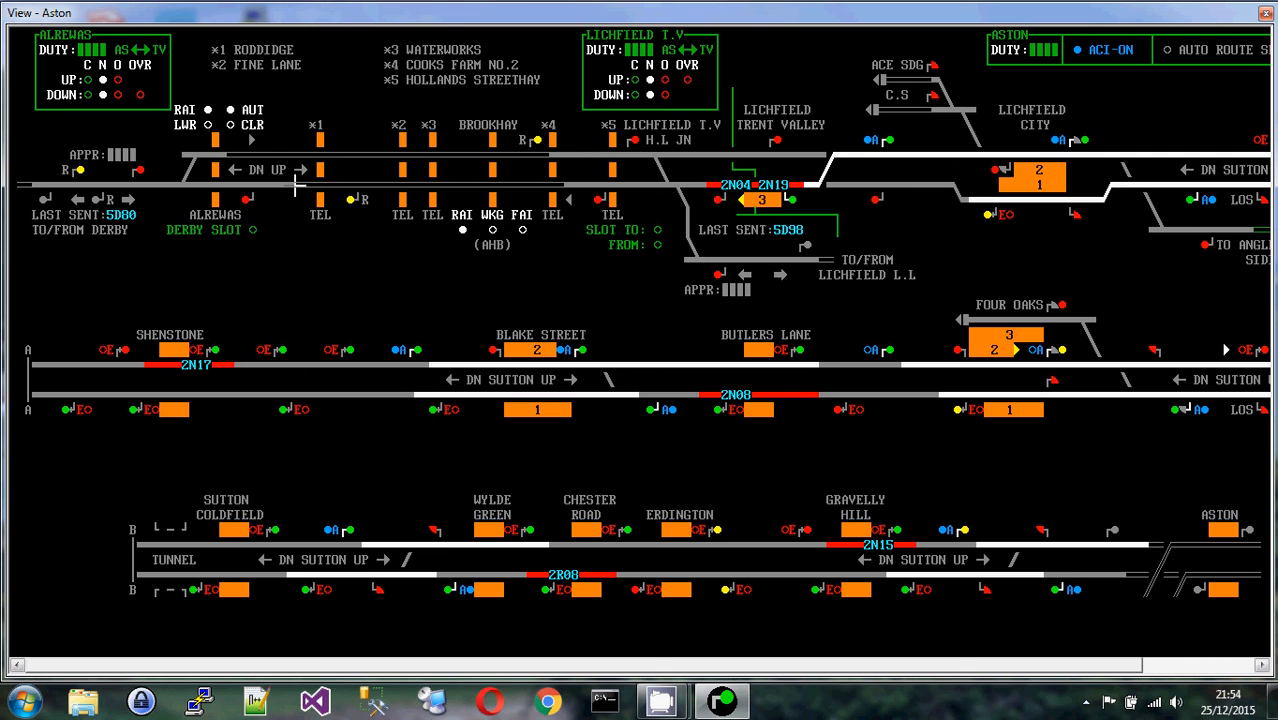
pyautogui.moveTo(564, 152)
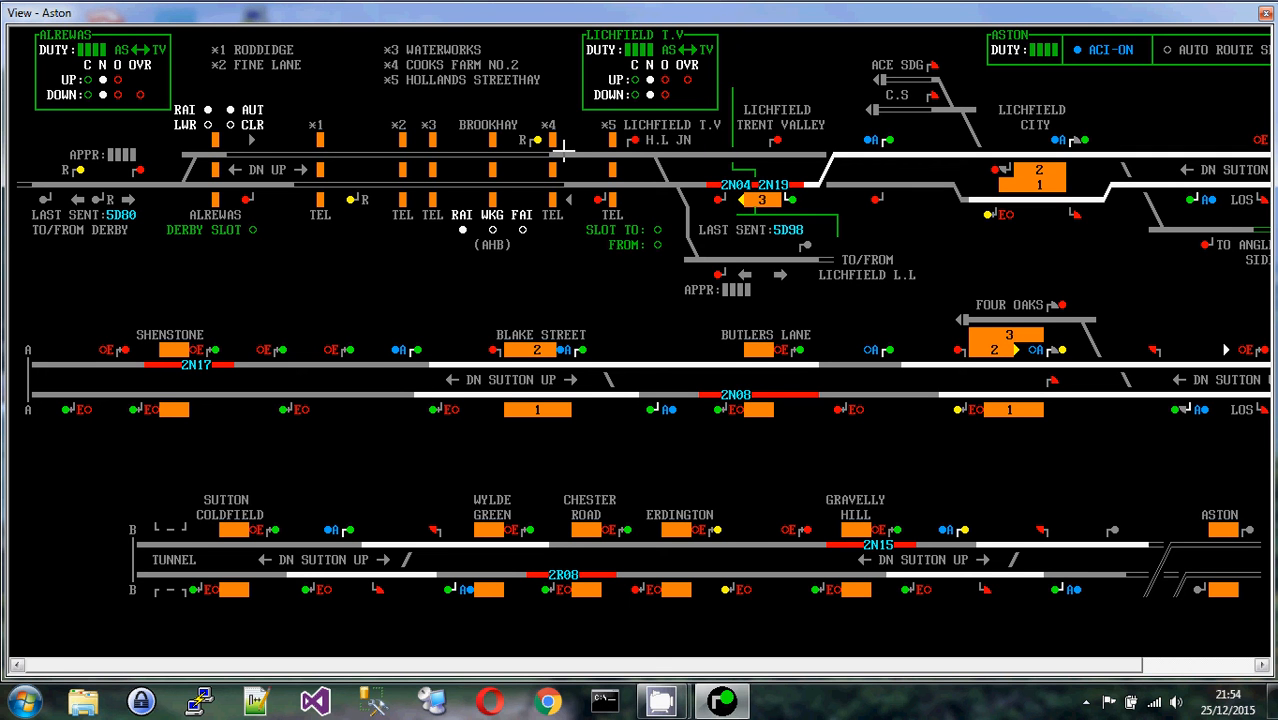
pyautogui.moveTo(228, 152)
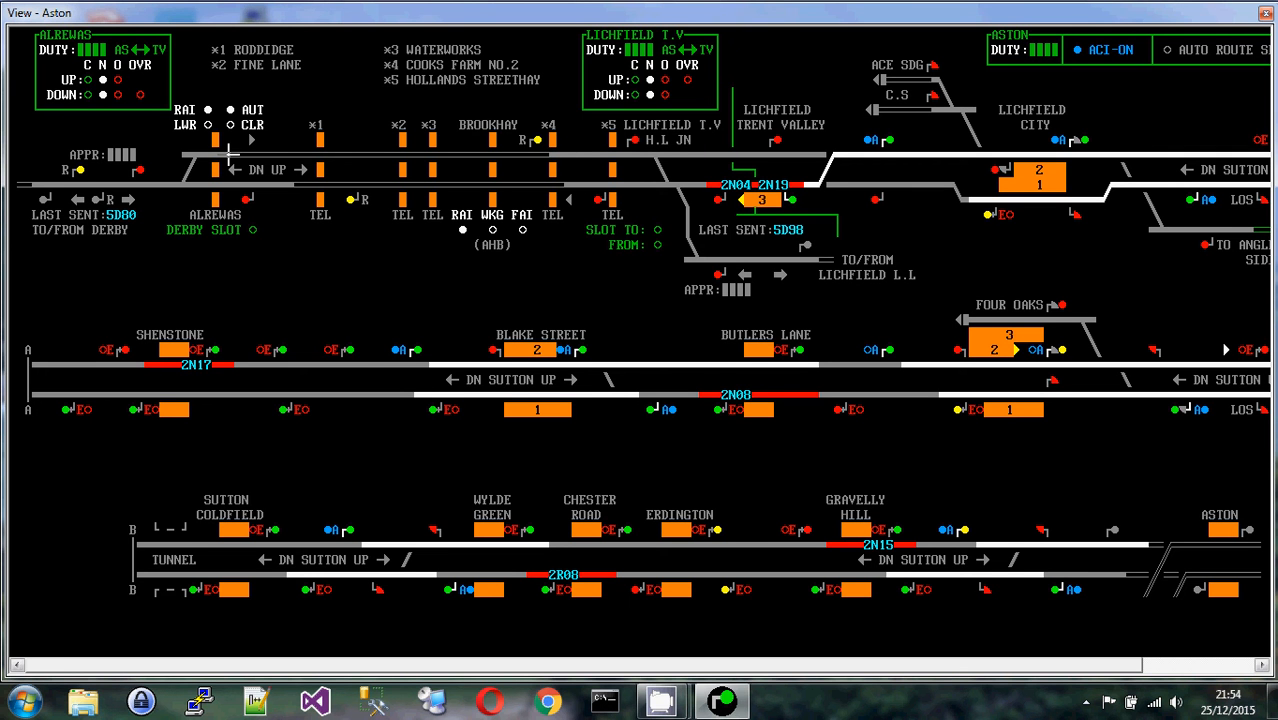
pyautogui.moveTo(548, 150)
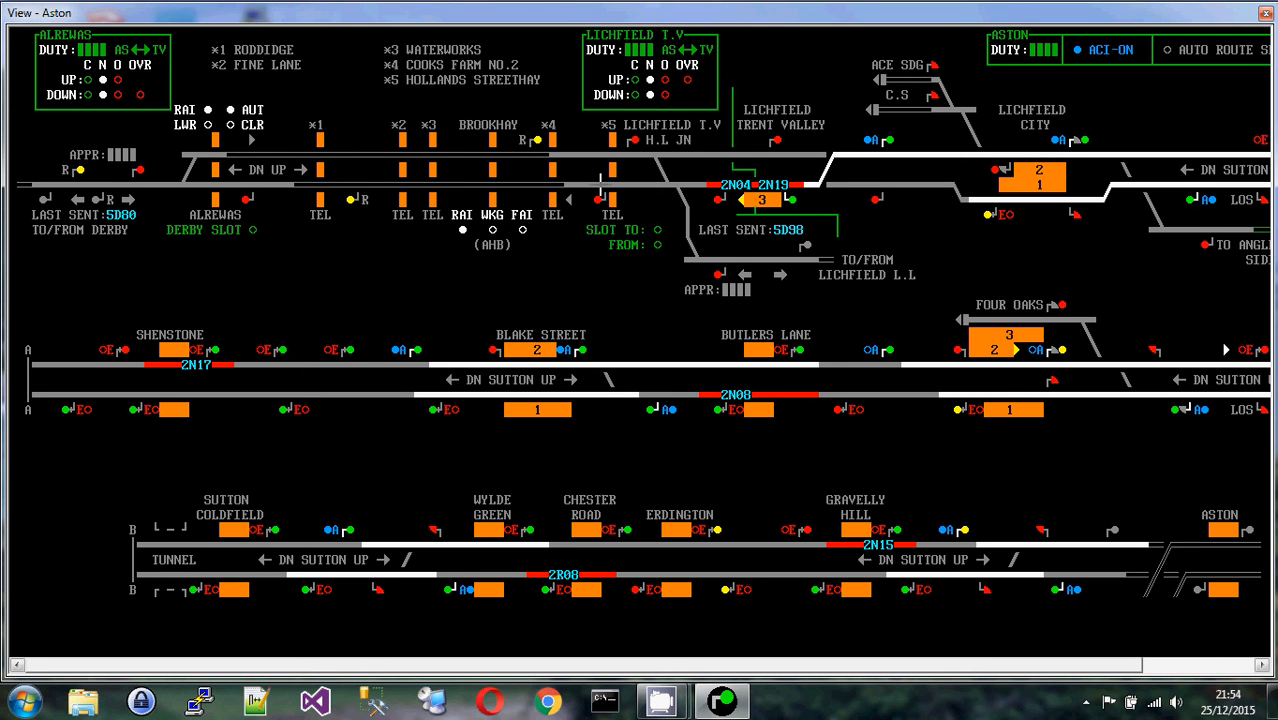
pyautogui.moveTo(484, 184)
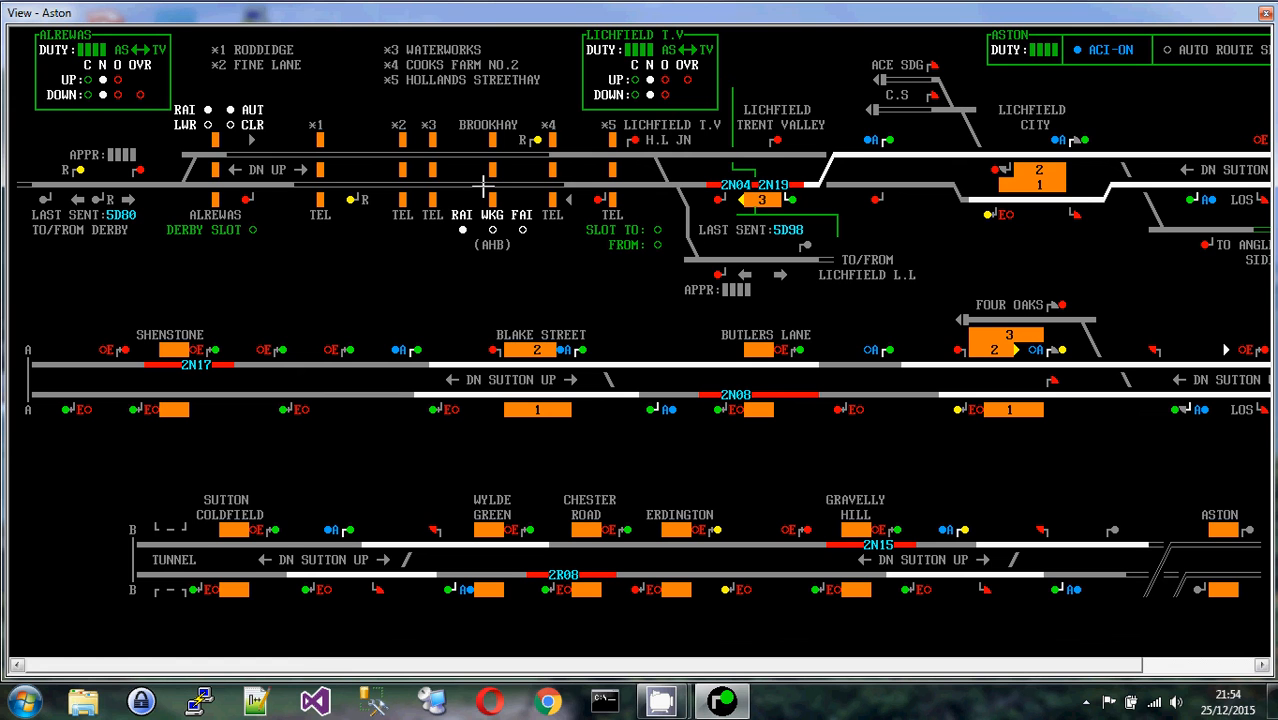
pyautogui.moveTo(456, 180)
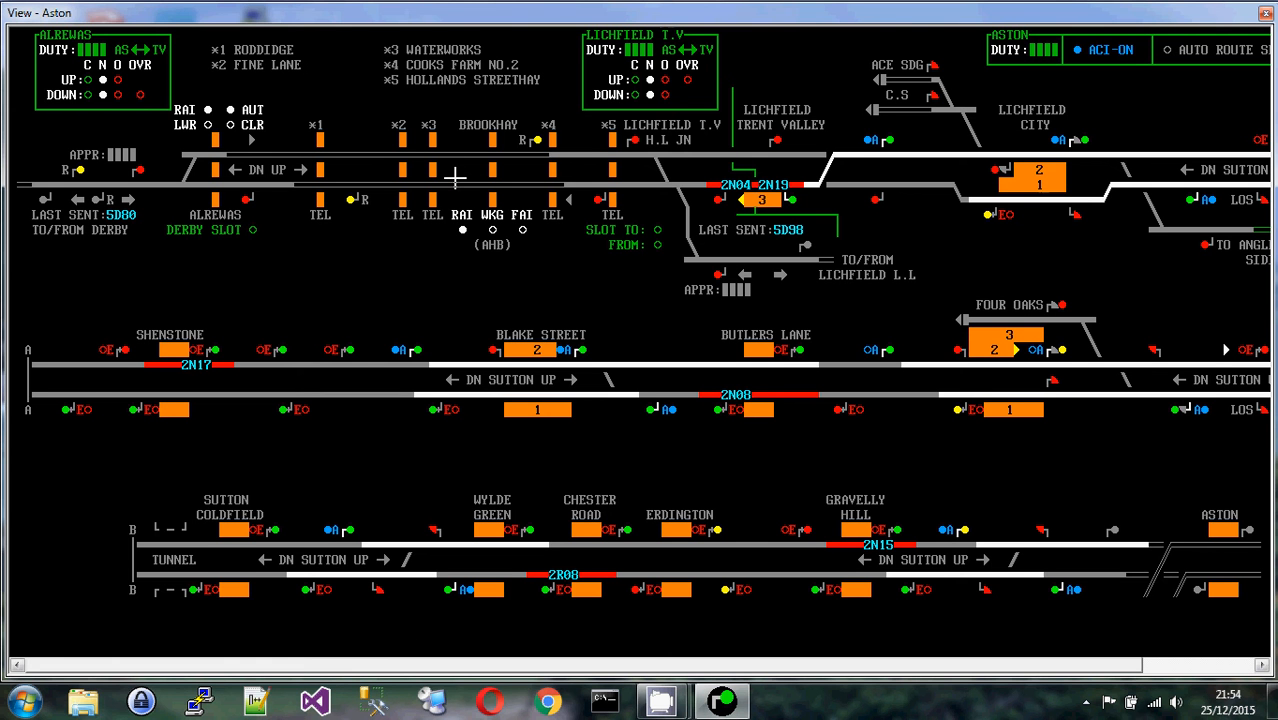
pyautogui.moveTo(252, 184)
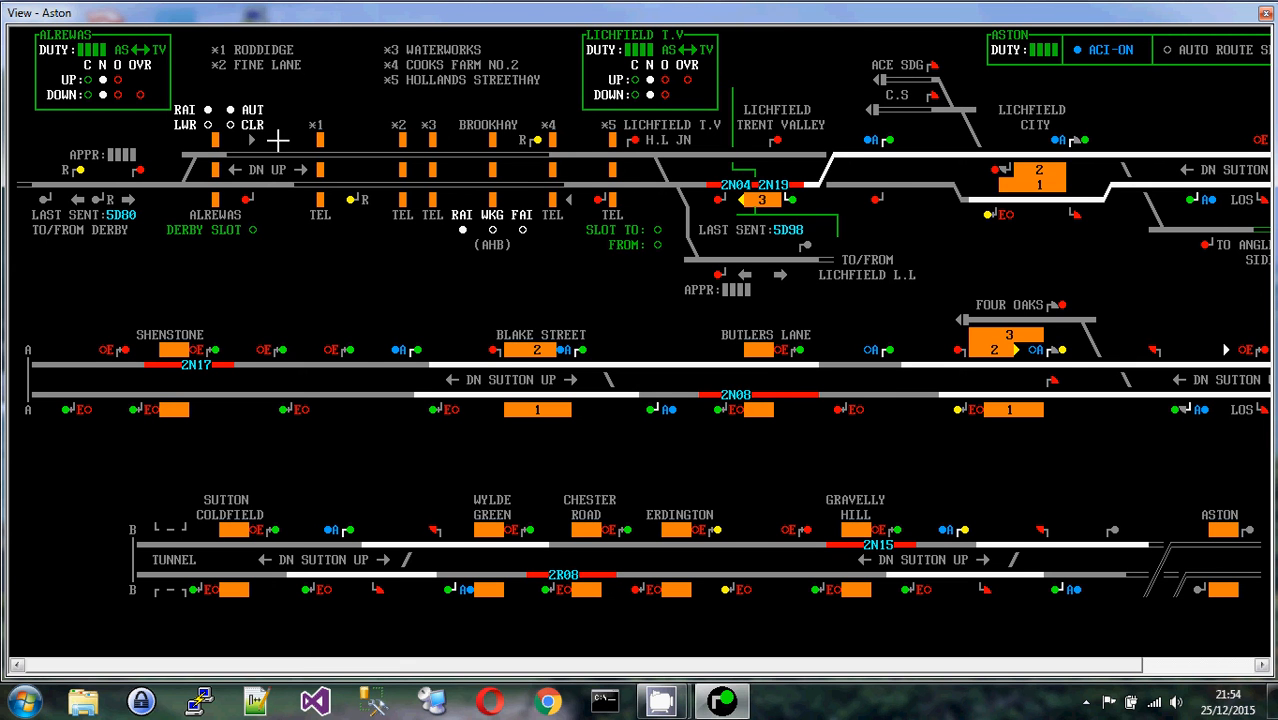
pyautogui.moveTo(312, 68)
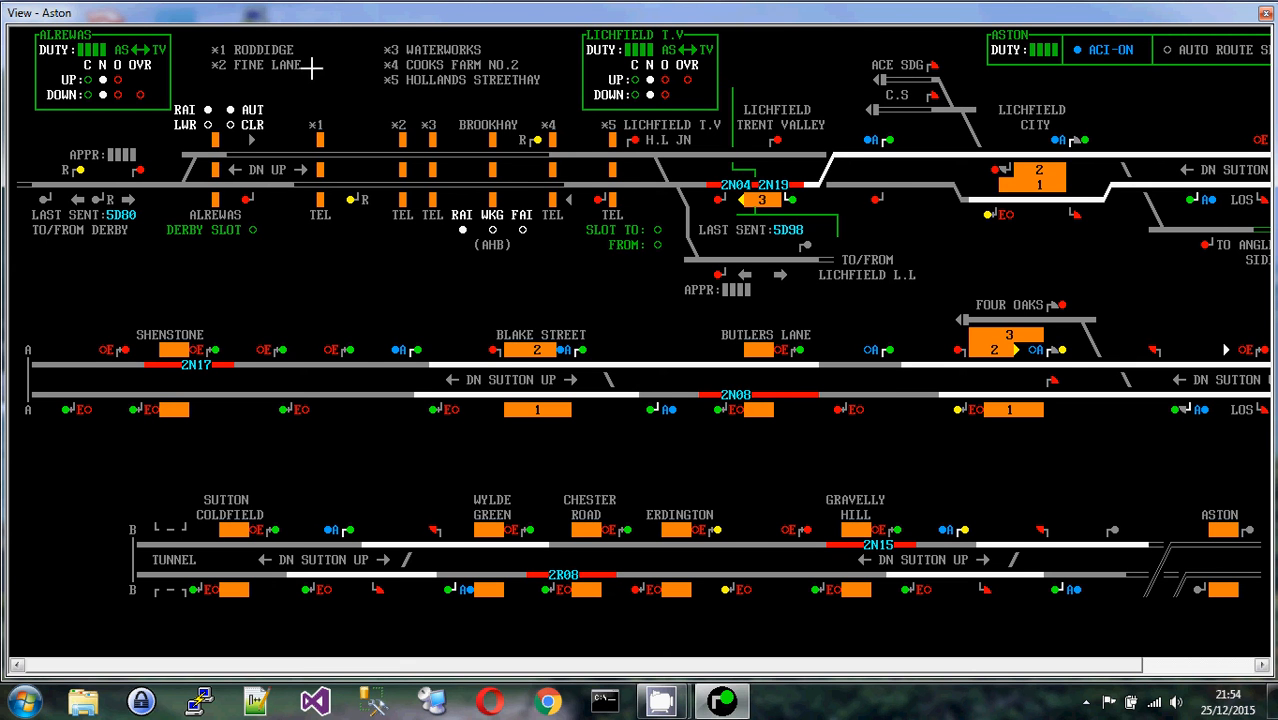
pyautogui.moveTo(172, 84)
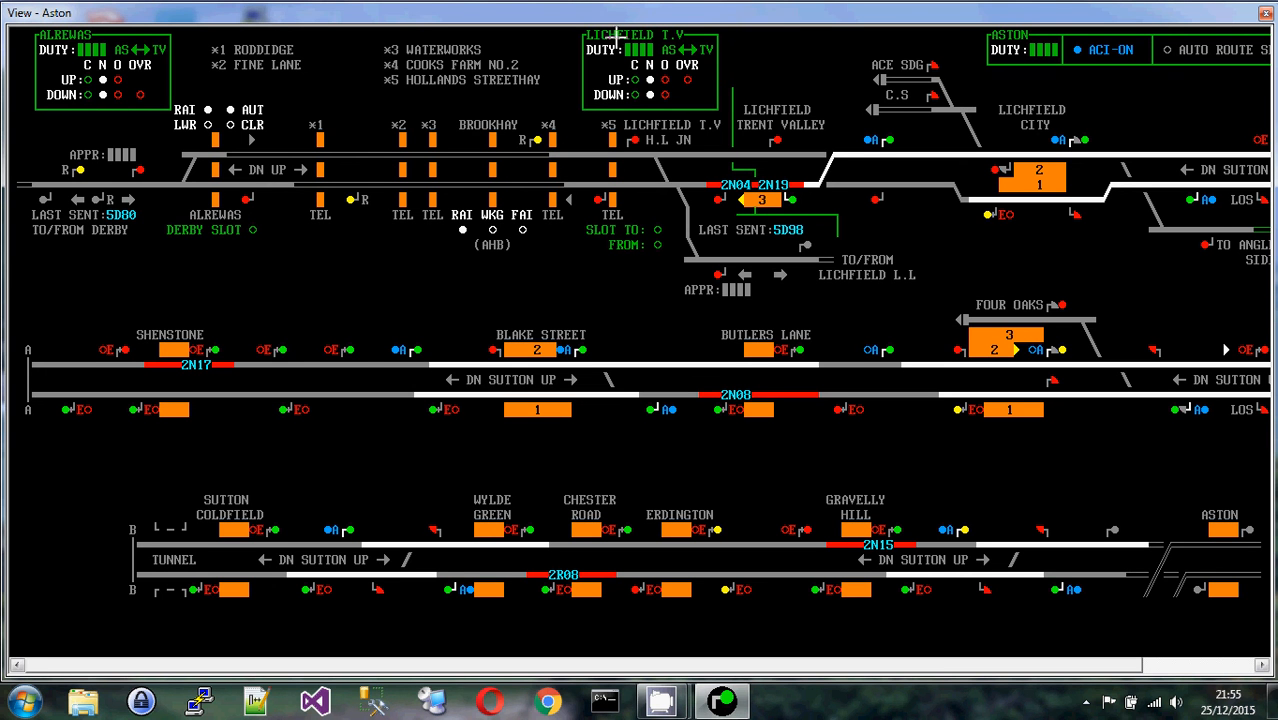
pyautogui.moveTo(498, 152)
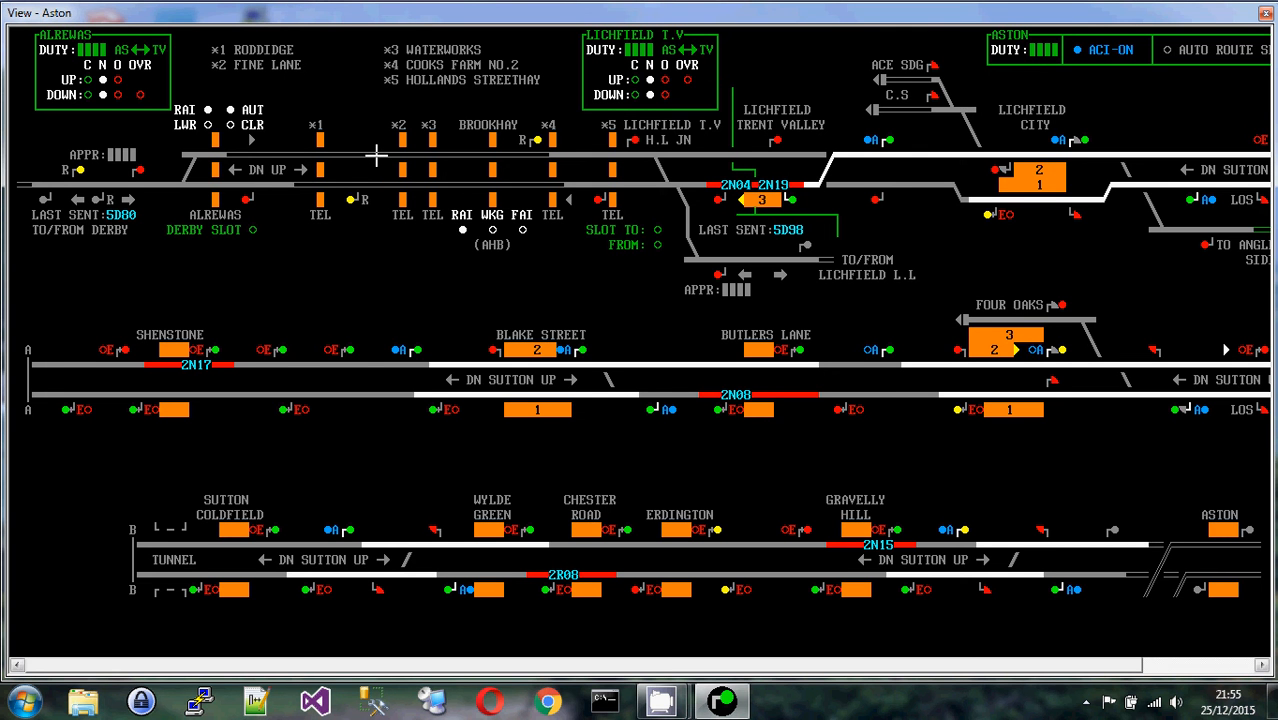
pyautogui.moveTo(444, 152)
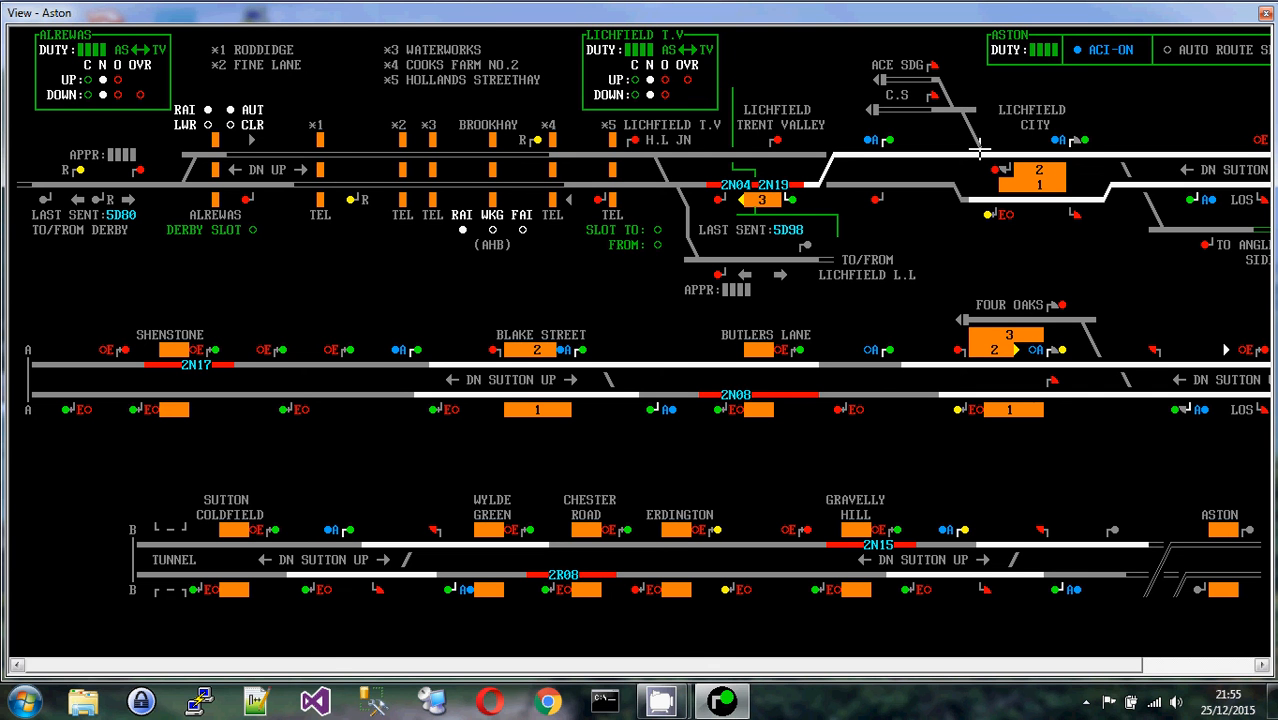
pyautogui.moveTo(962, 198)
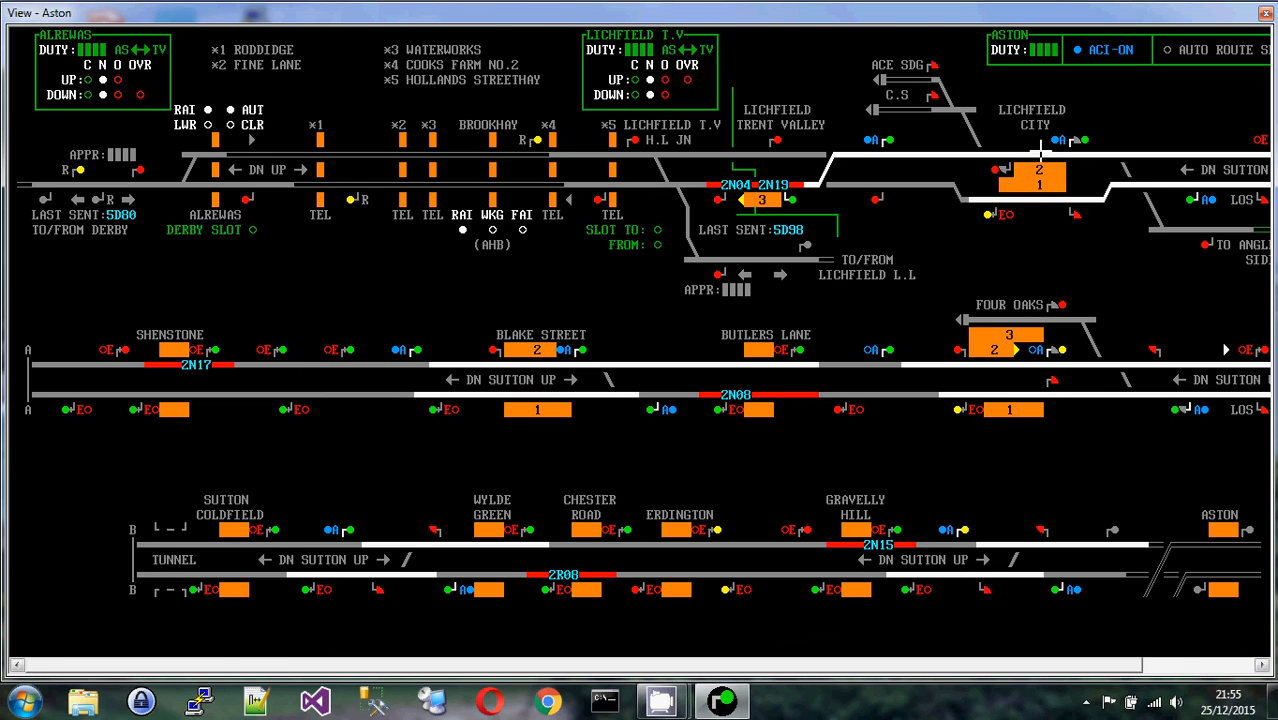
pyautogui.moveTo(998, 164)
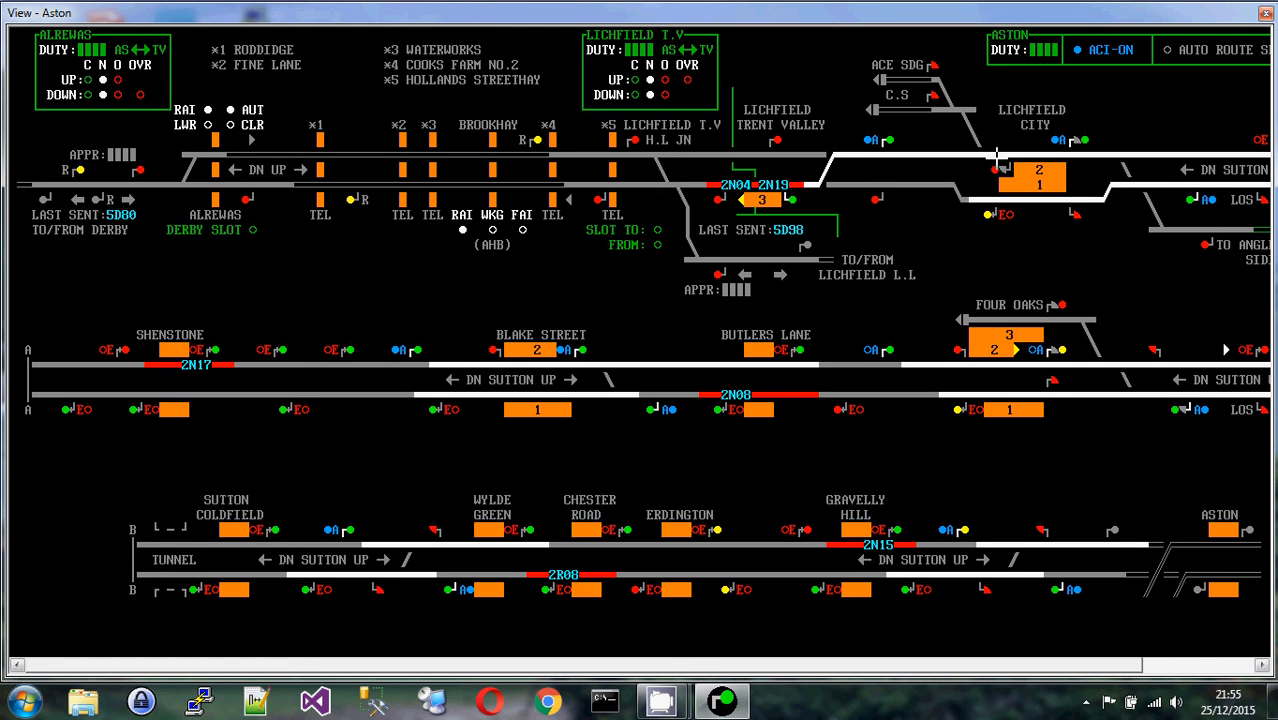
pyautogui.moveTo(1004, 116)
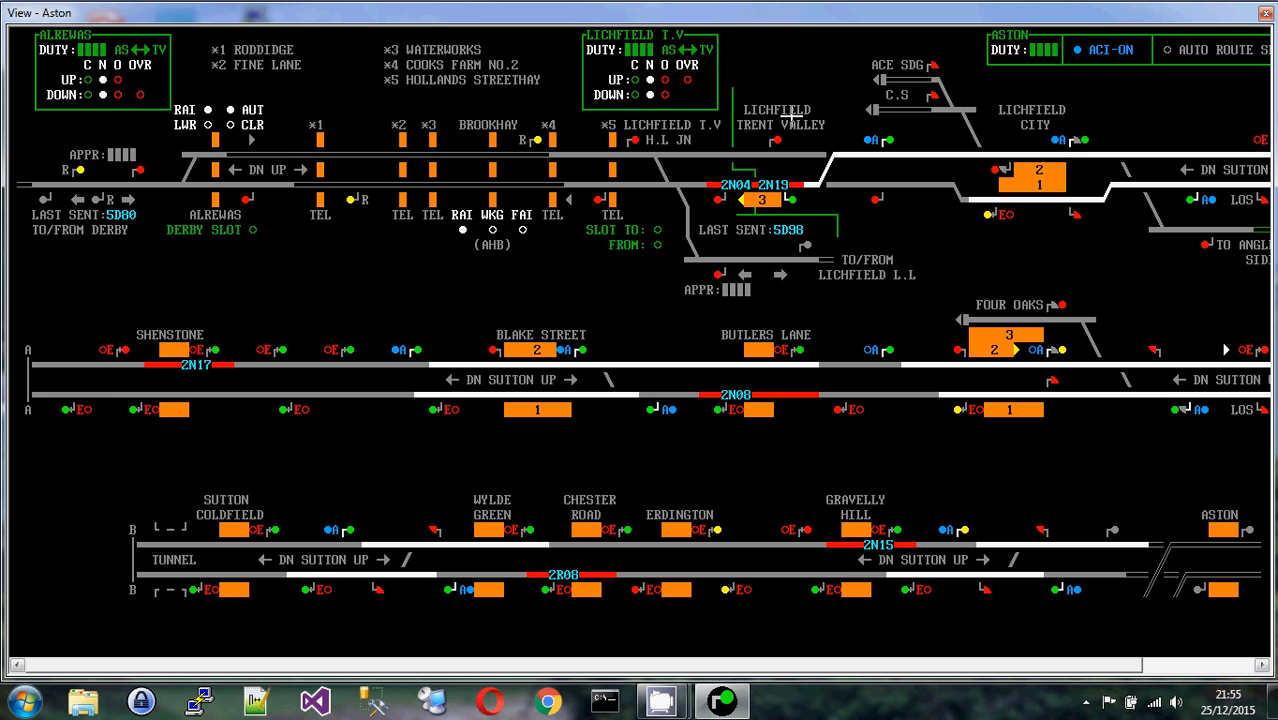
pyautogui.moveTo(596, 496)
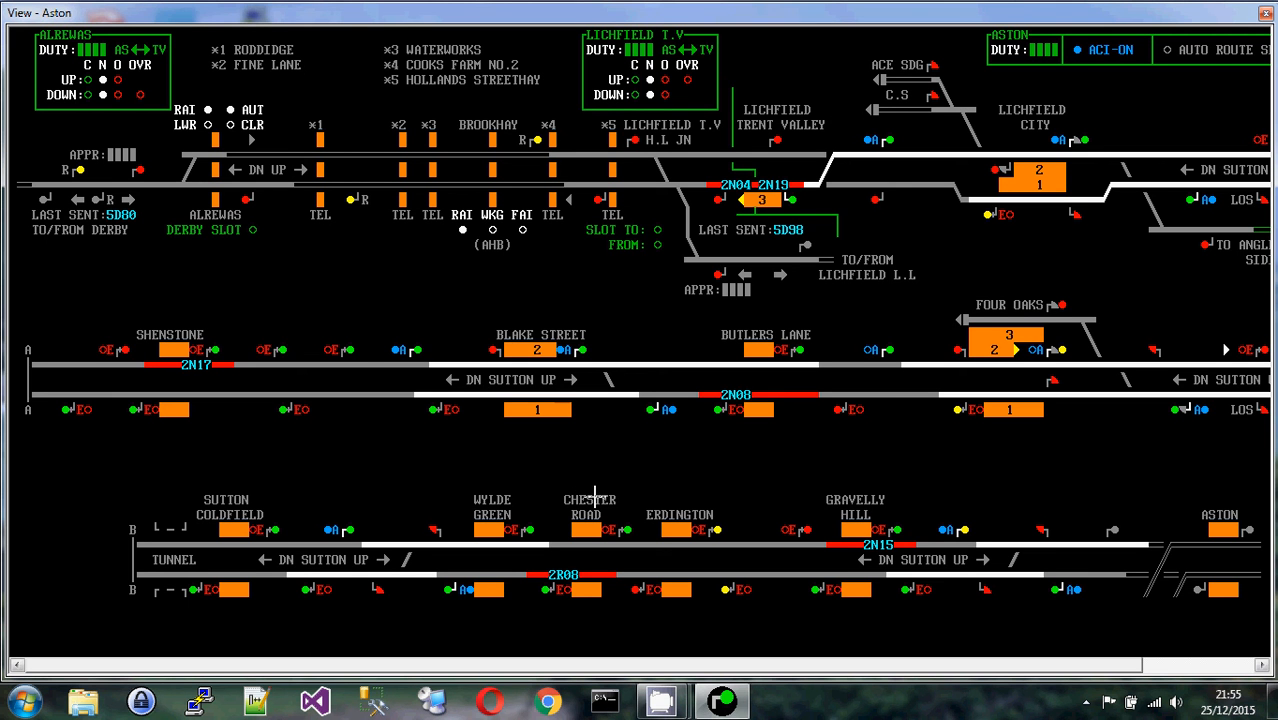
pyautogui.moveTo(756, 326)
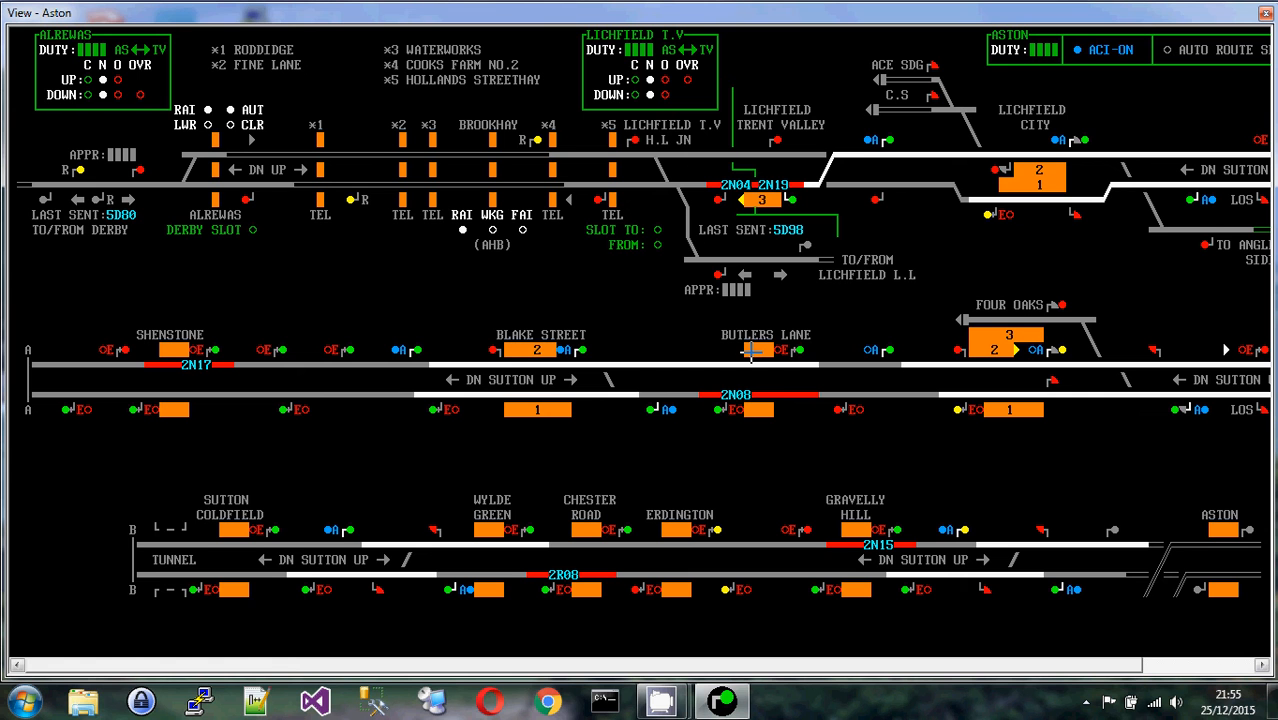
pyautogui.moveTo(752, 410)
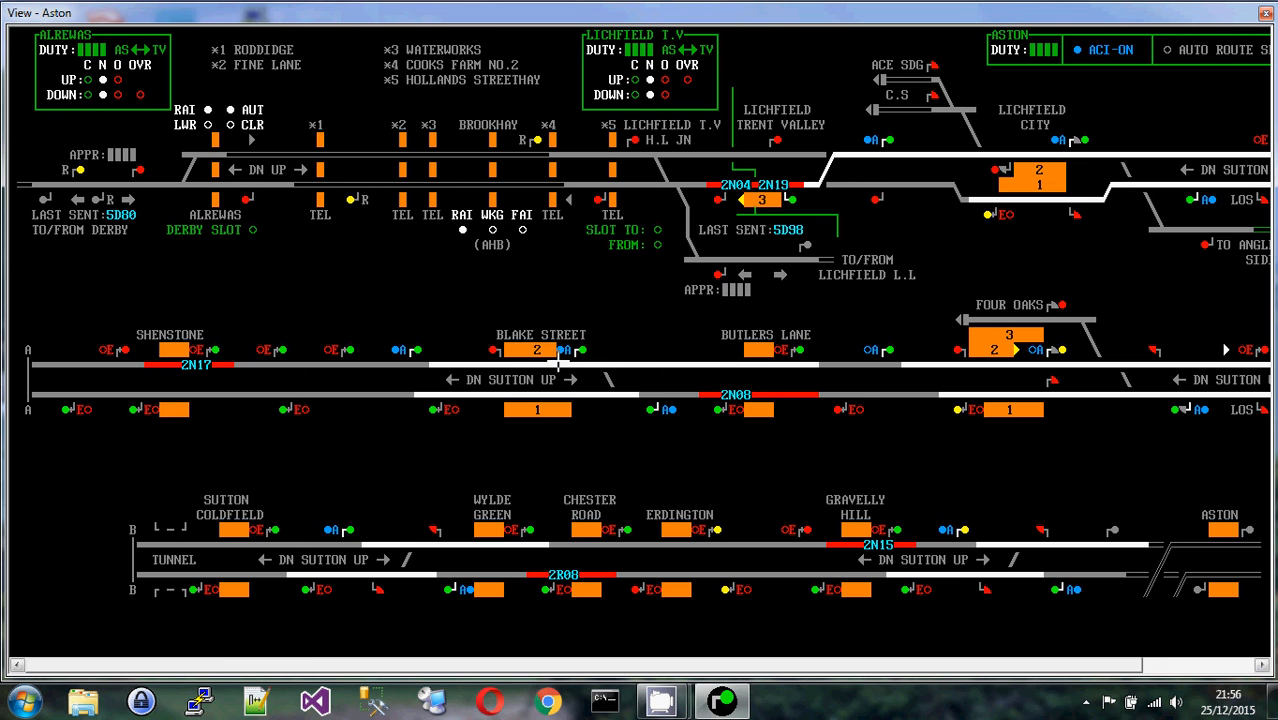
pyautogui.moveTo(520, 332)
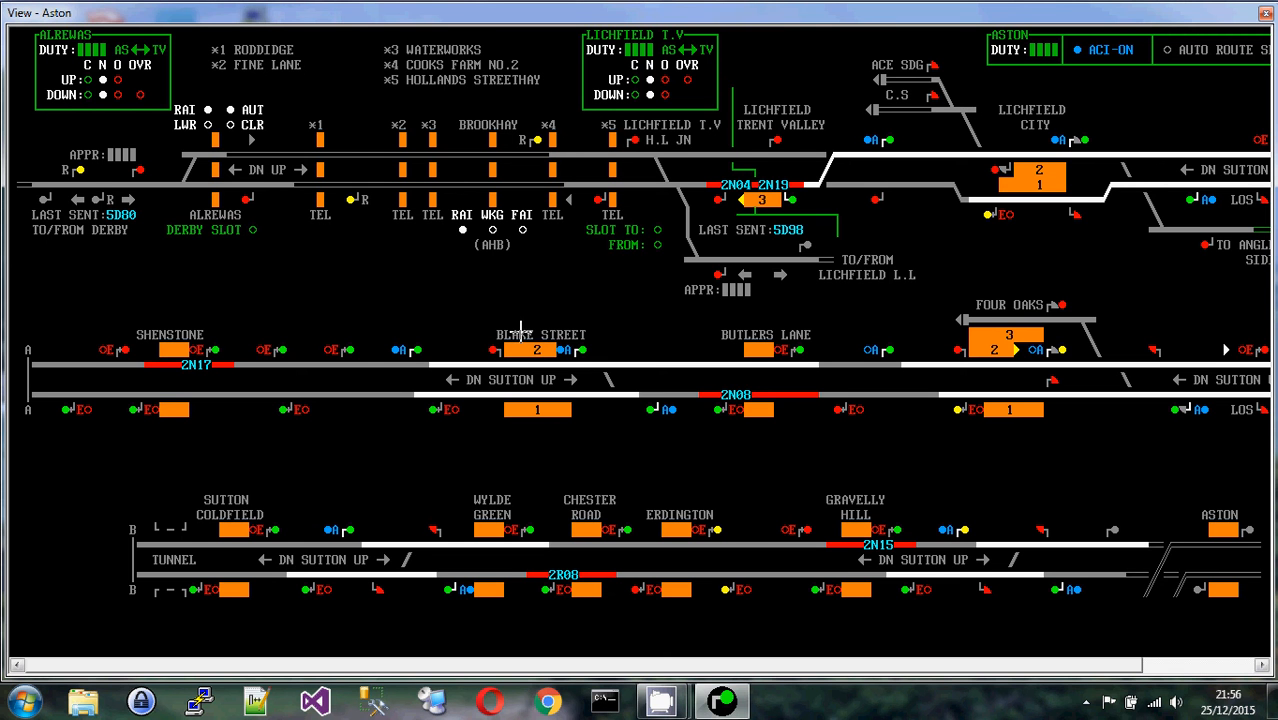
pyautogui.moveTo(524, 360)
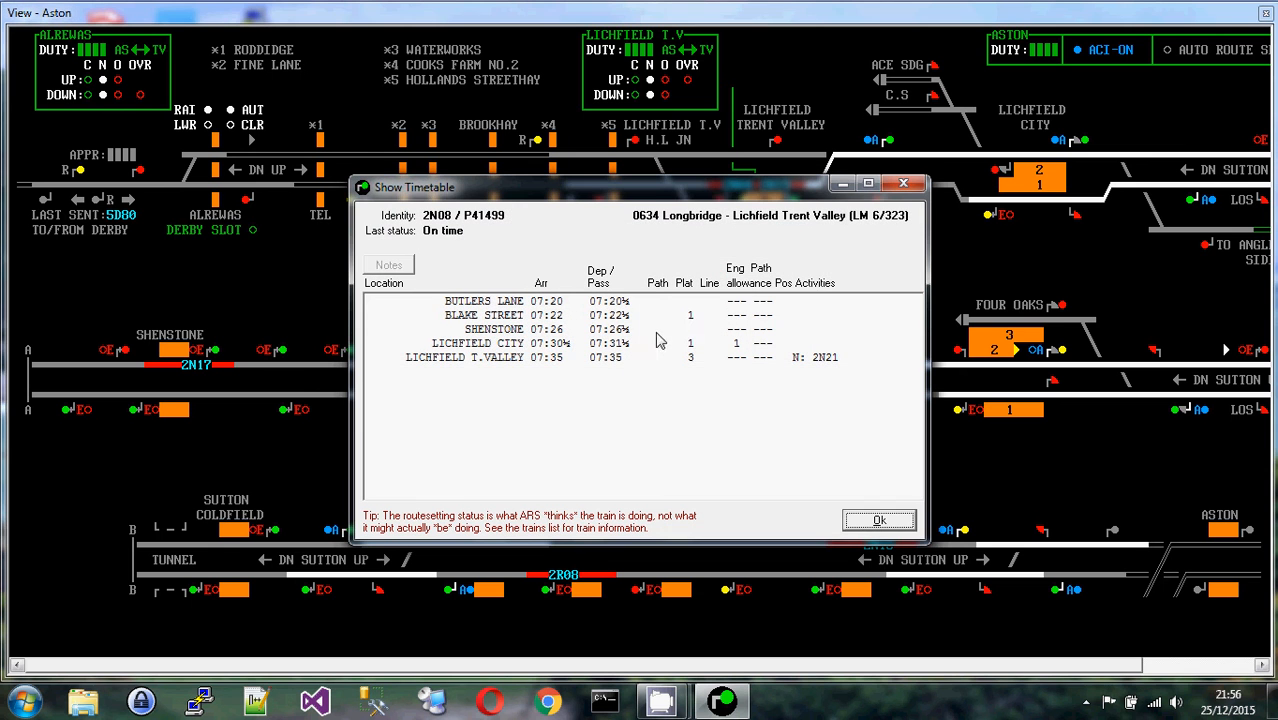
pyautogui.moveTo(696, 324)
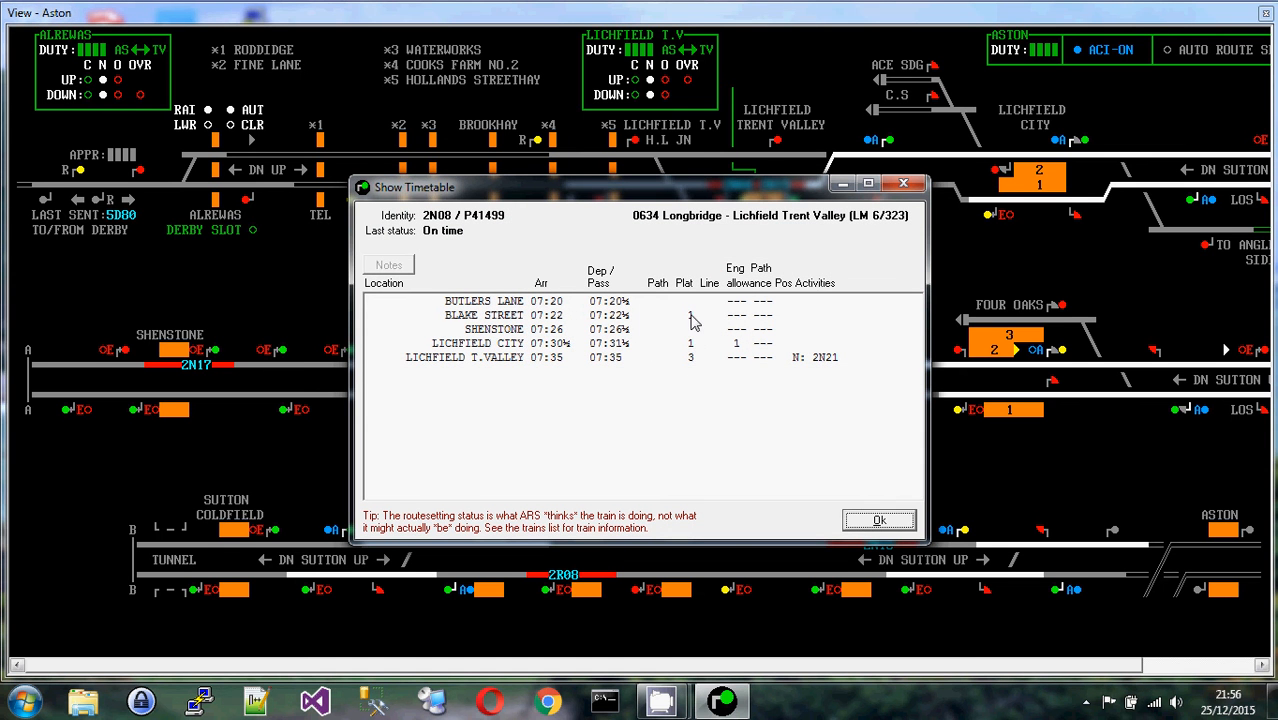
pyautogui.click(880, 520)
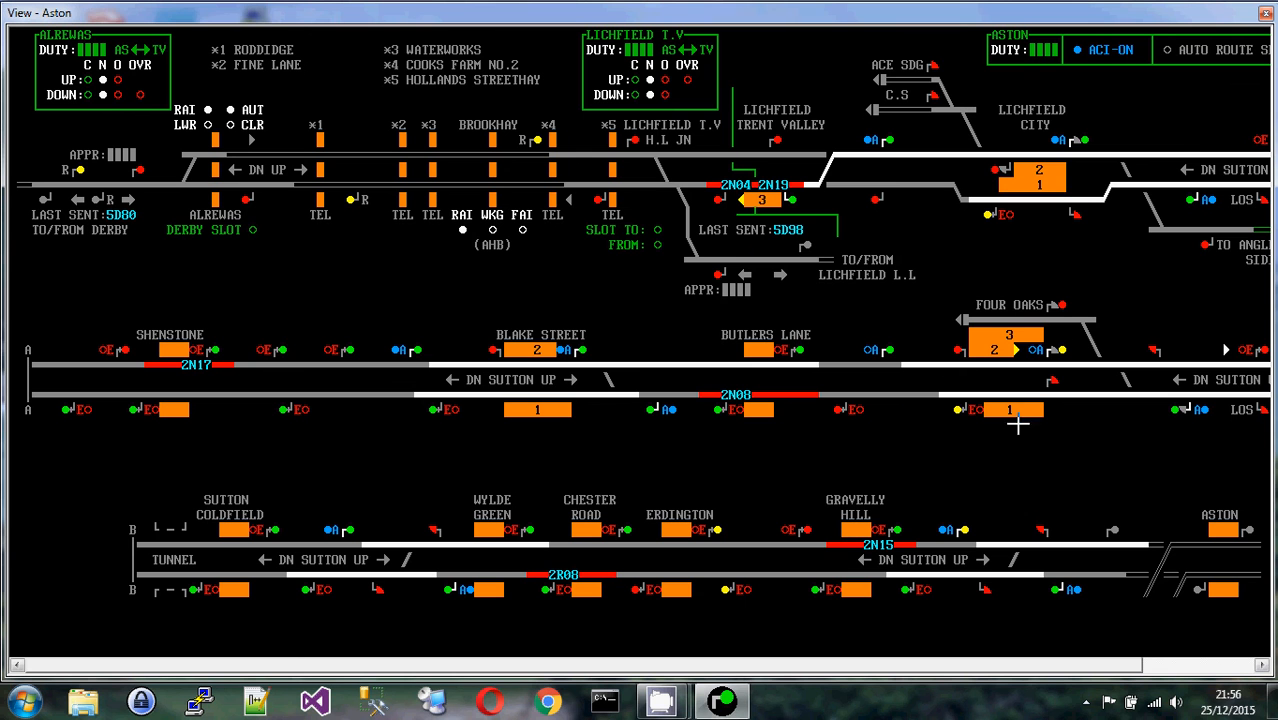
pyautogui.moveTo(1018, 324)
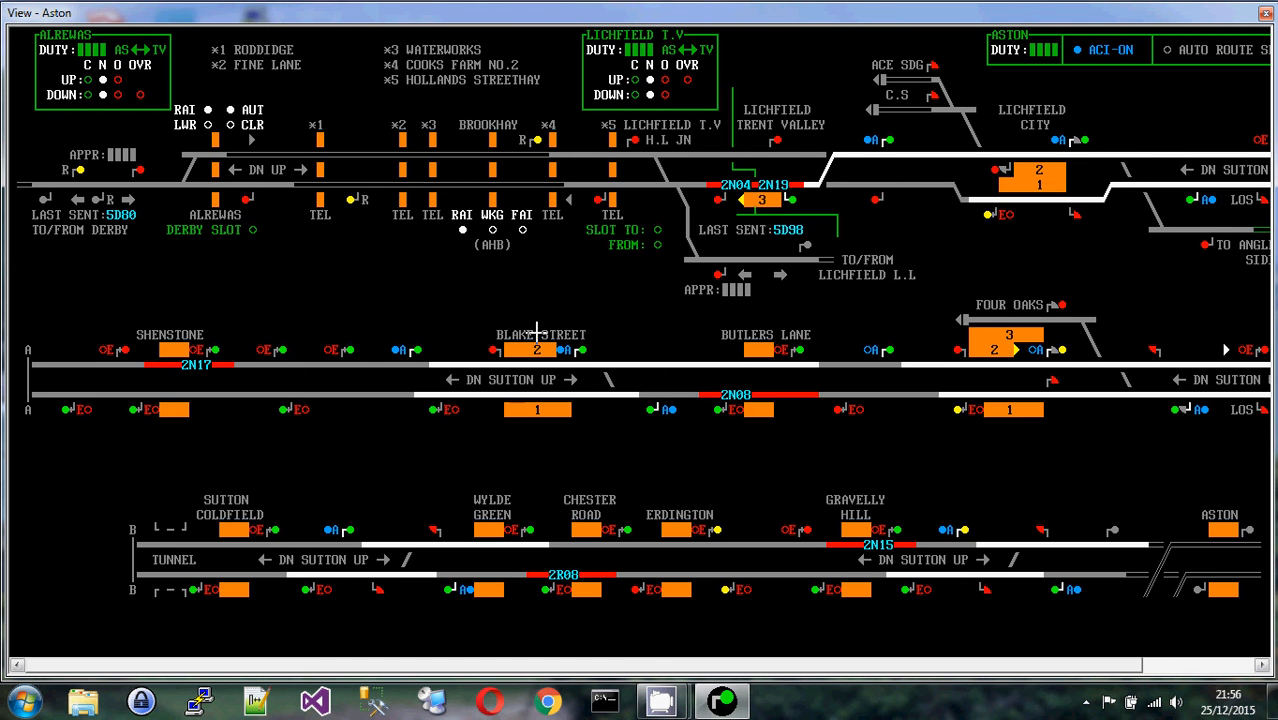
pyautogui.moveTo(528, 326)
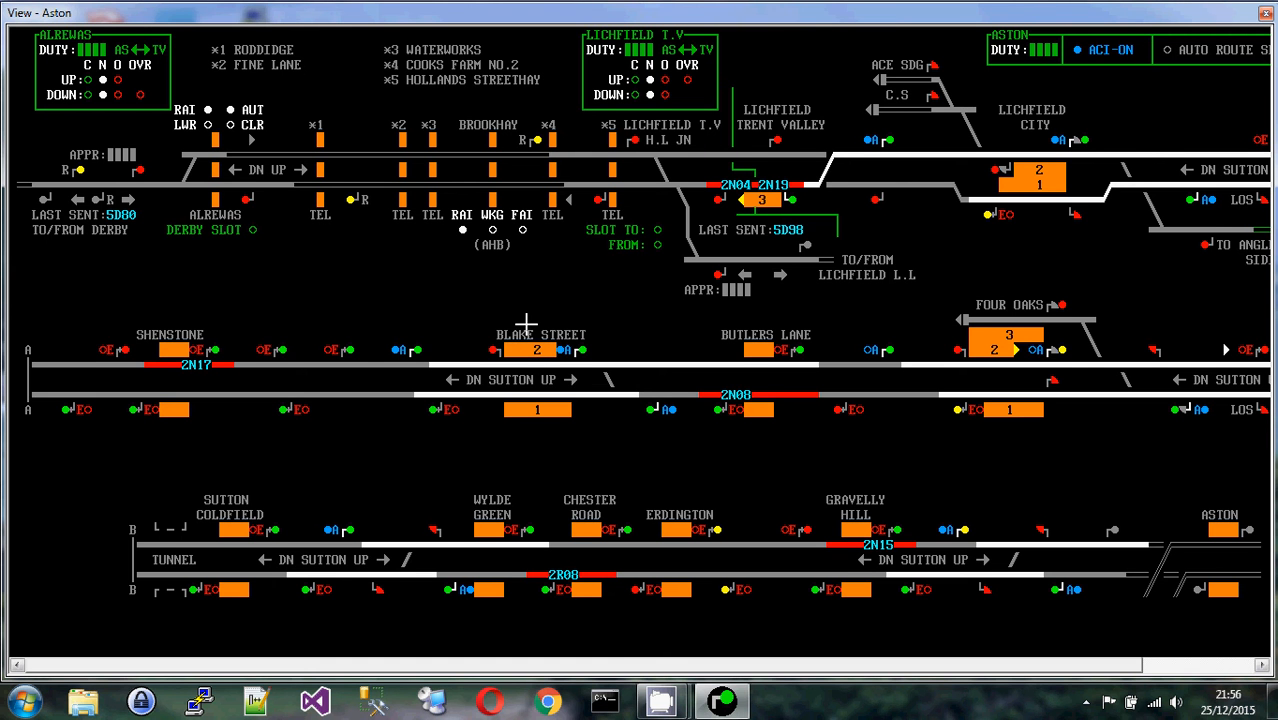
pyautogui.moveTo(468, 140)
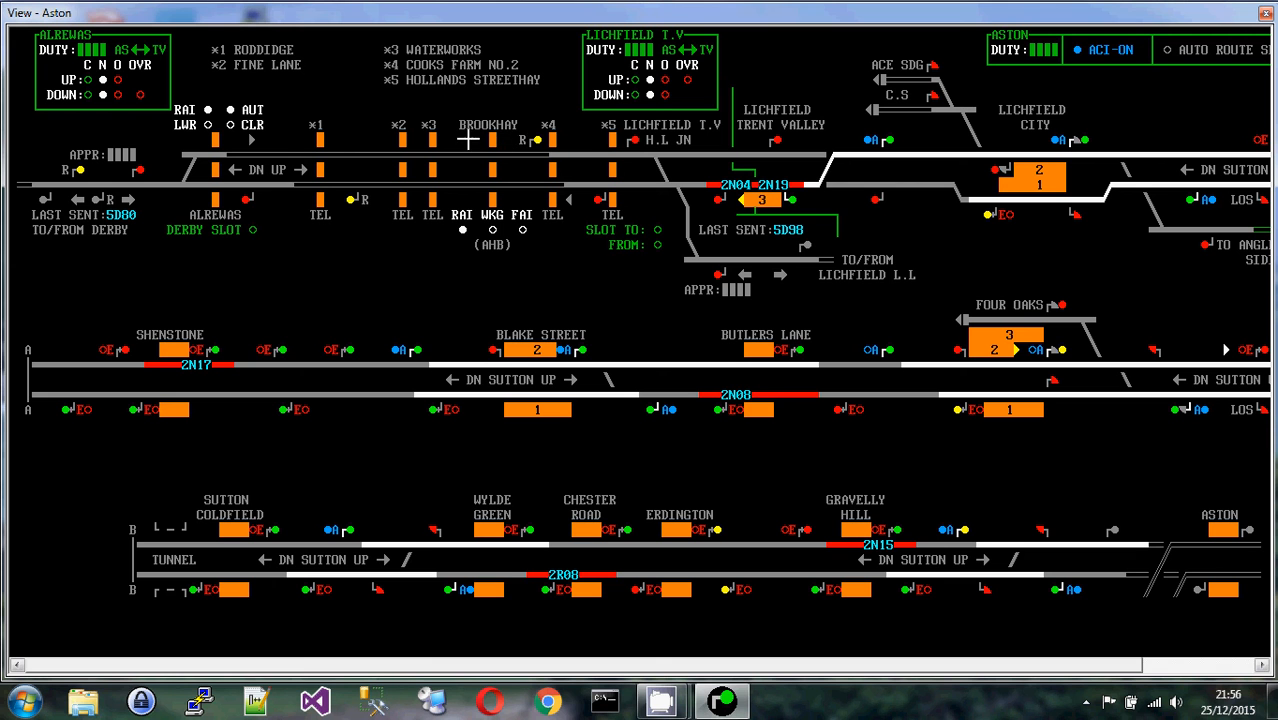
pyautogui.moveTo(484, 118)
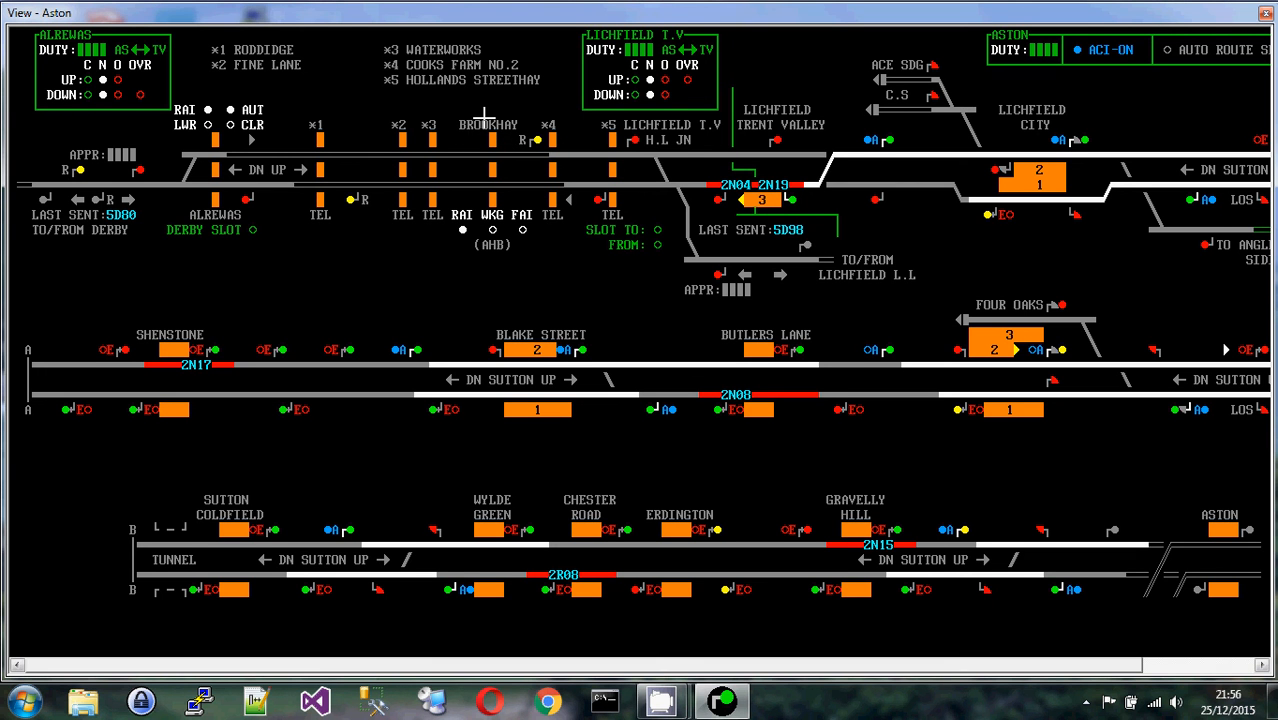
pyautogui.moveTo(432, 148)
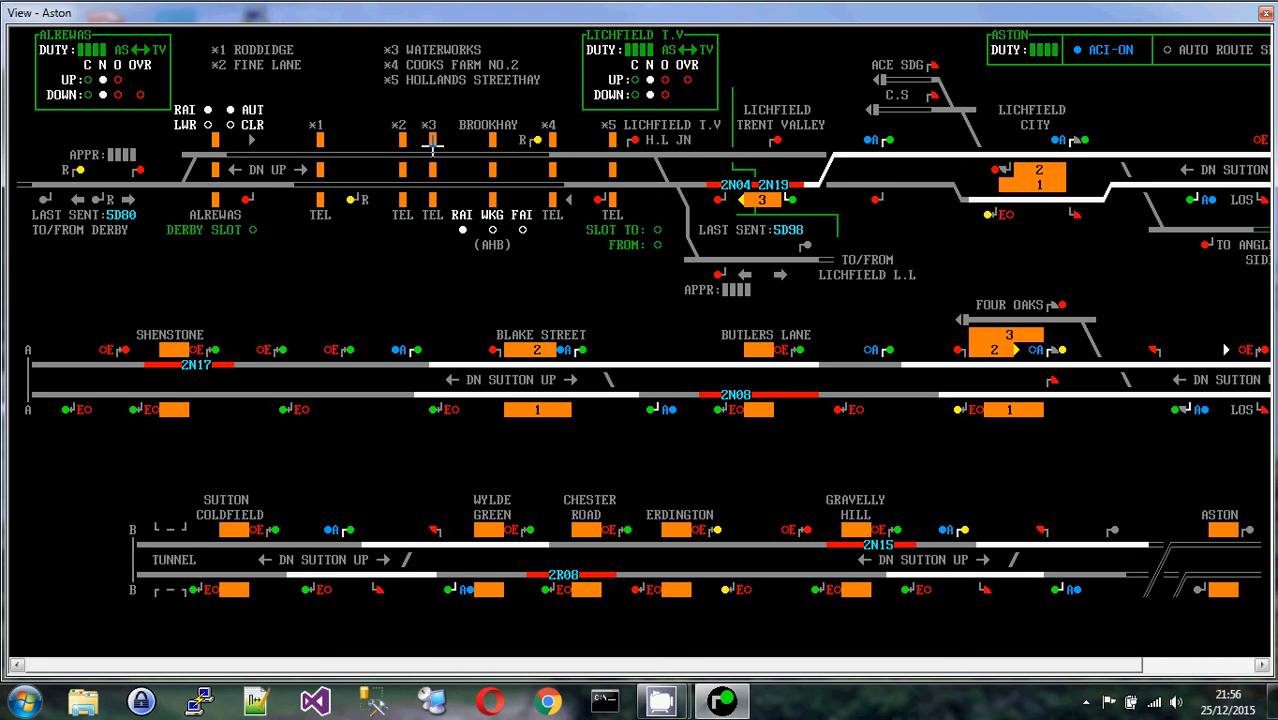
pyautogui.moveTo(436, 188)
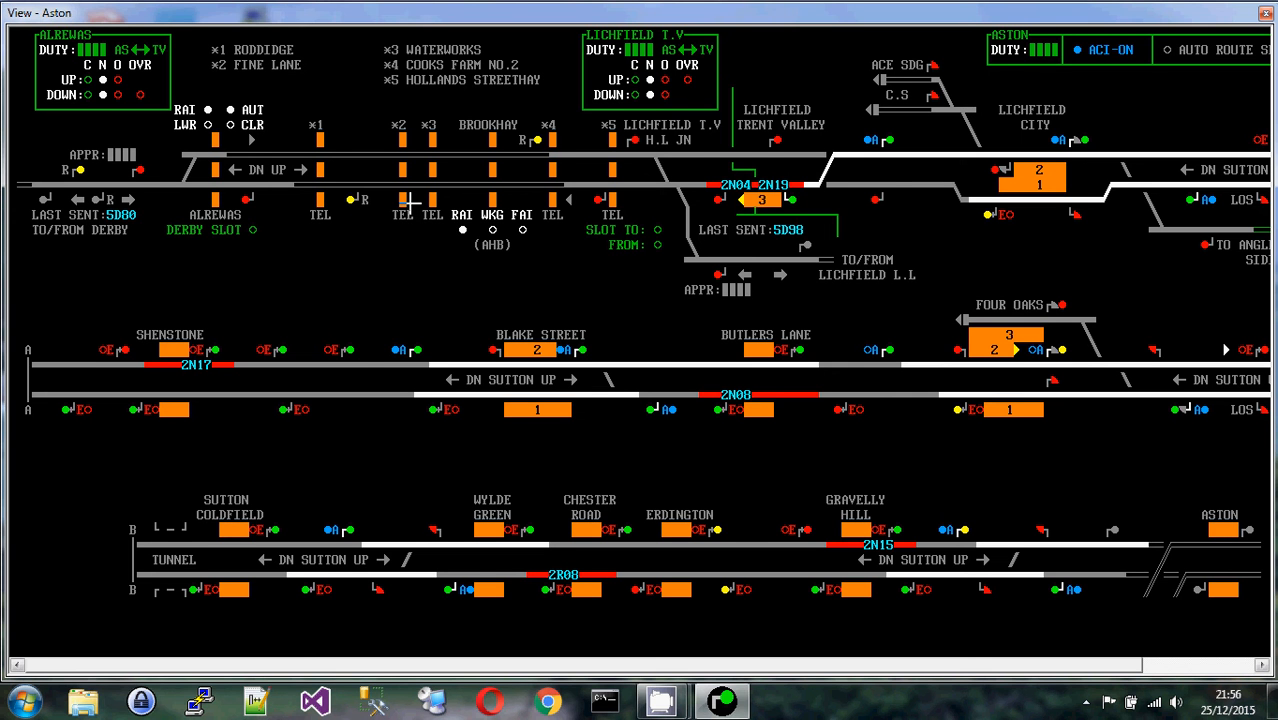
pyautogui.moveTo(400, 232)
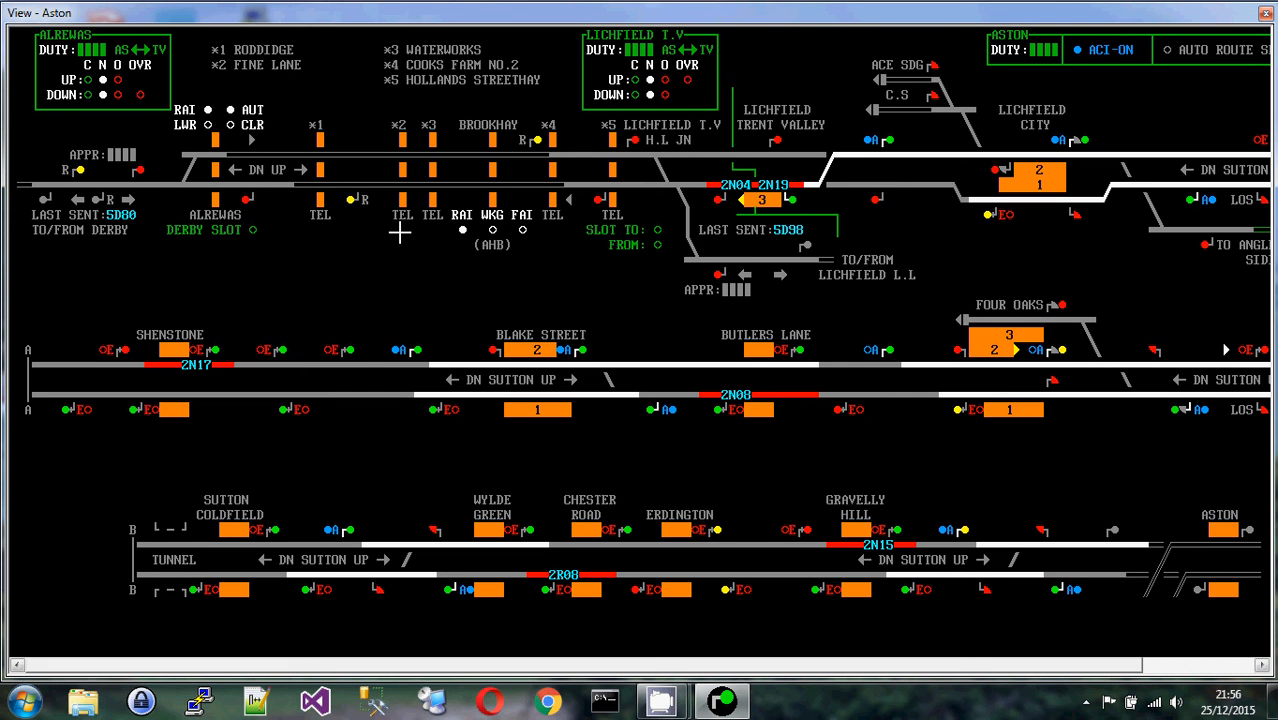
pyautogui.moveTo(392, 204)
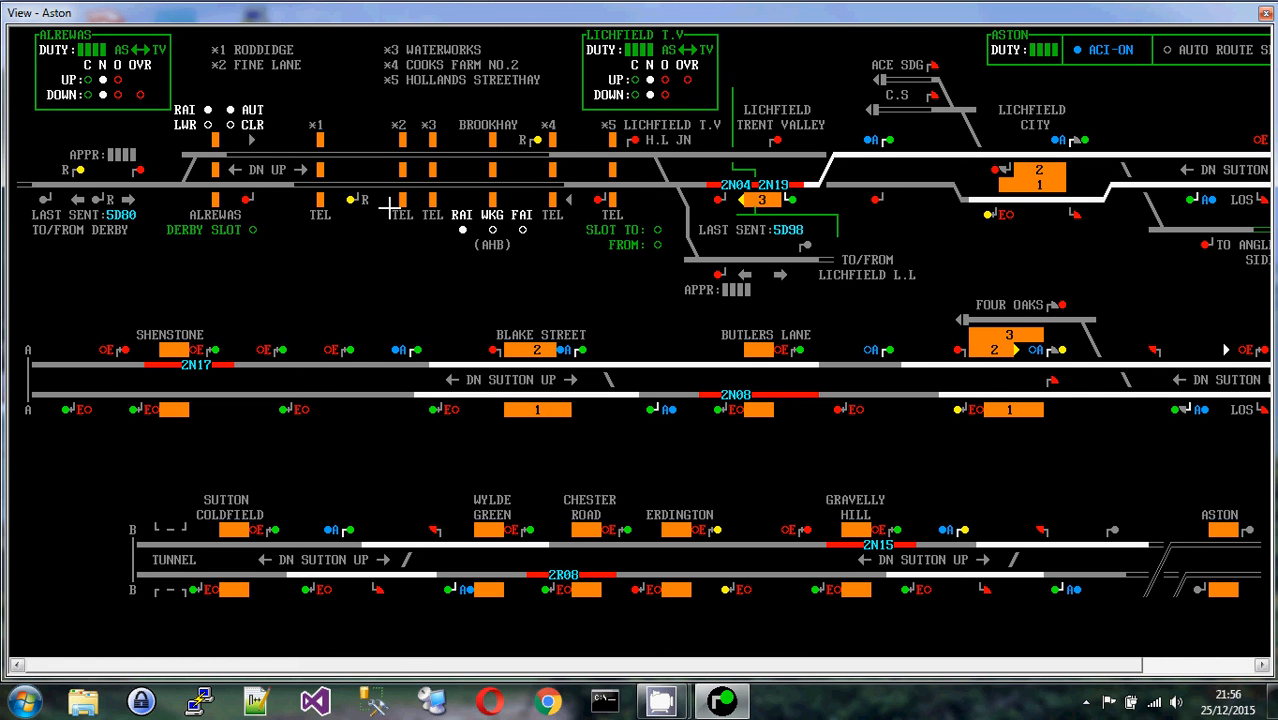
pyautogui.moveTo(496, 112)
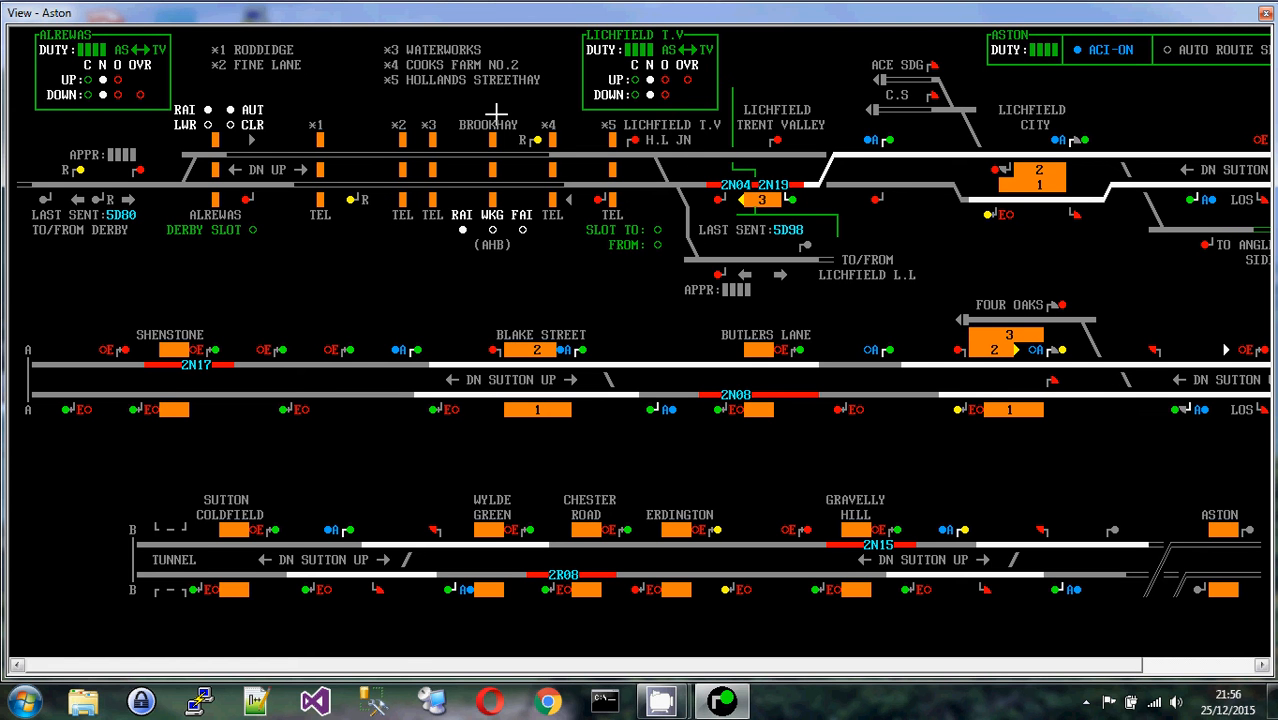
pyautogui.moveTo(512, 238)
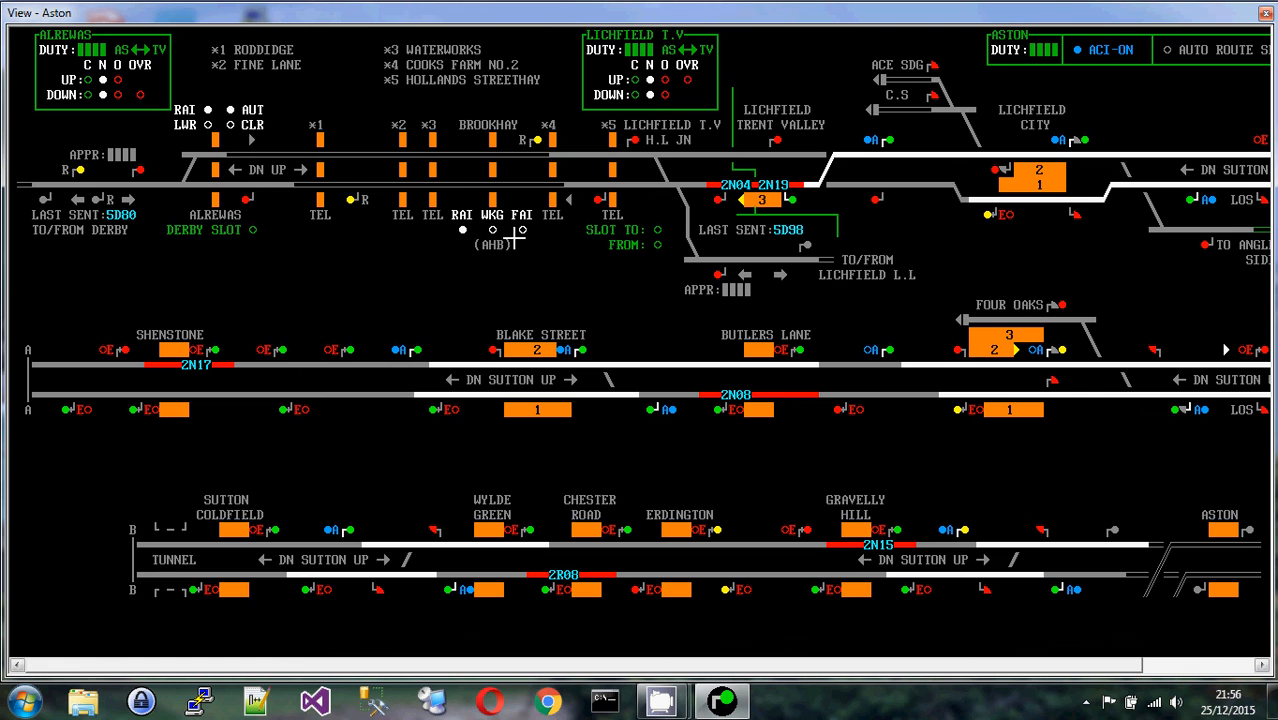
pyautogui.moveTo(516, 242)
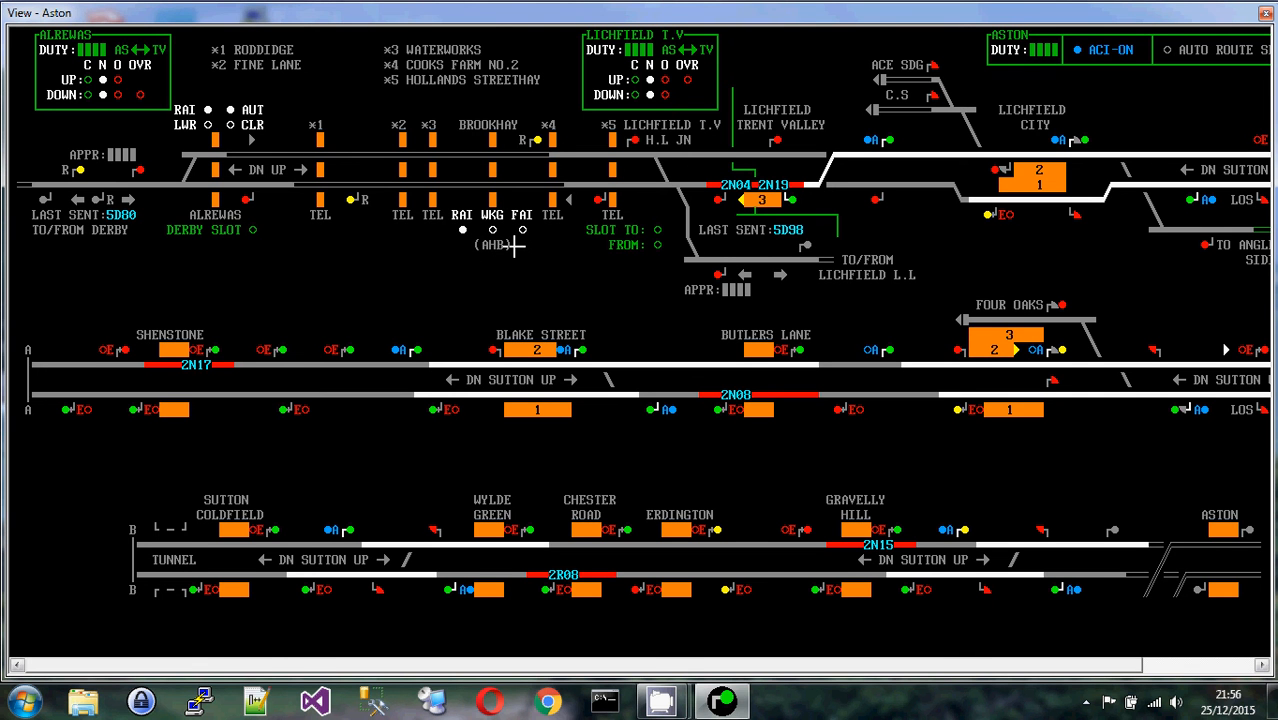
pyautogui.moveTo(488, 228)
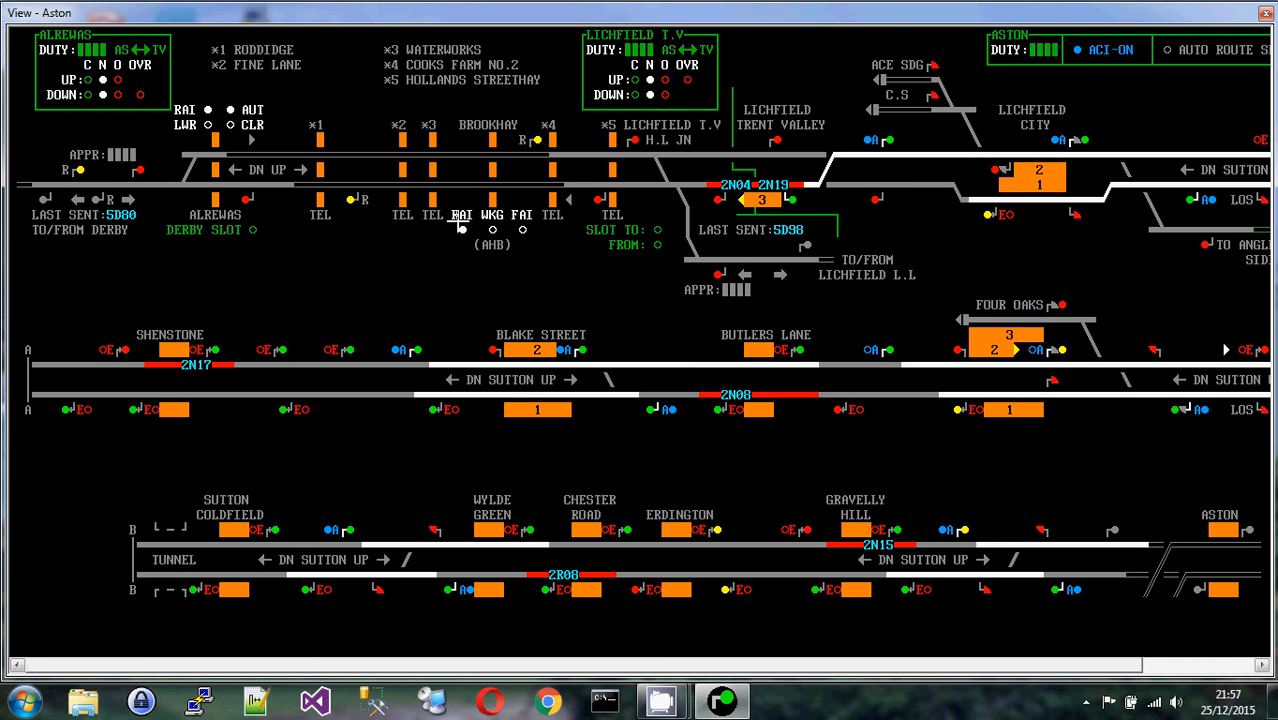
pyautogui.moveTo(492, 230)
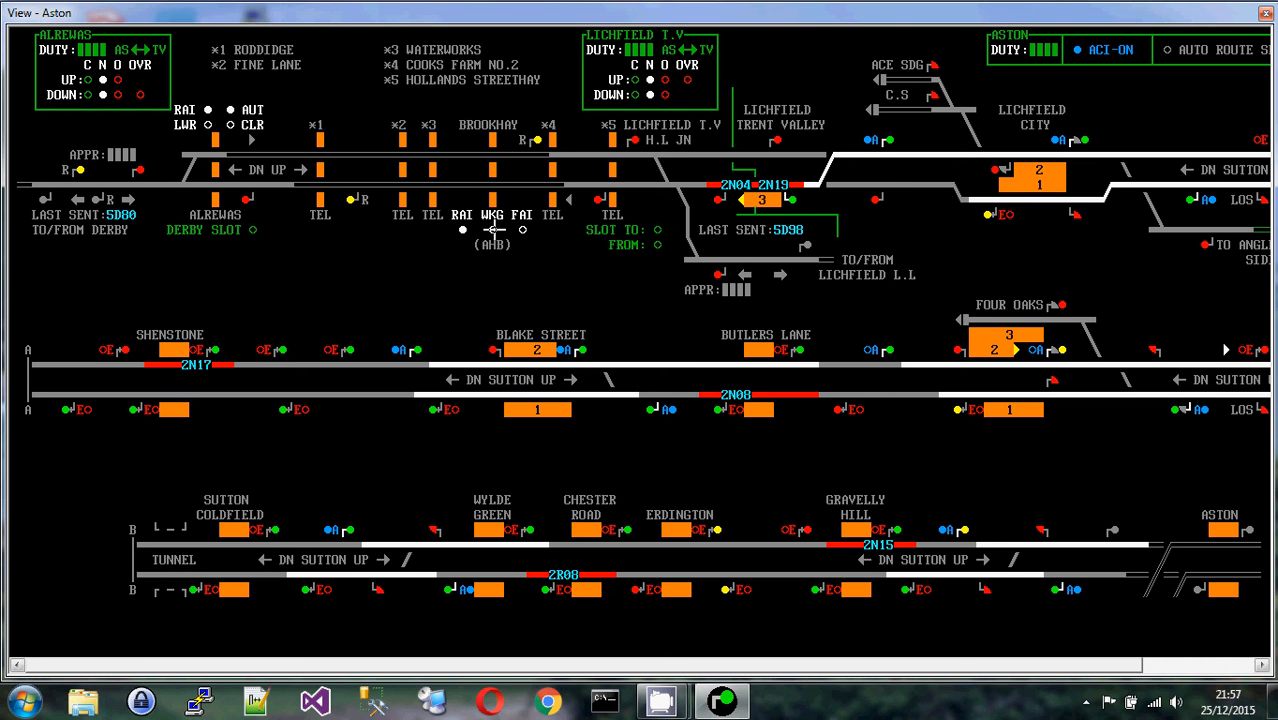
pyautogui.moveTo(524, 230)
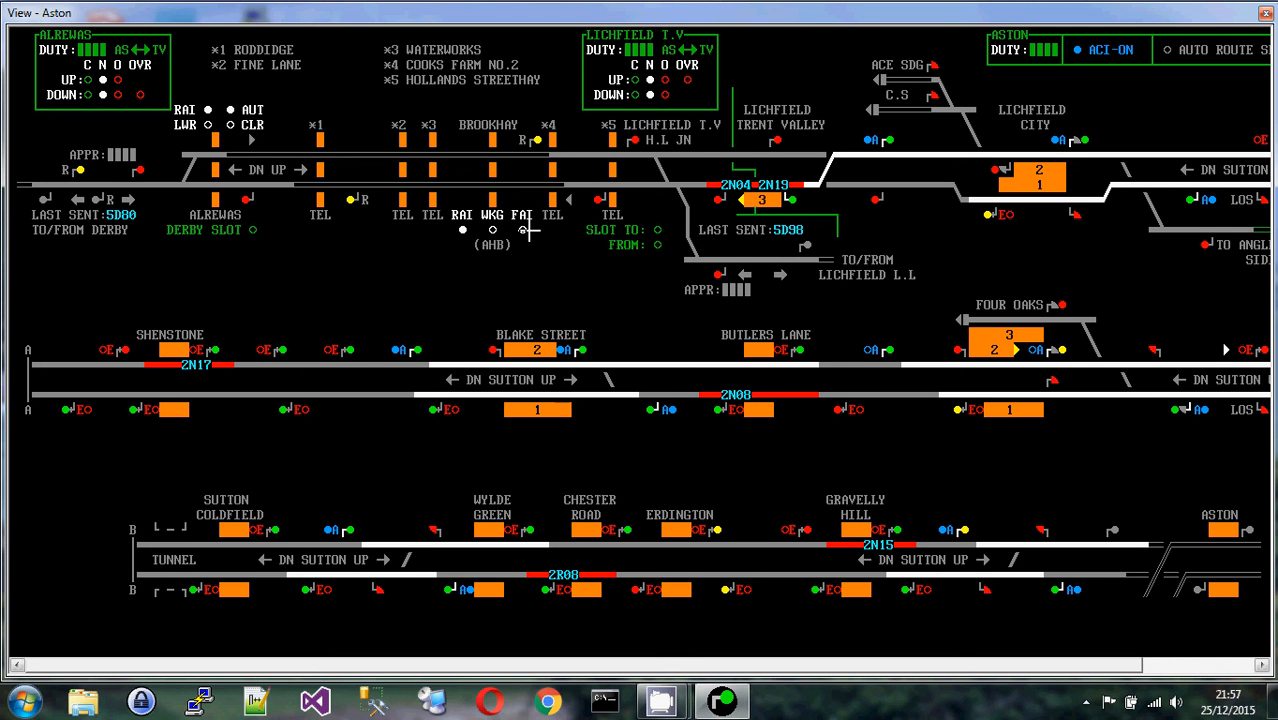
pyautogui.moveTo(908, 256)
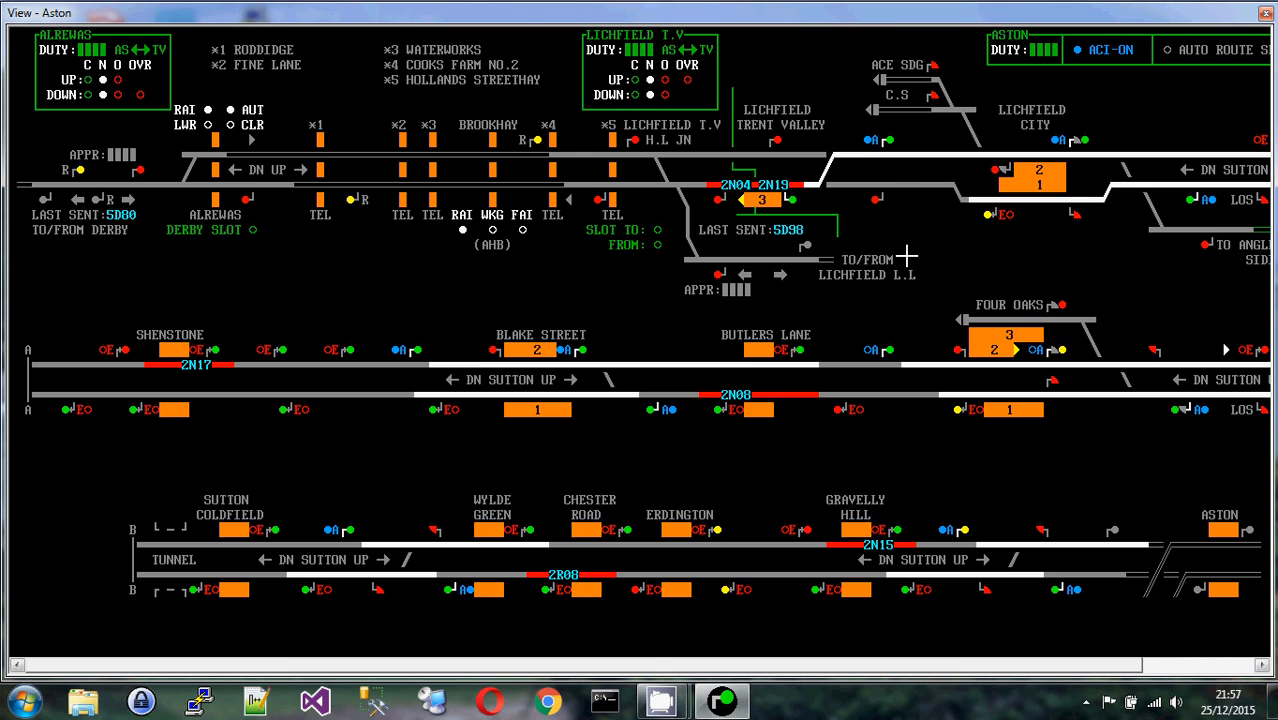
pyautogui.moveTo(298, 368)
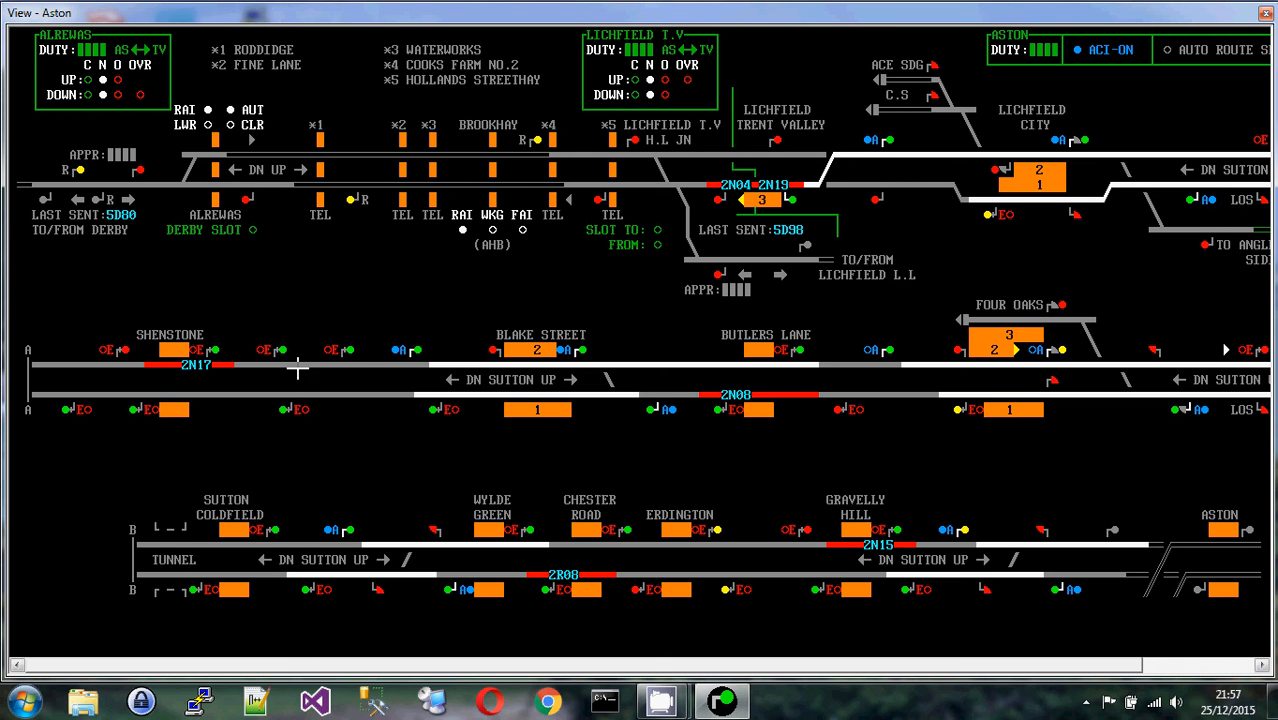
pyautogui.moveTo(396, 396)
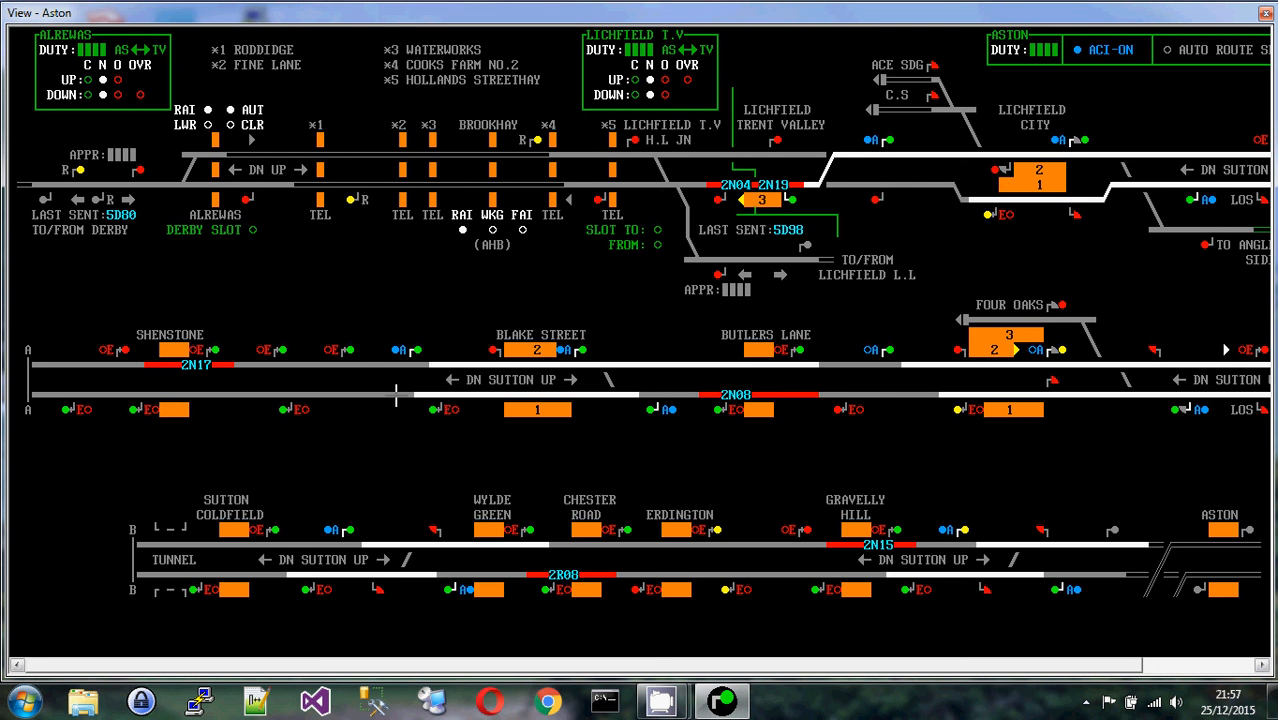
pyautogui.moveTo(668, 424)
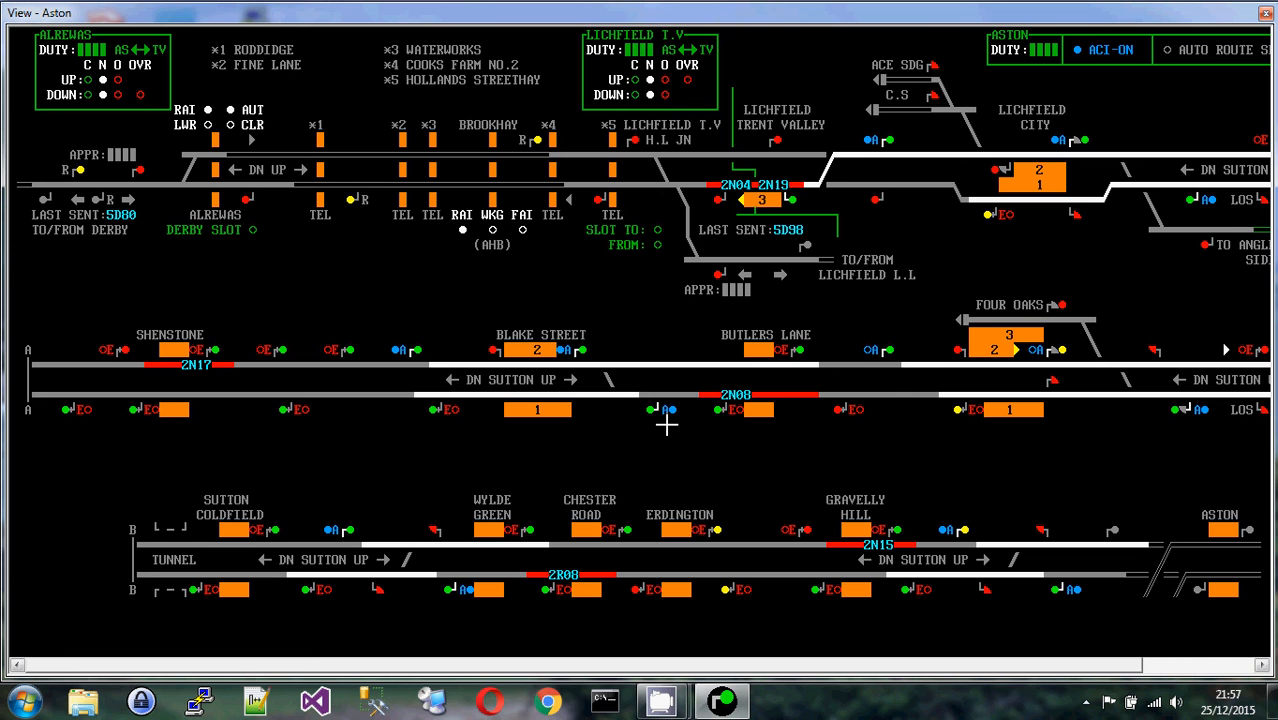
pyautogui.moveTo(910, 534)
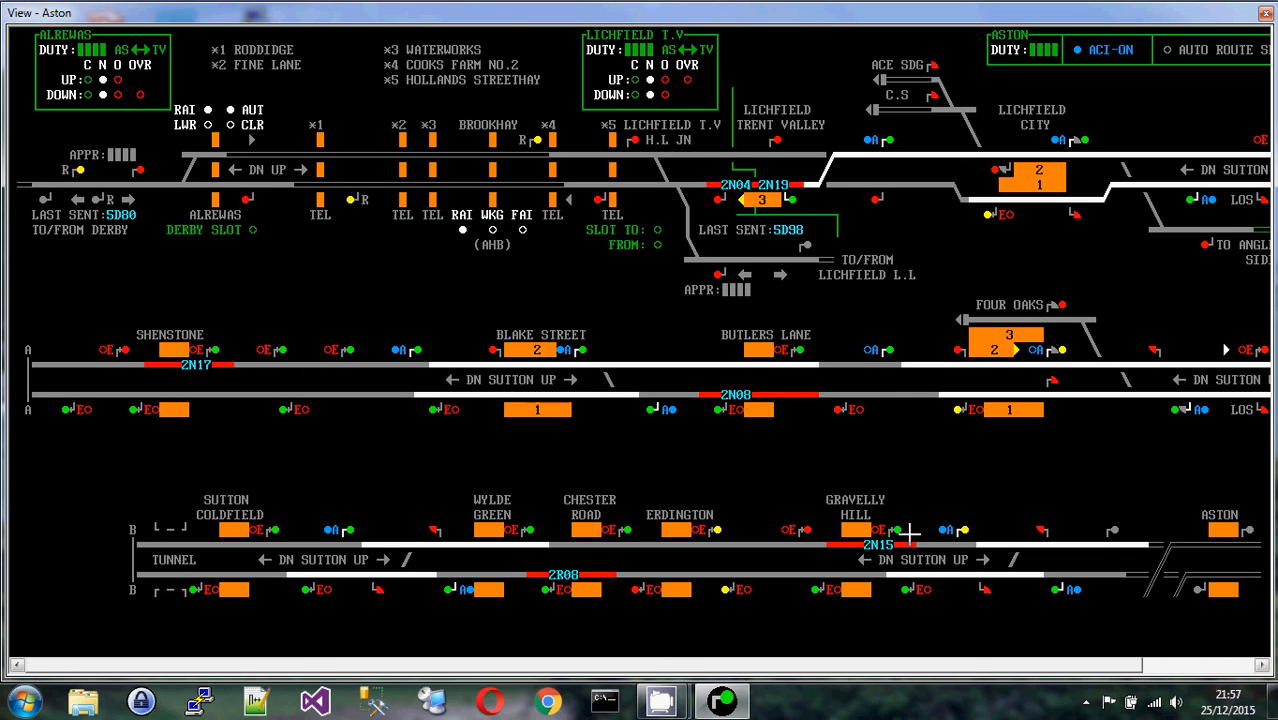
pyautogui.moveTo(190, 536)
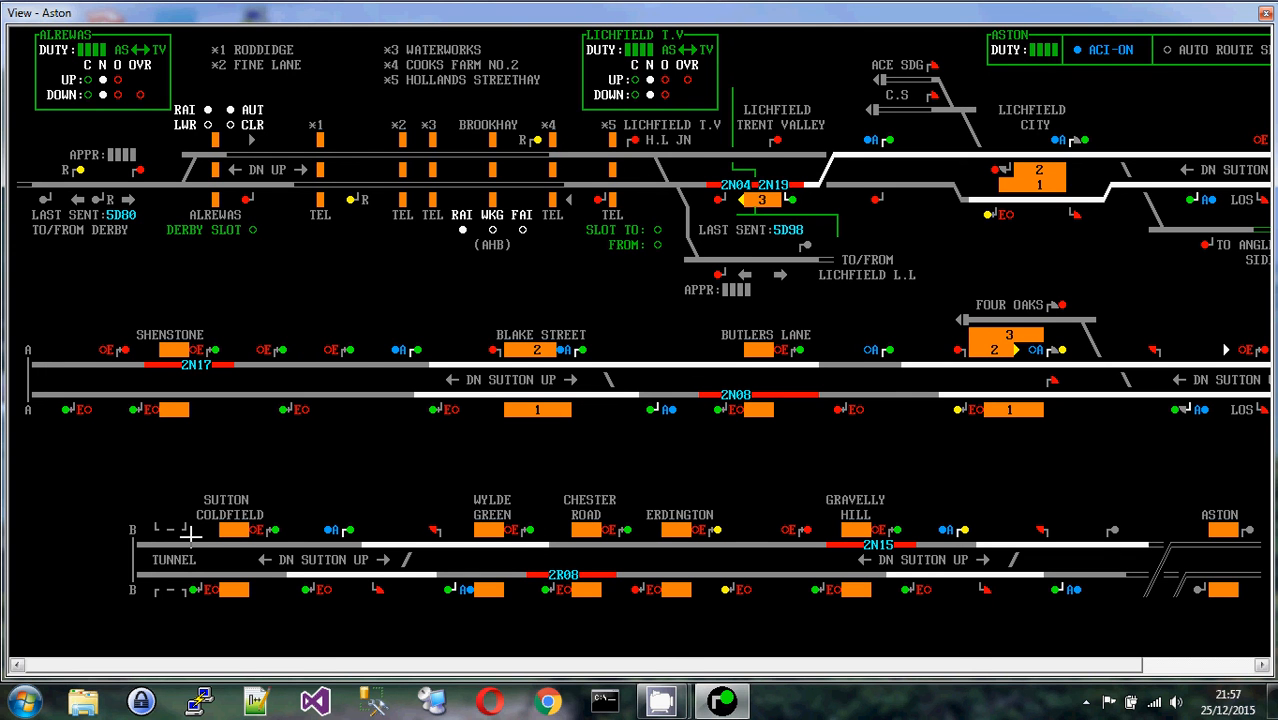
pyautogui.moveTo(790, 344)
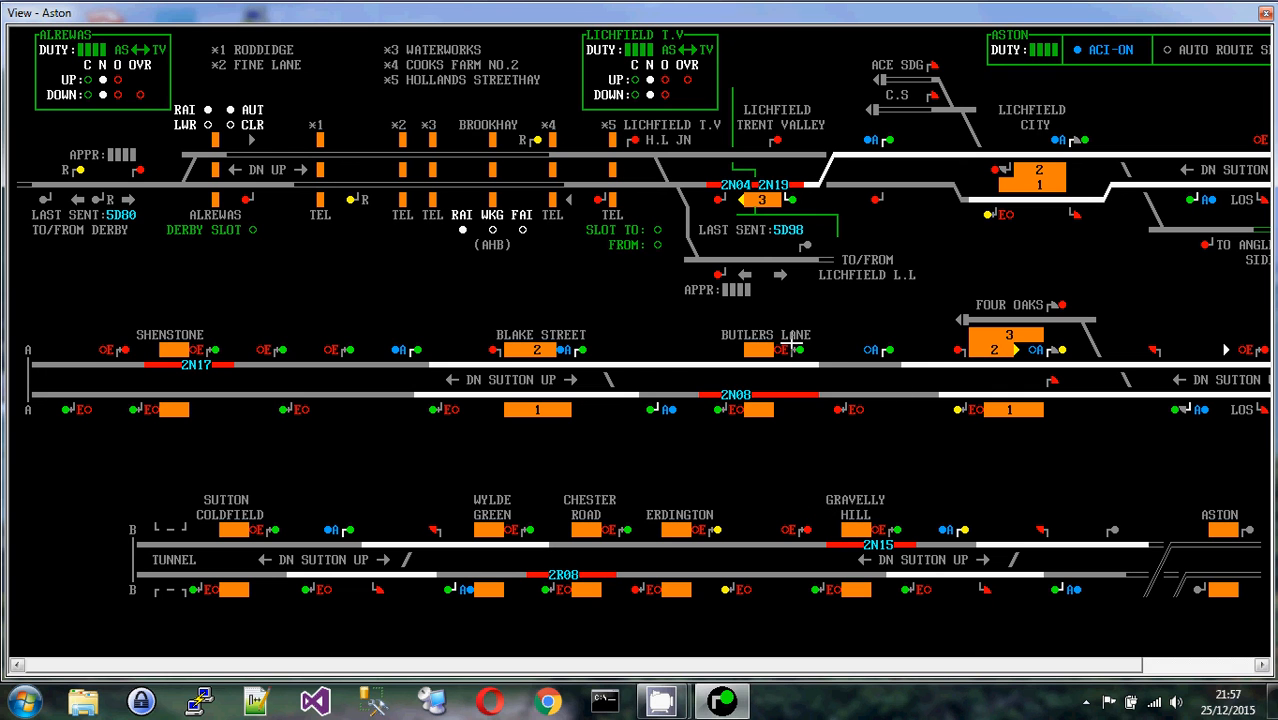
pyautogui.moveTo(738, 332)
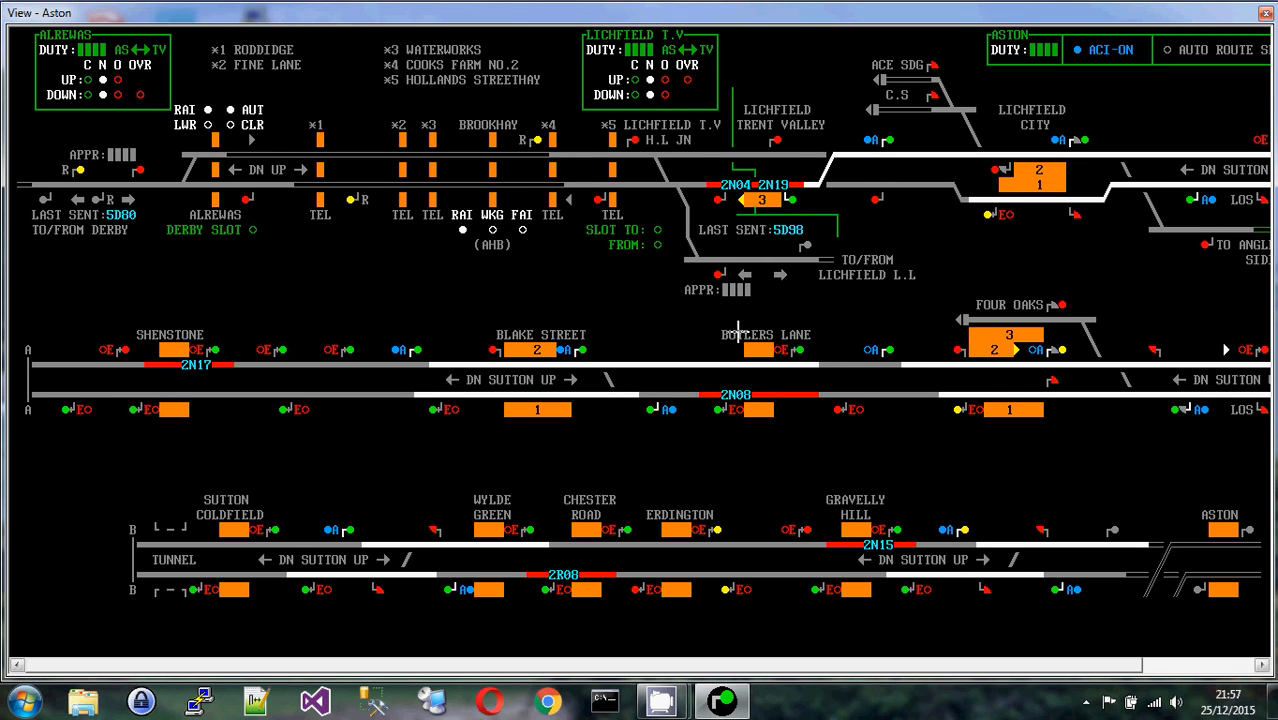
pyautogui.moveTo(710, 344)
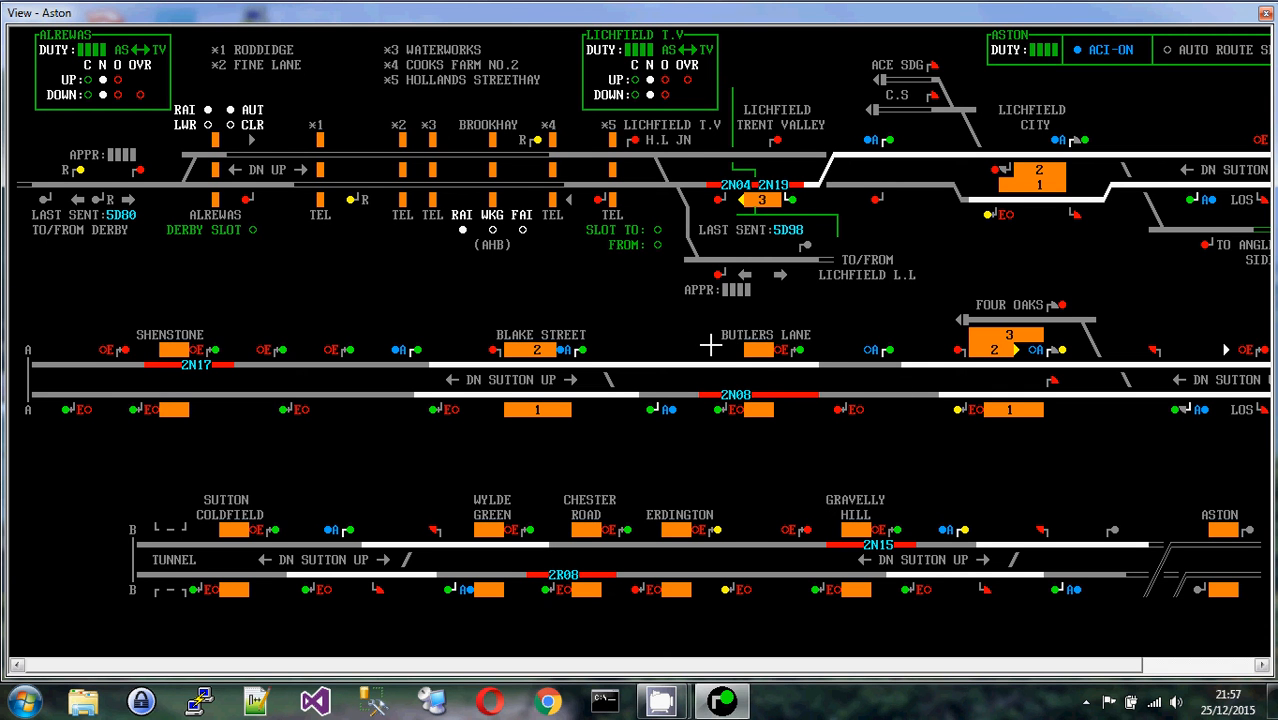
pyautogui.moveTo(810, 356)
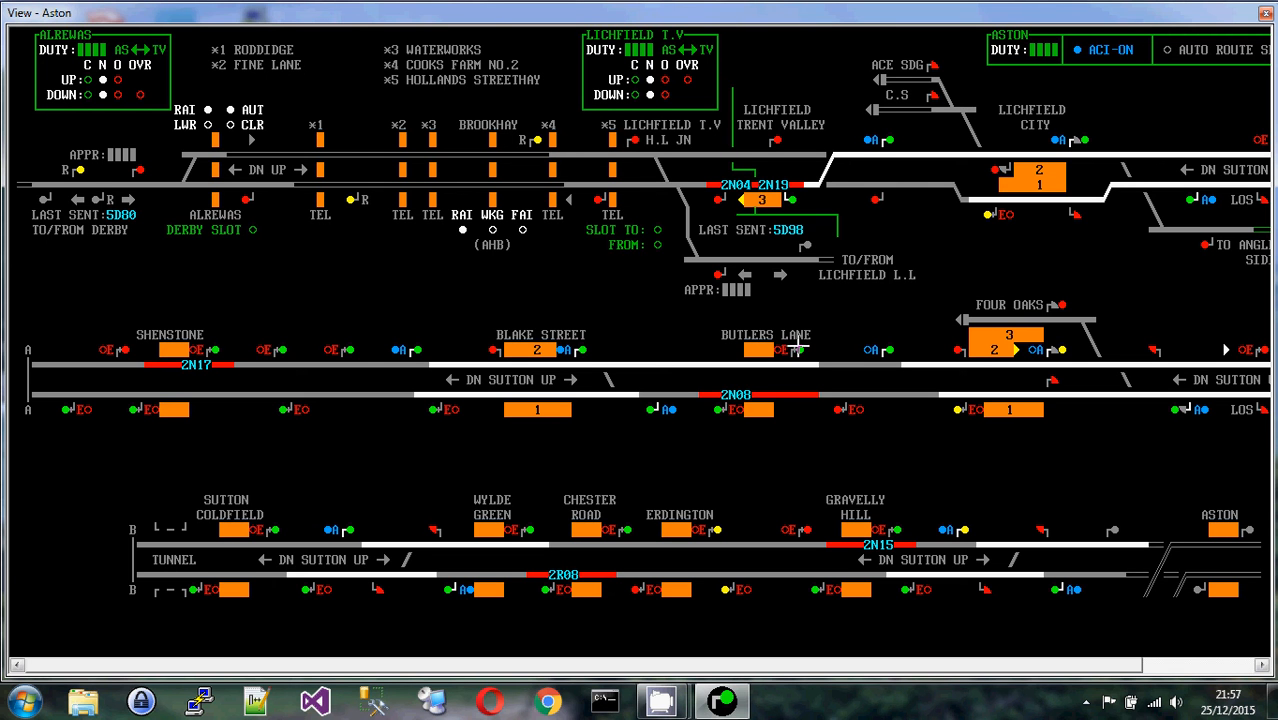
pyautogui.moveTo(892, 350)
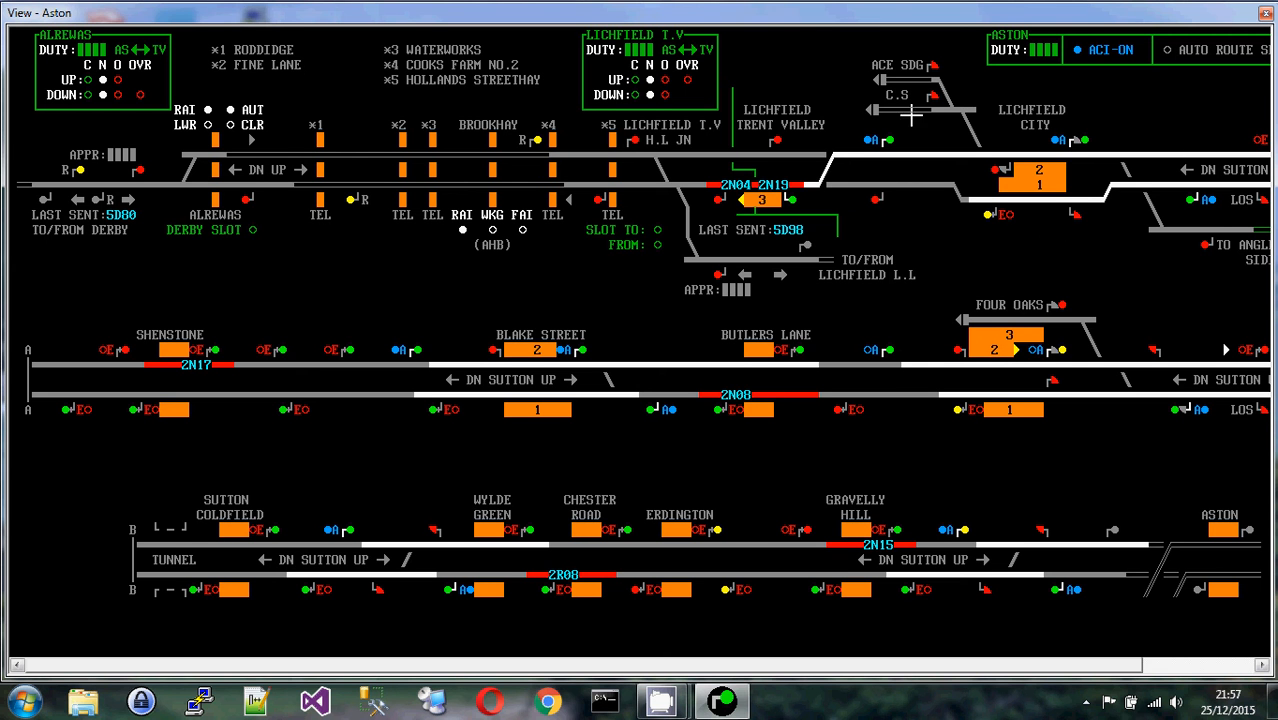
pyautogui.moveTo(180, 308)
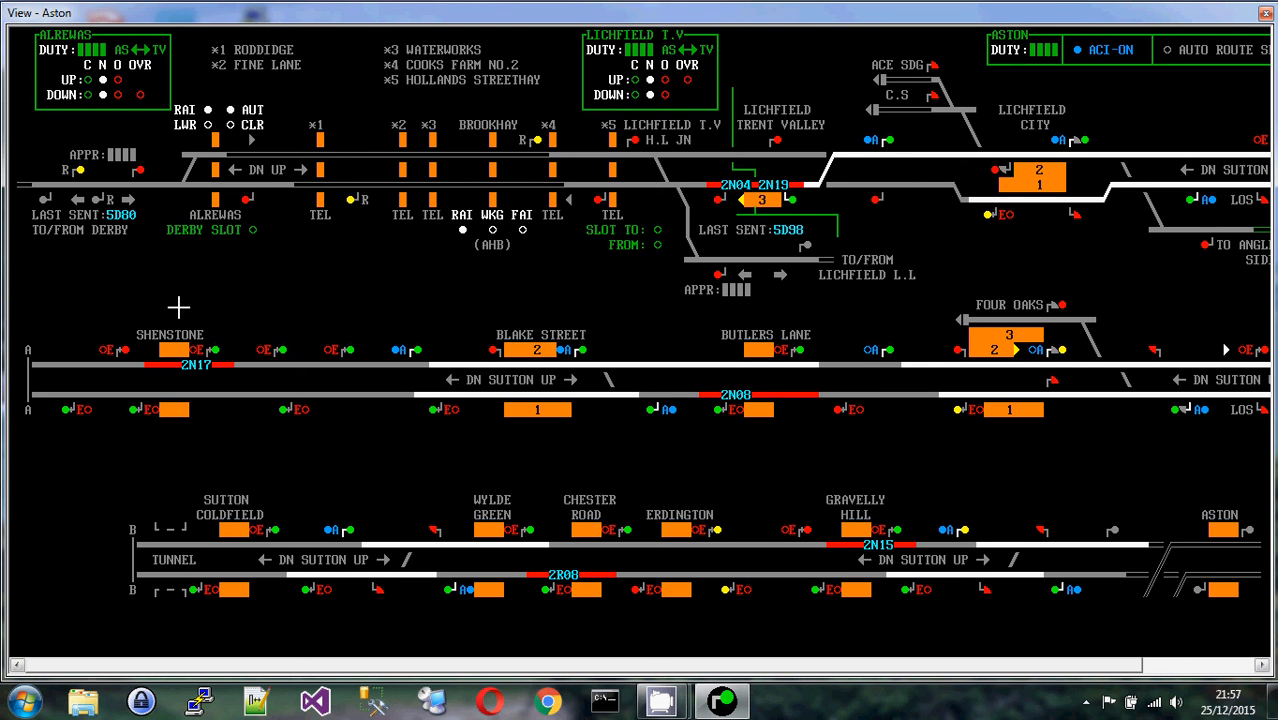
pyautogui.moveTo(144, 312)
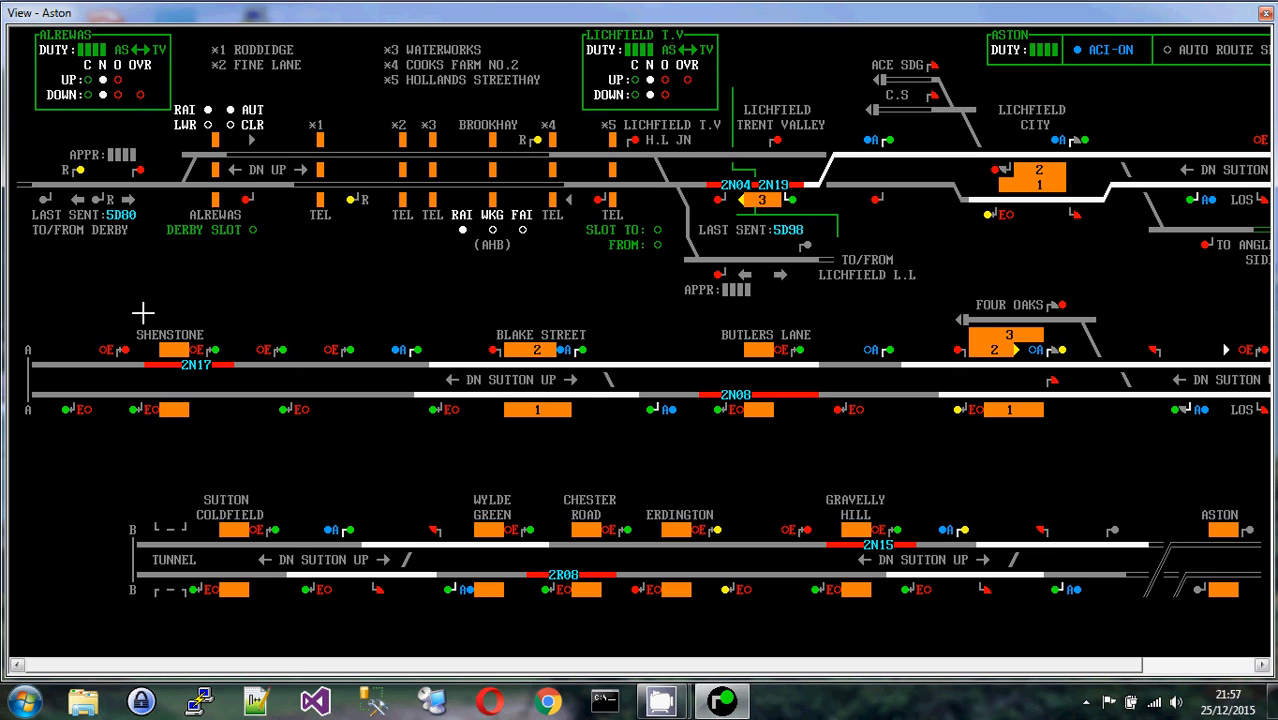
pyautogui.moveTo(190, 432)
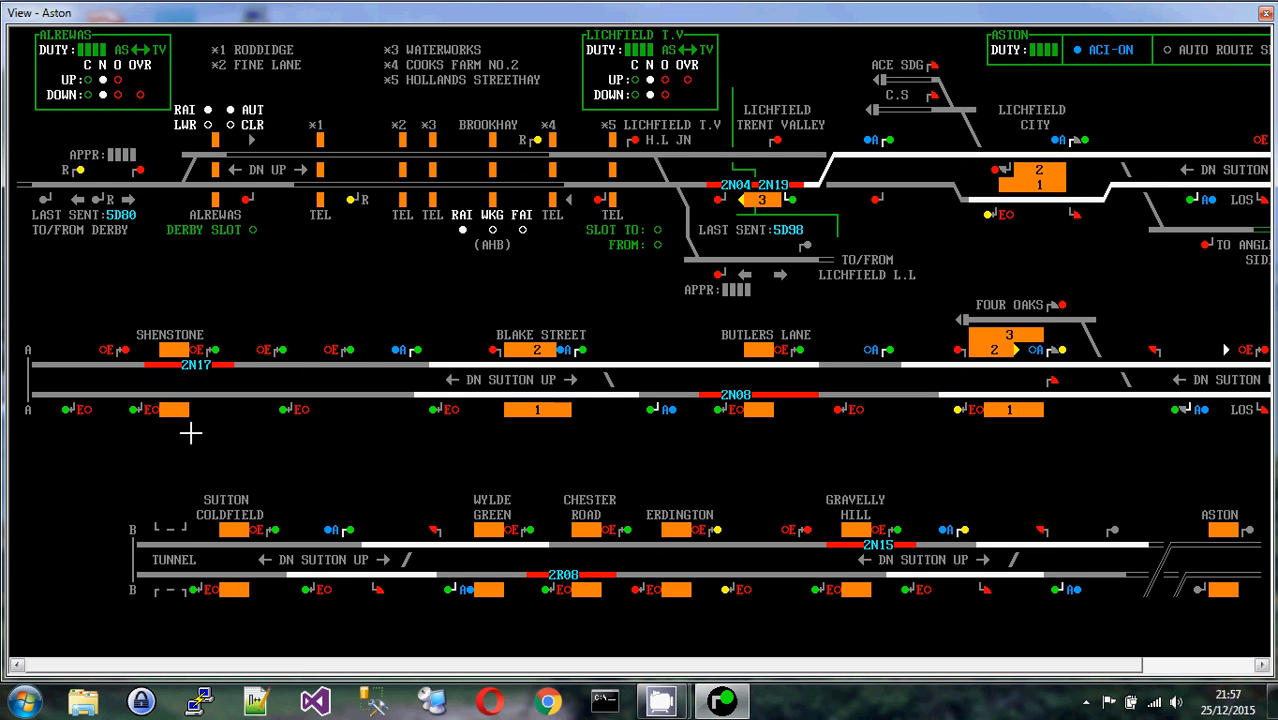
pyautogui.moveTo(808, 476)
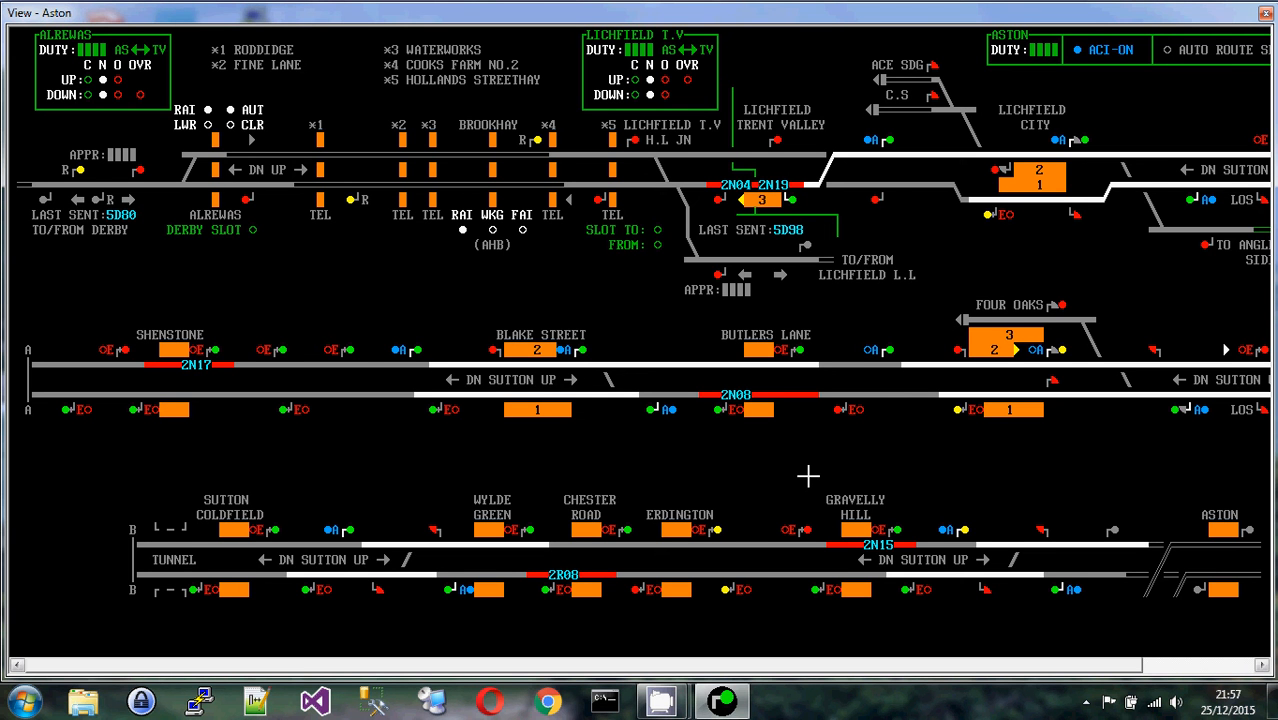
pyautogui.moveTo(796, 474)
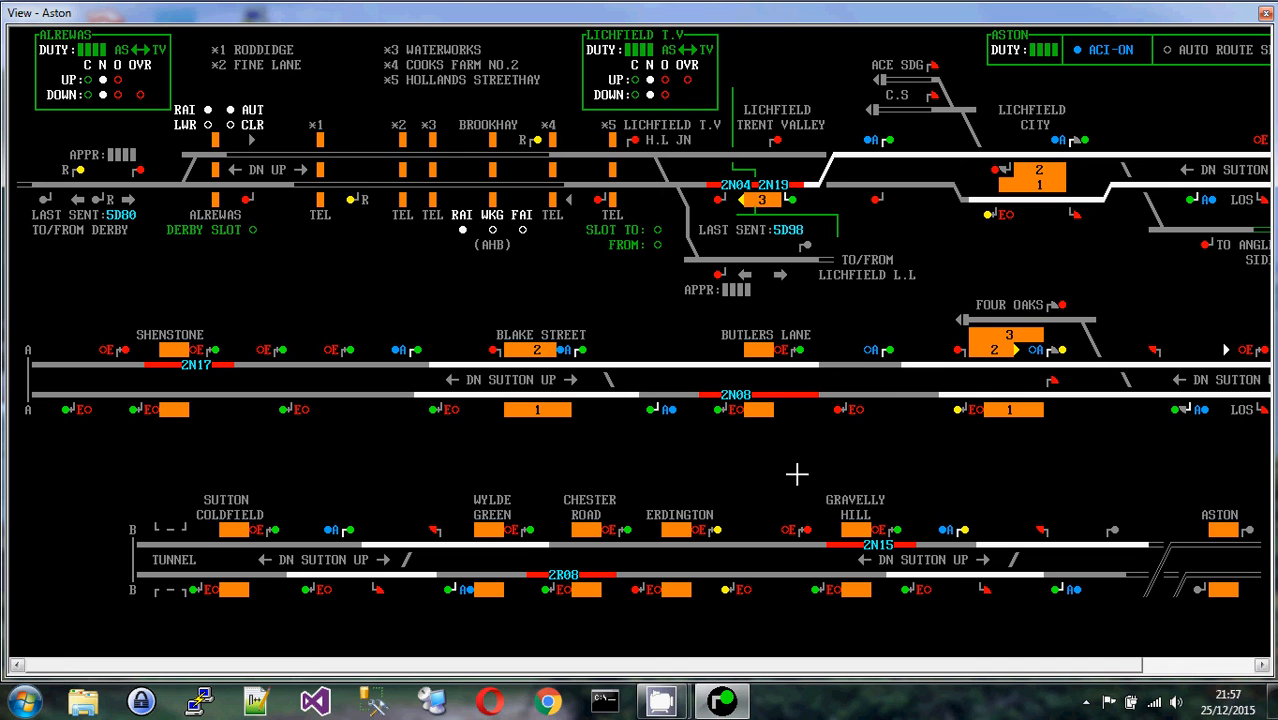
pyautogui.moveTo(742, 396)
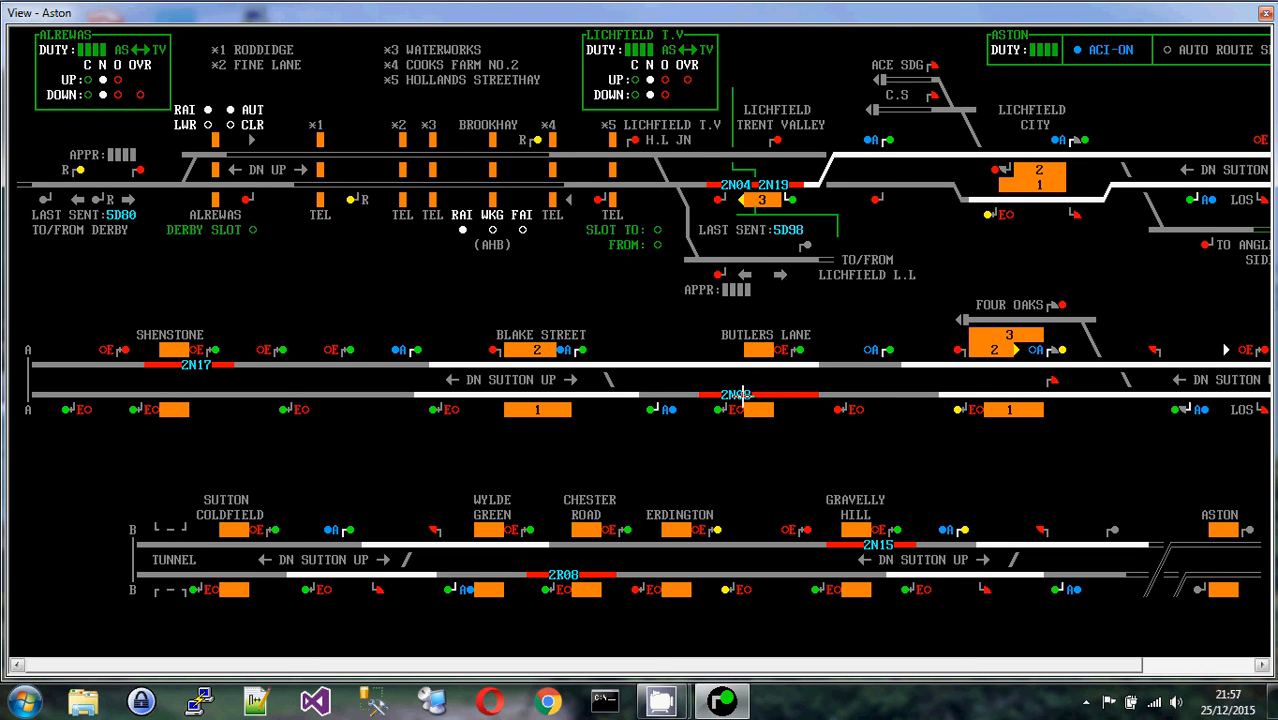
pyautogui.moveTo(496, 280)
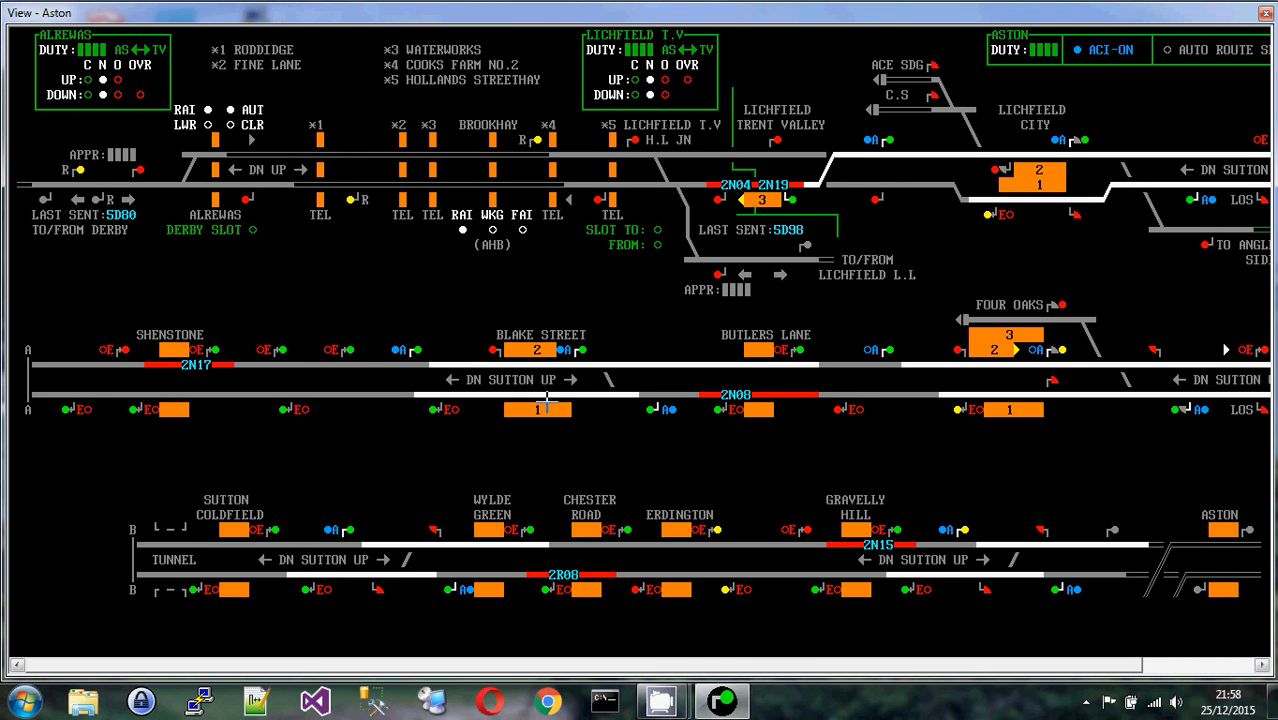
pyautogui.moveTo(510, 360)
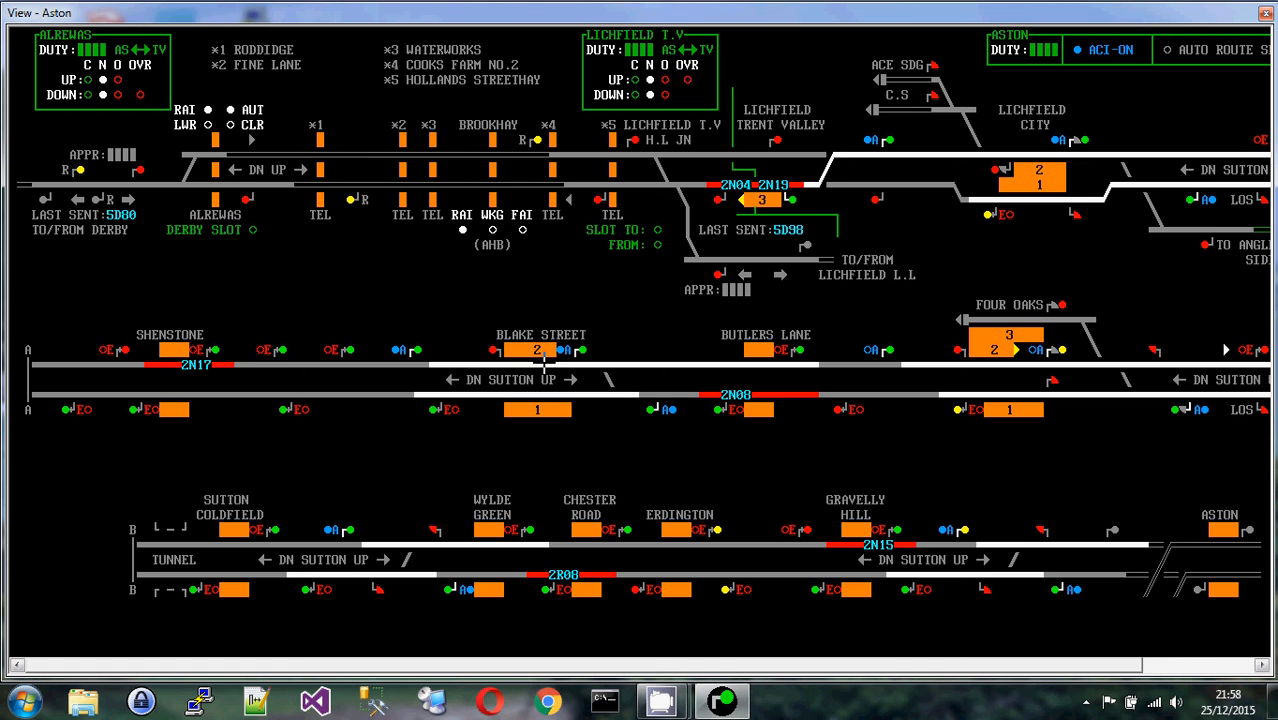
pyautogui.moveTo(582, 318)
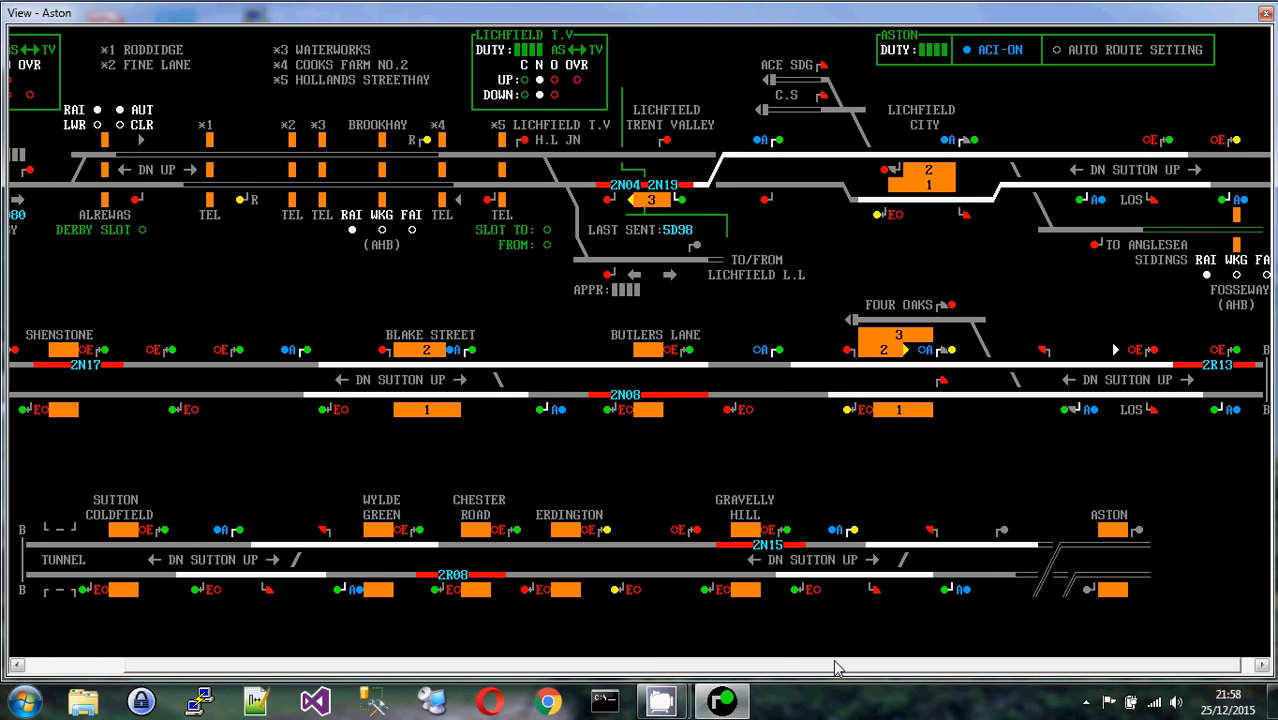
# - Scroll the panel slightly so the Alrewas duty box at the western end shows again
pyautogui.hscroll(-3)
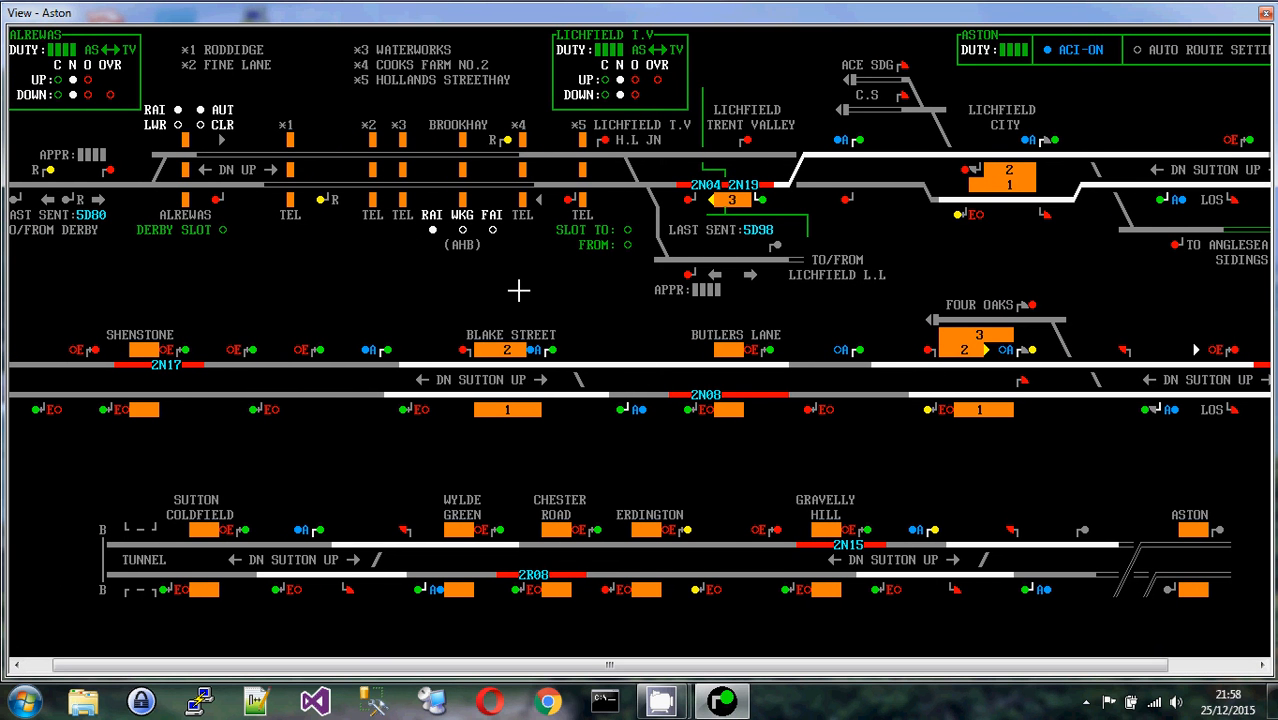
pyautogui.moveTo(536, 276)
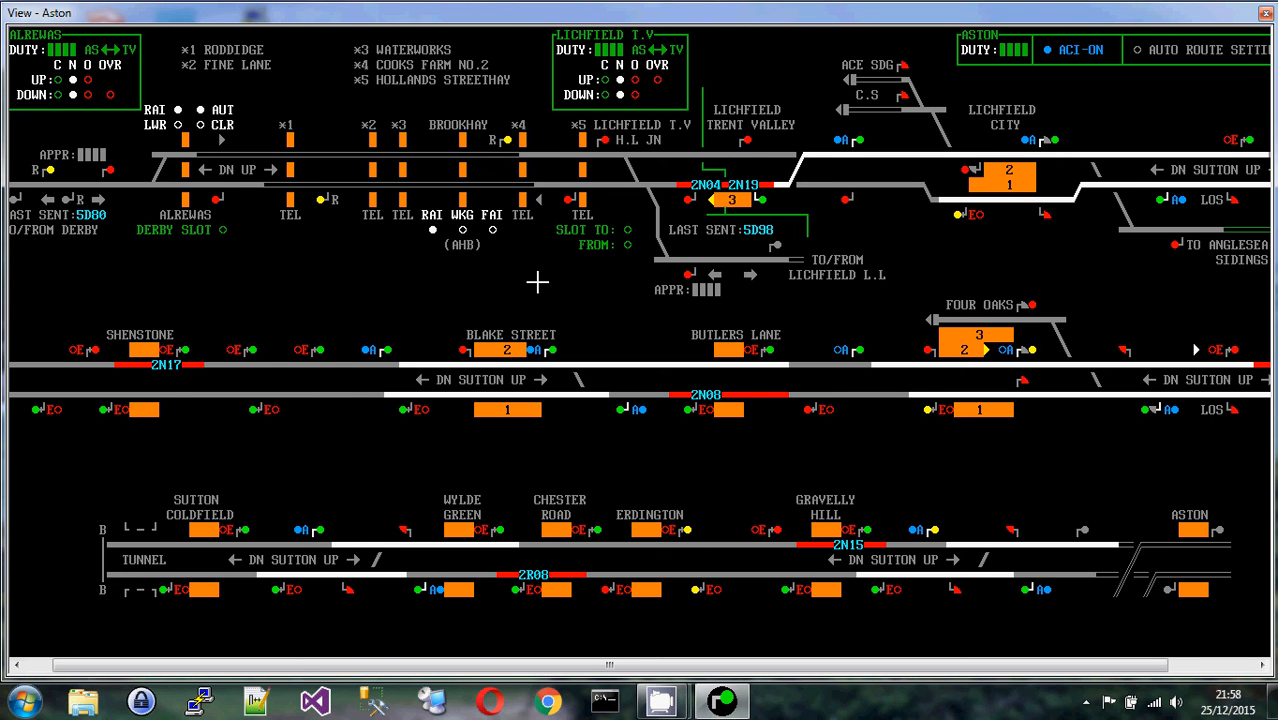
pyautogui.moveTo(862, 272)
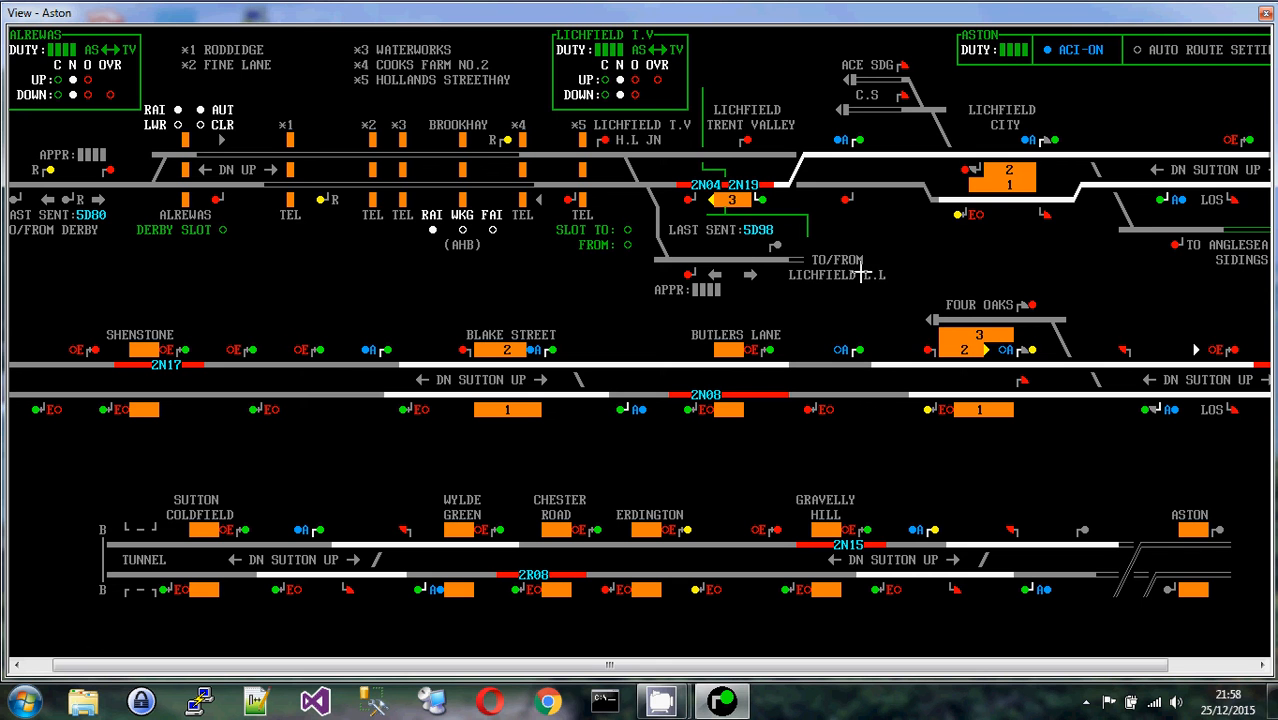